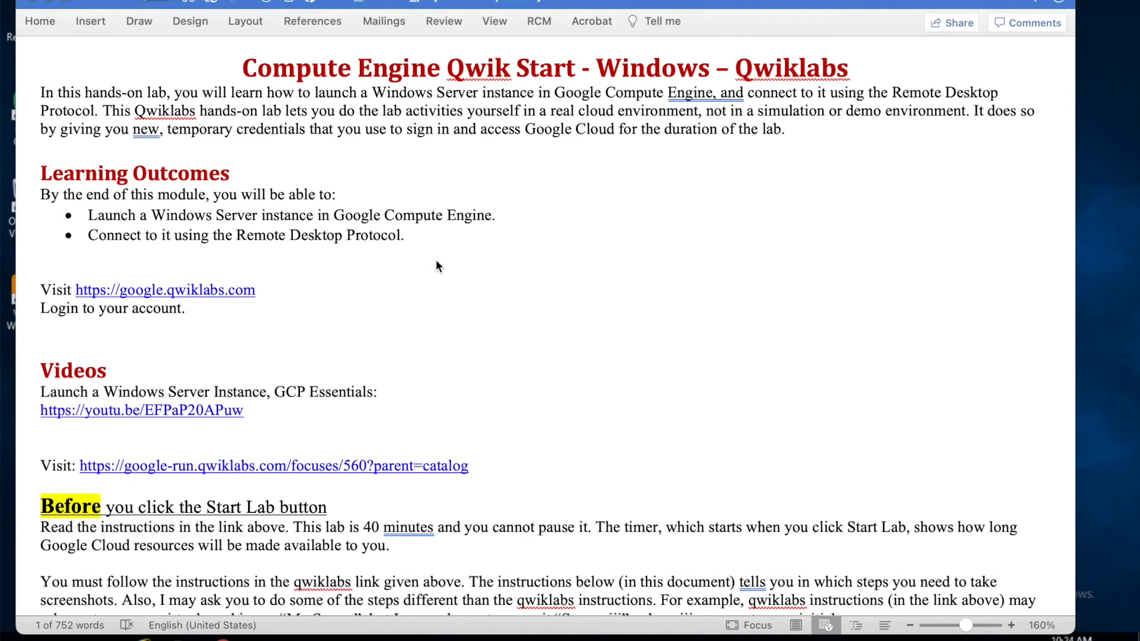
{"action": "mouse_move", "coordinate": [618, 137]}
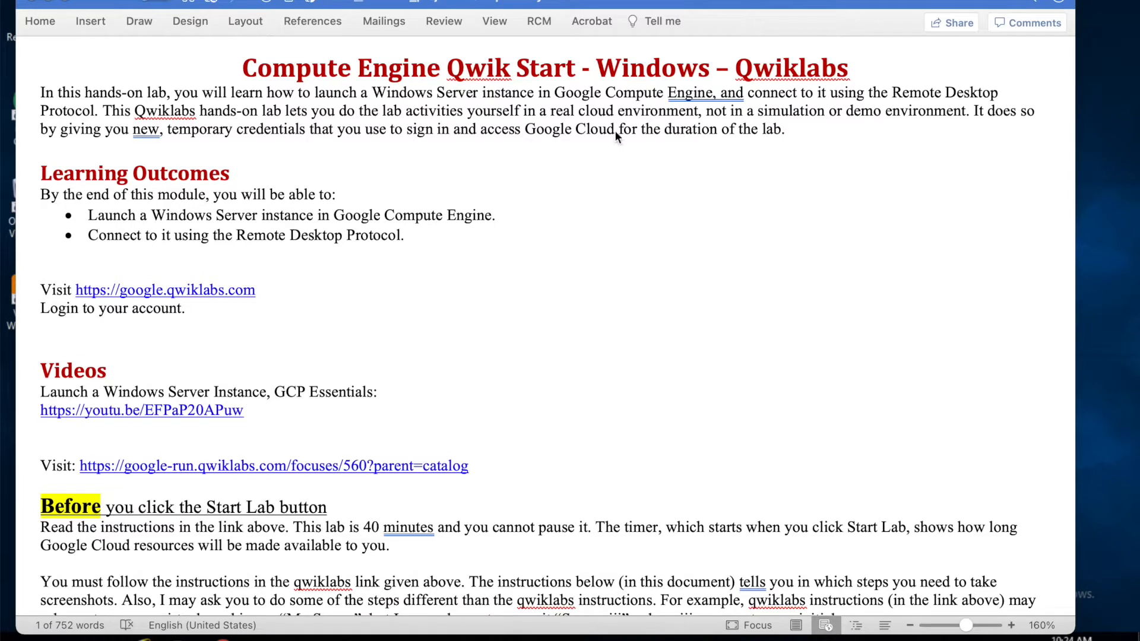
{"action": "mouse_move", "coordinate": [724, 73]}
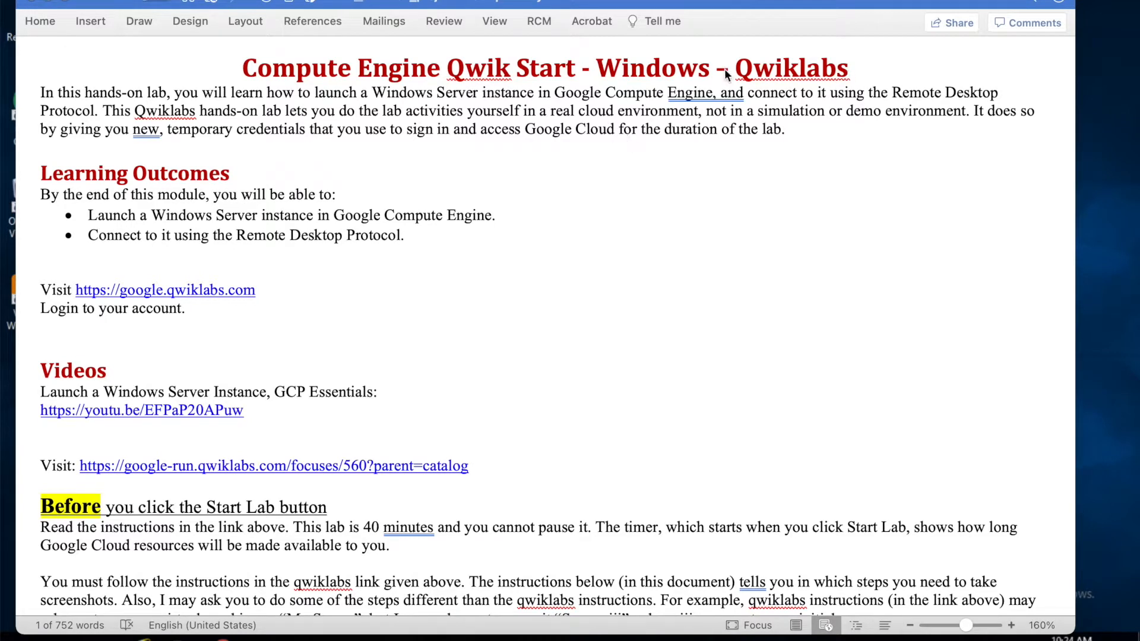
{"action": "mouse_move", "coordinate": [253, 116]}
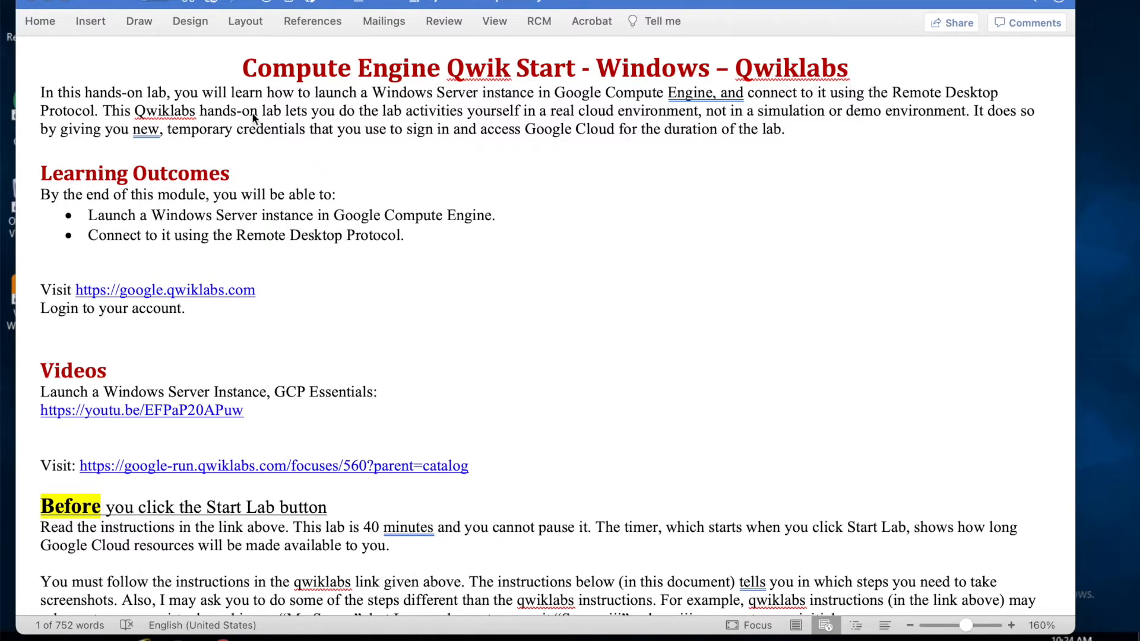
{"action": "mouse_move", "coordinate": [362, 224]}
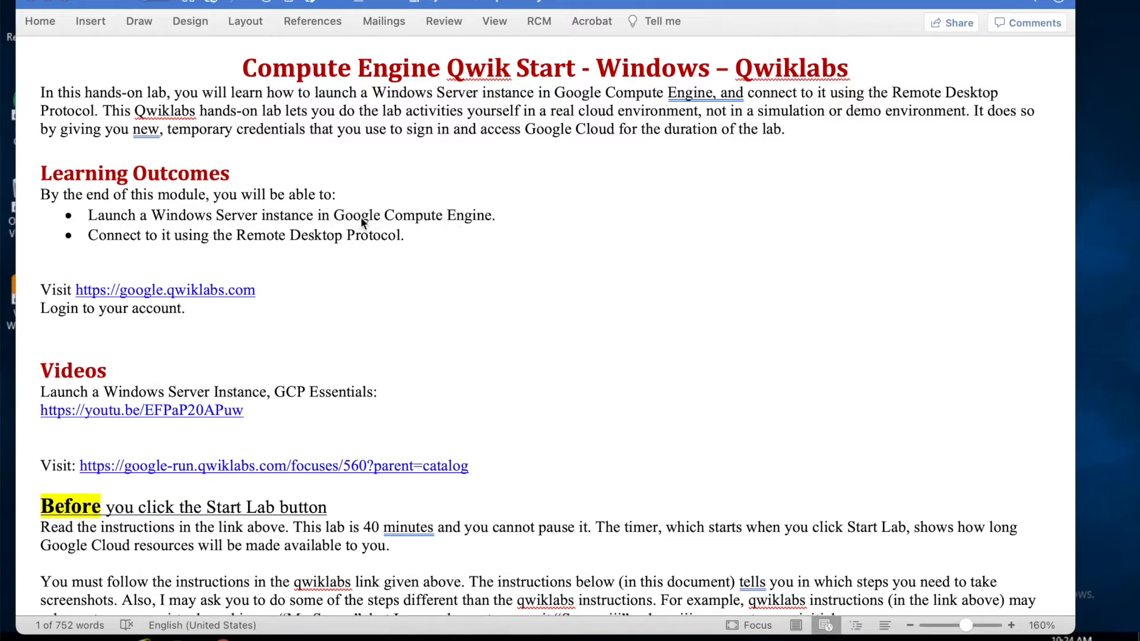
{"action": "mouse_move", "coordinate": [587, 138]}
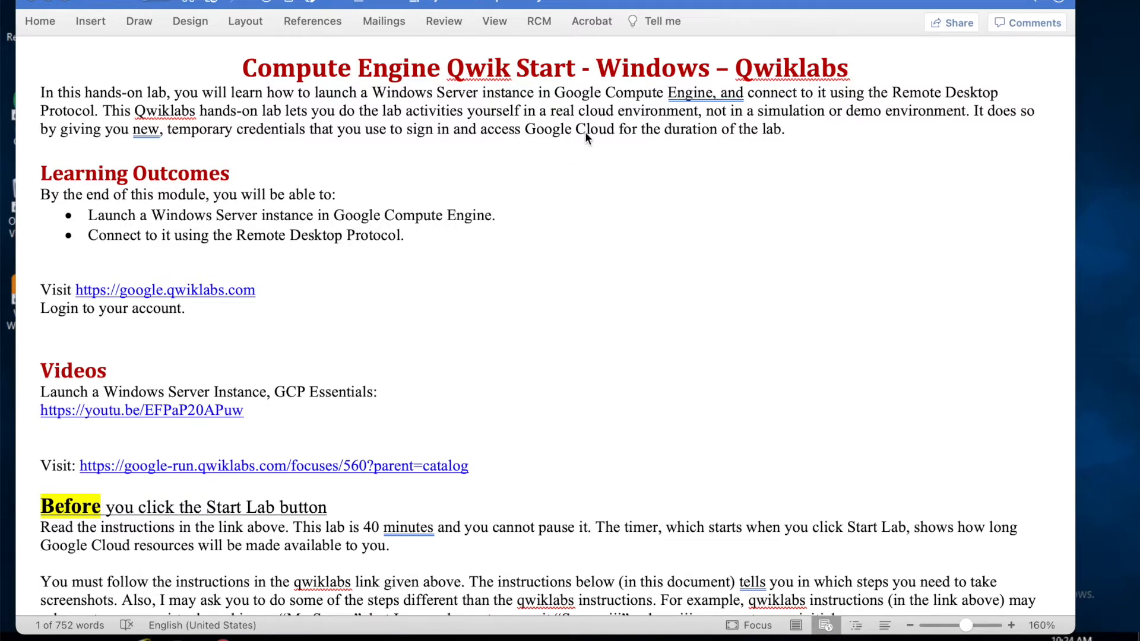
- View the signed-in account's 174-credit balance from the profile avatar
{"action": "scroll", "scroll_direction": "up", "scroll_amount": 3}
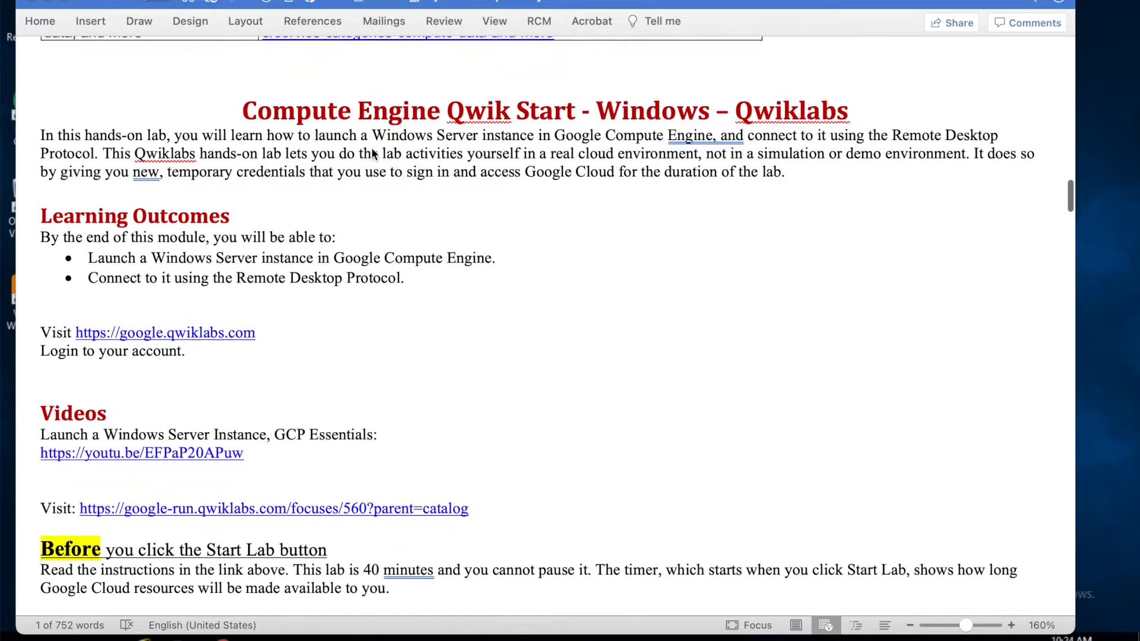
{"action": "scroll", "scroll_direction": "up", "scroll_amount": 3}
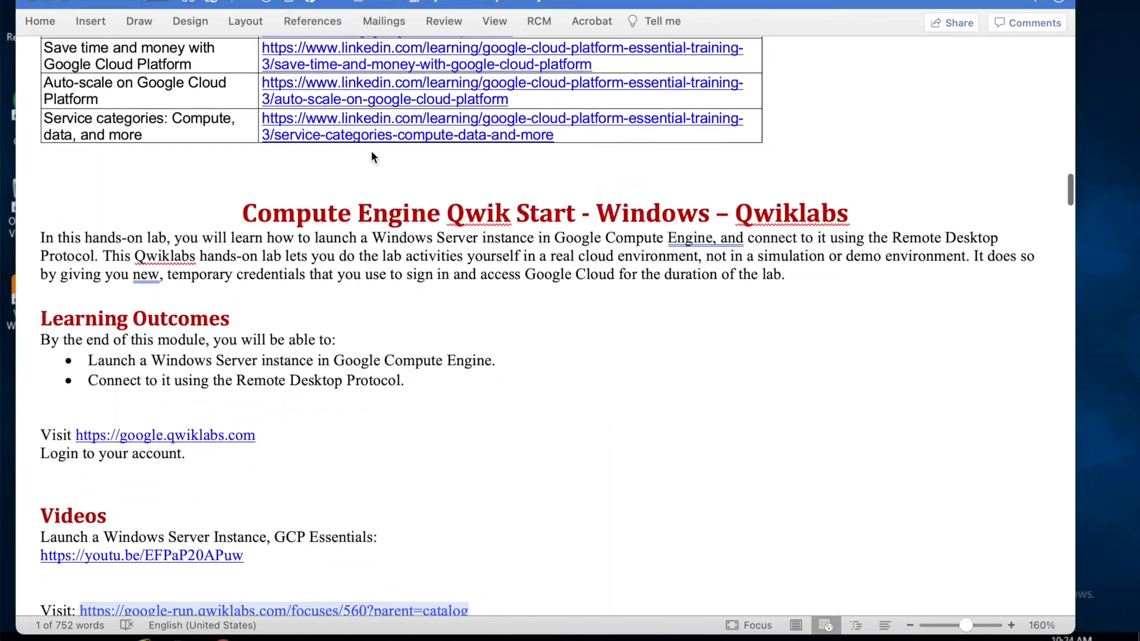
{"action": "scroll", "scroll_direction": "down", "scroll_amount": 3}
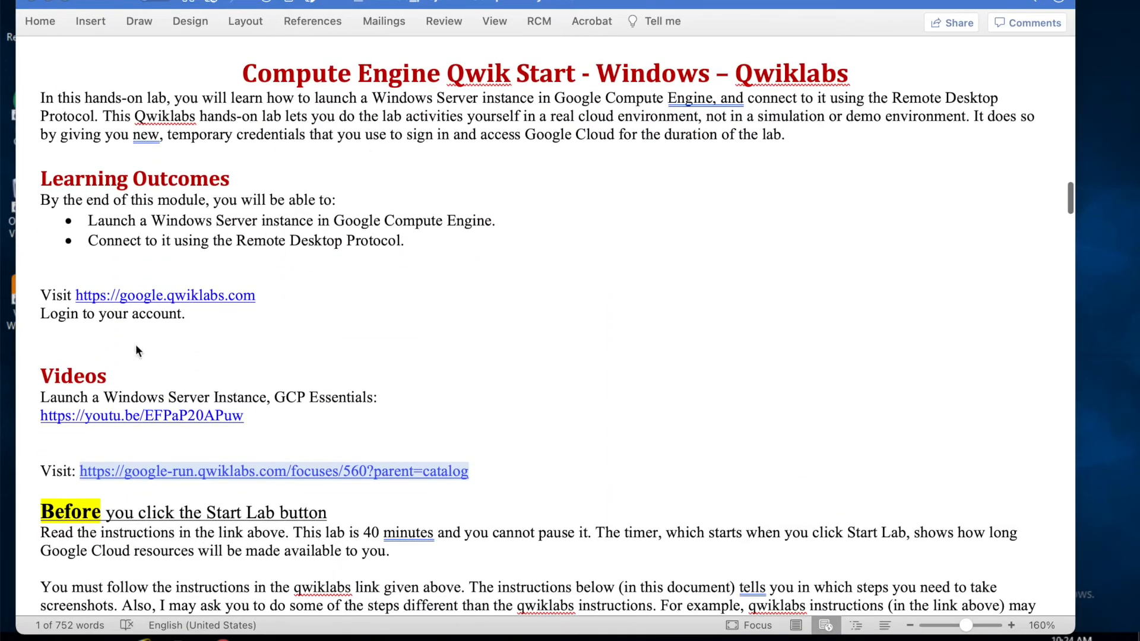
{"action": "mouse_move", "coordinate": [204, 325]}
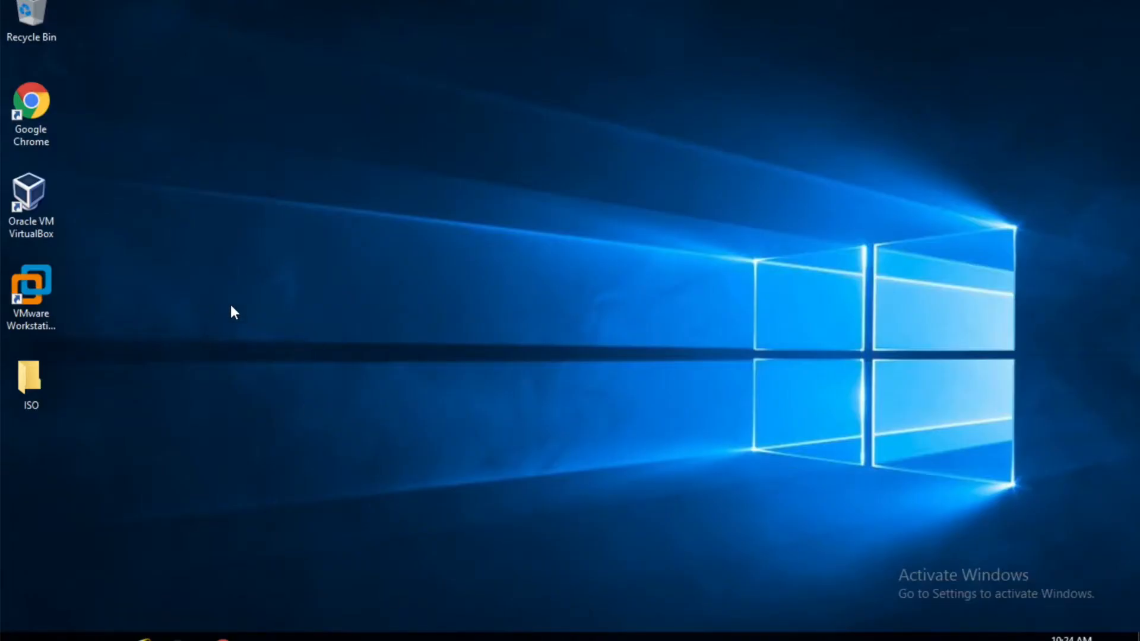
{"action": "mouse_move", "coordinate": [457, 450]}
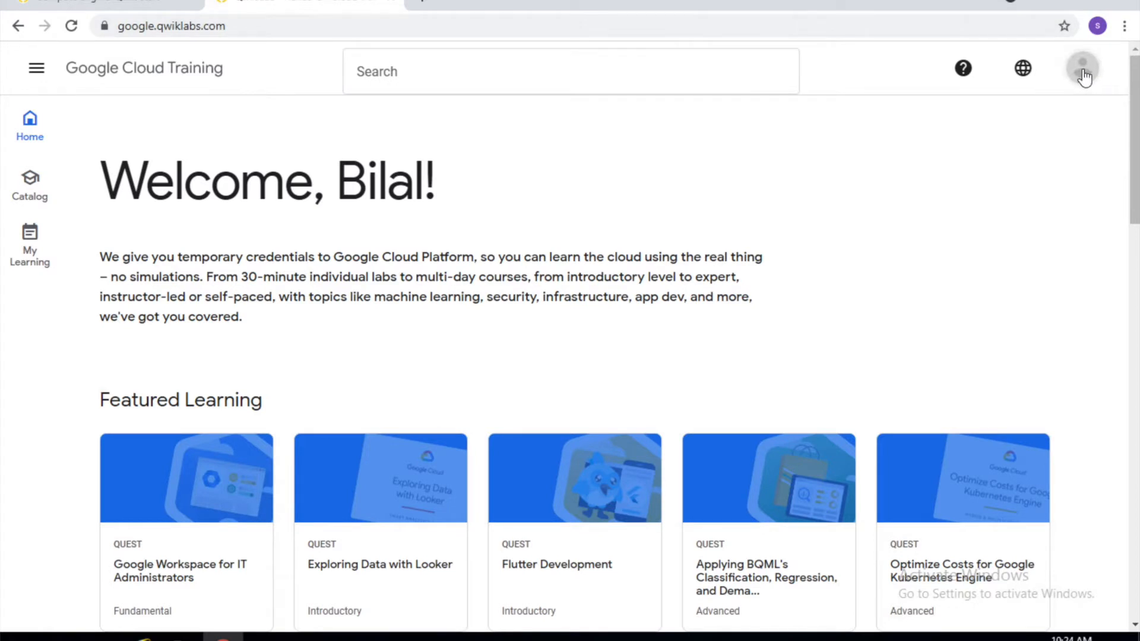
{"action": "left_click", "coordinate": [1082, 68]}
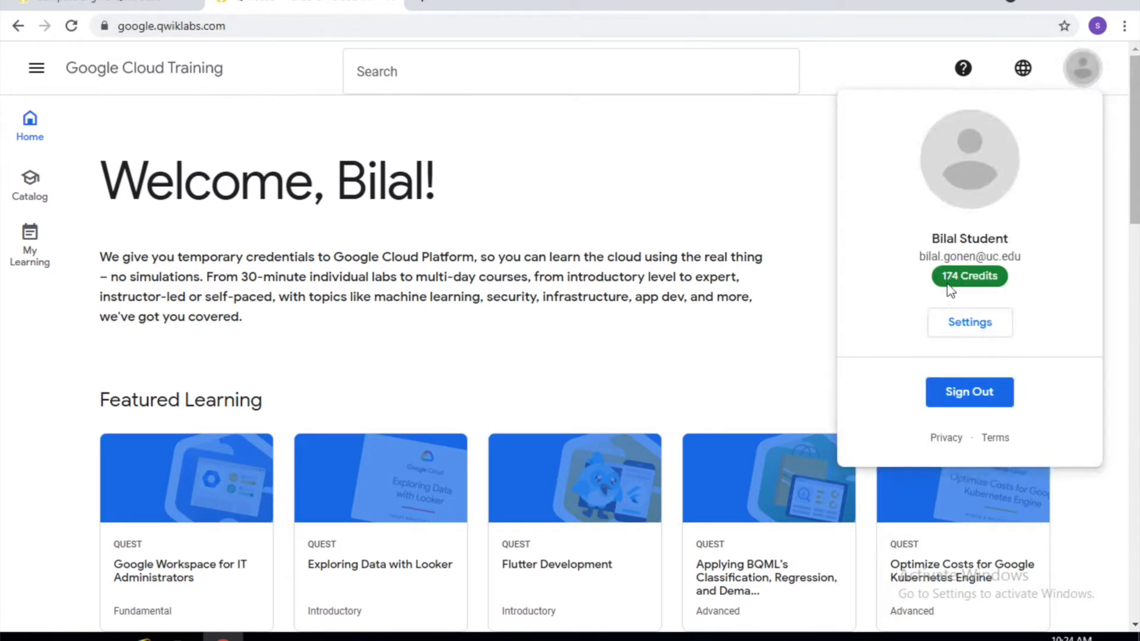
{"action": "mouse_move", "coordinate": [969, 276]}
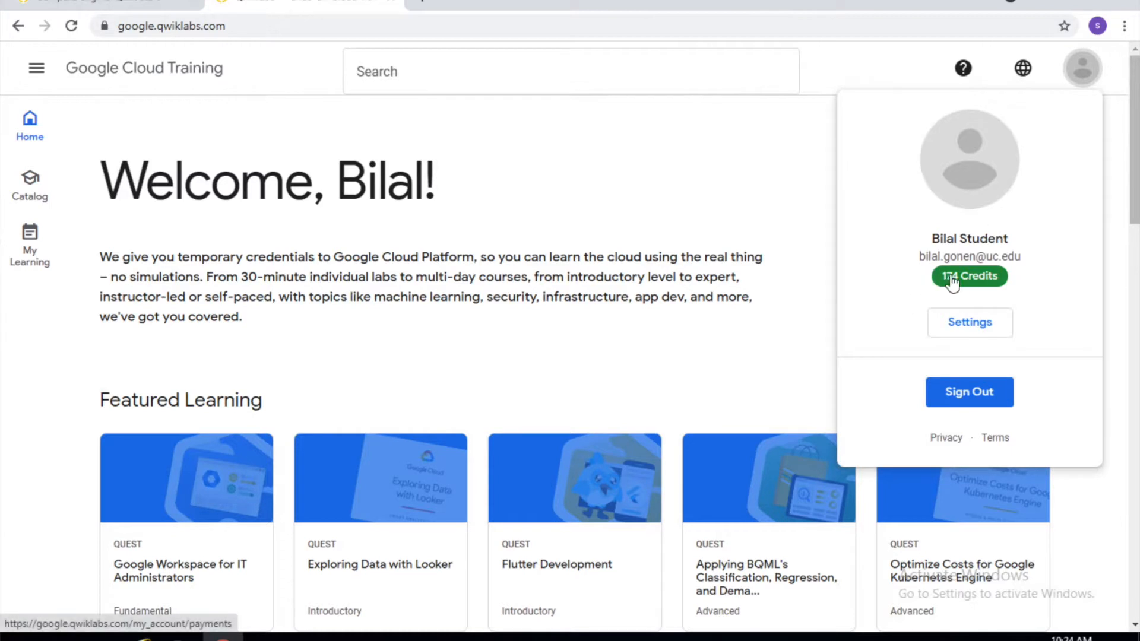
{"action": "mouse_move", "coordinate": [980, 286]}
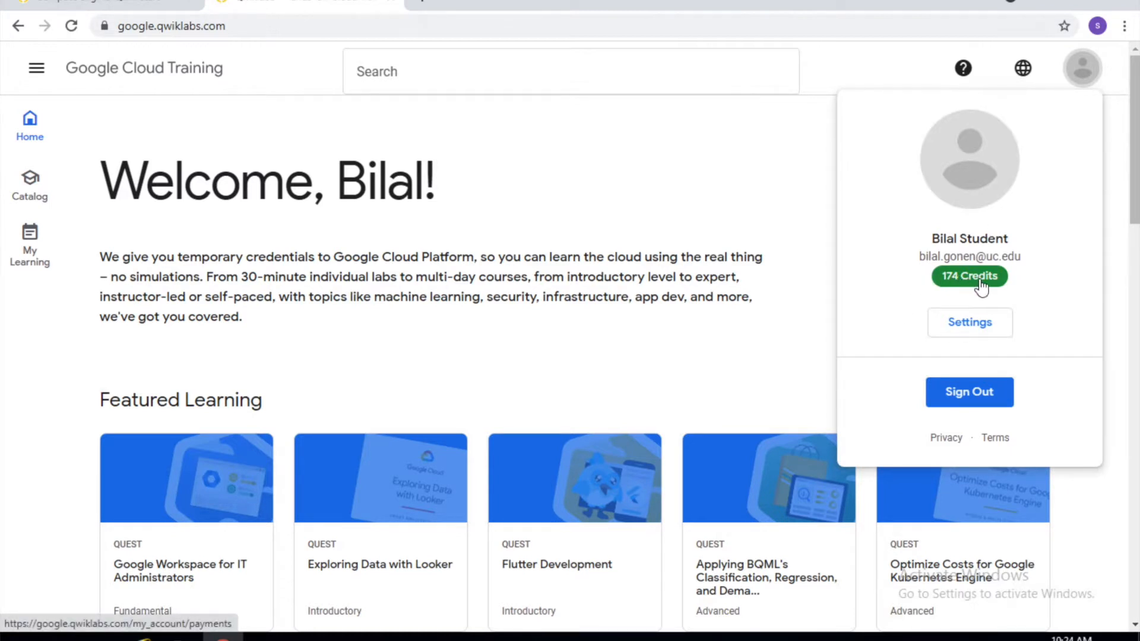
{"action": "mouse_move", "coordinate": [759, 202]}
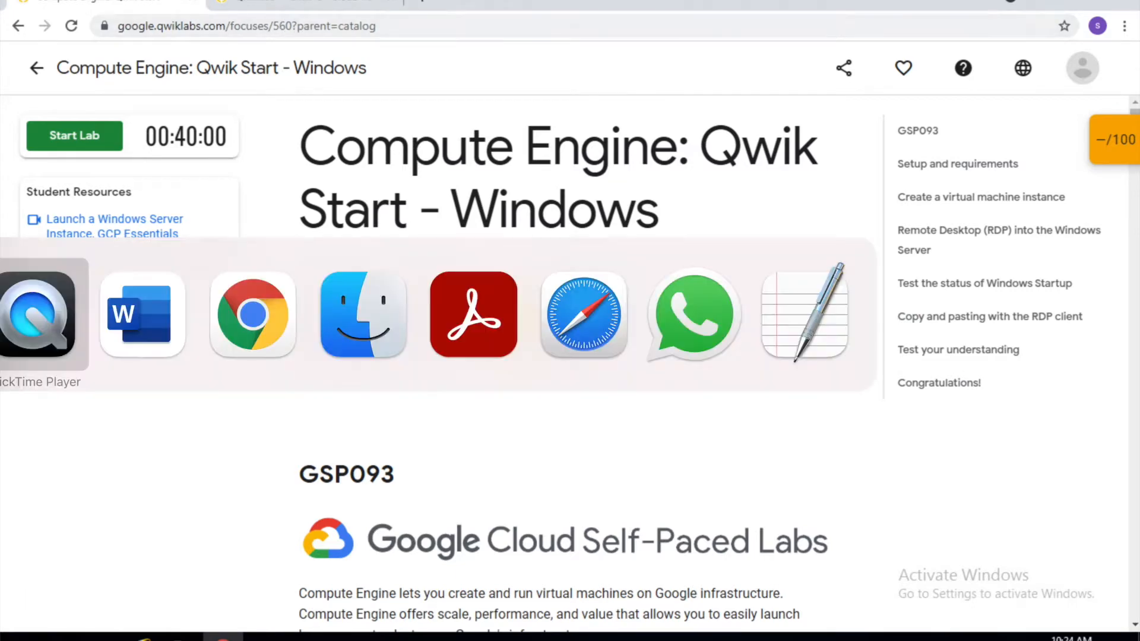
{"action": "left_click", "coordinate": [143, 314]}
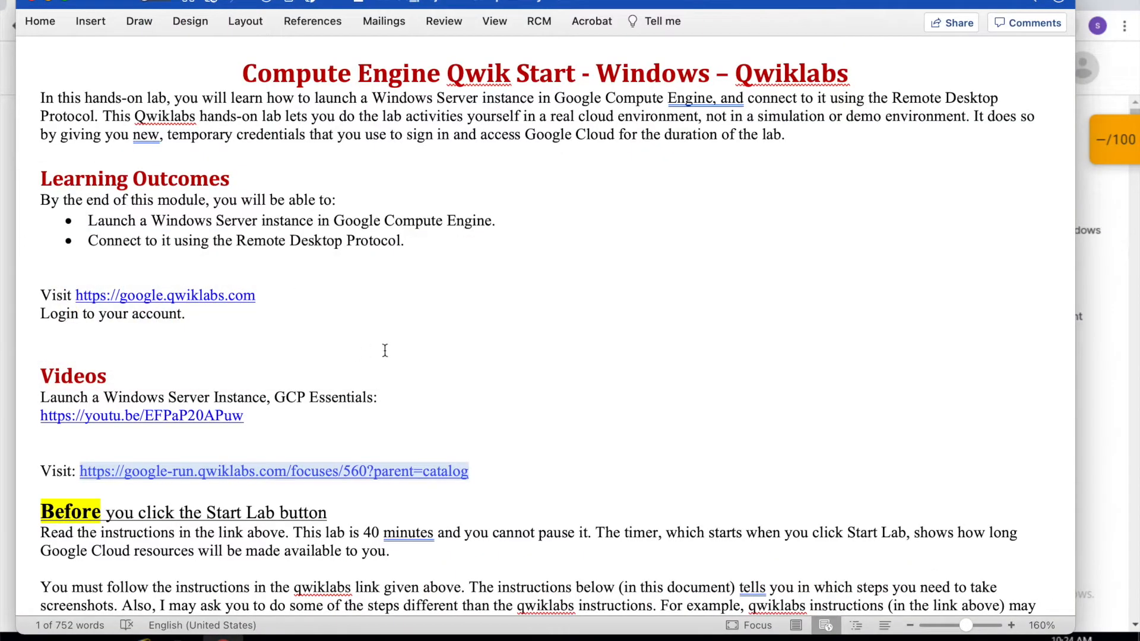
{"action": "scroll", "scroll_direction": "down", "scroll_amount": 3}
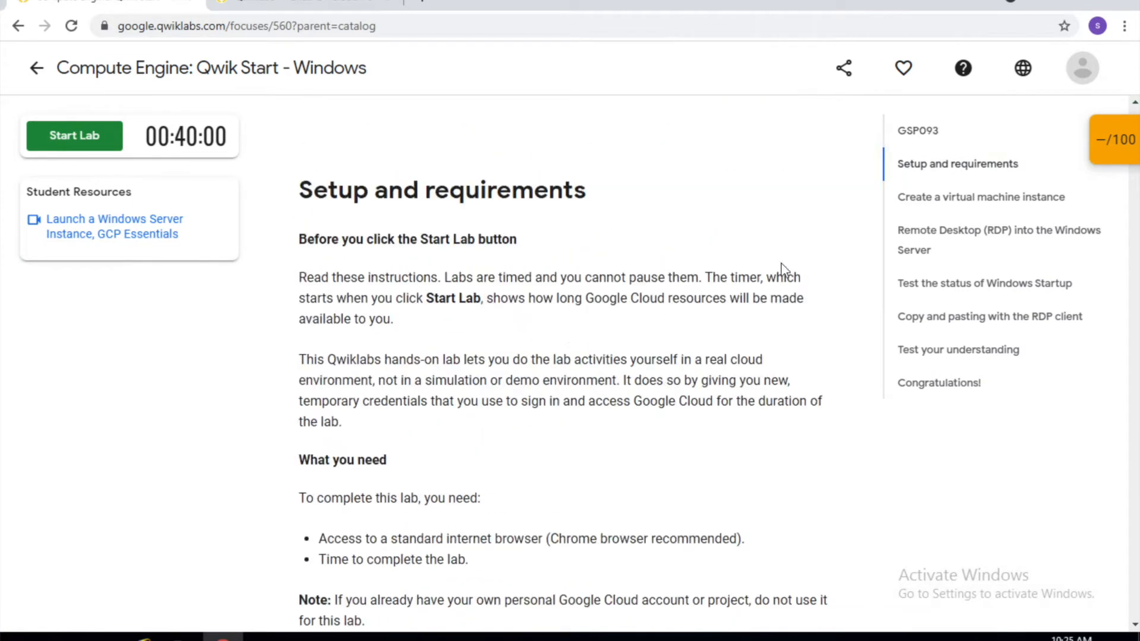
- Start the Windows lab by launching it with 1 credit
{"action": "scroll", "scroll_direction": "down", "scroll_amount": 3}
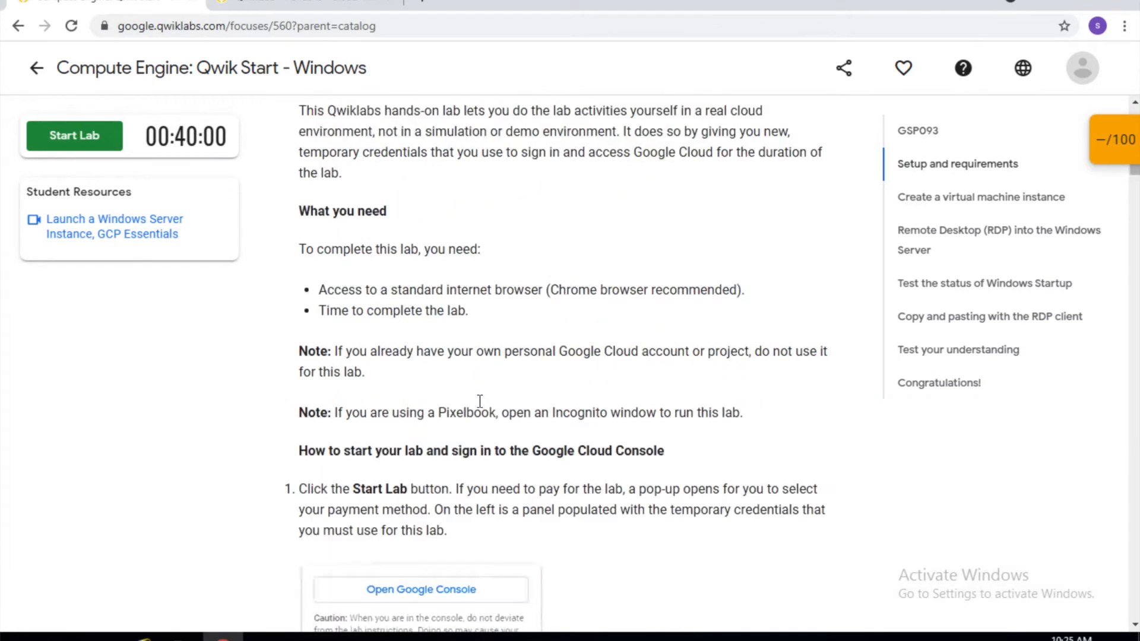
{"action": "scroll", "scroll_direction": "up", "scroll_amount": 3}
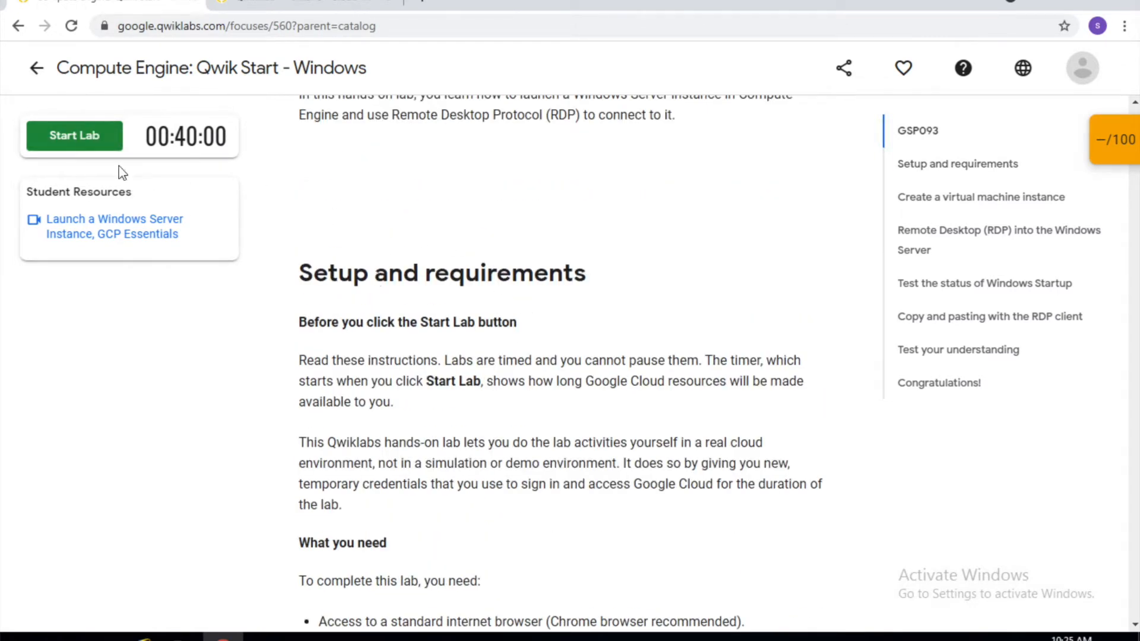
{"action": "mouse_move", "coordinate": [200, 218]}
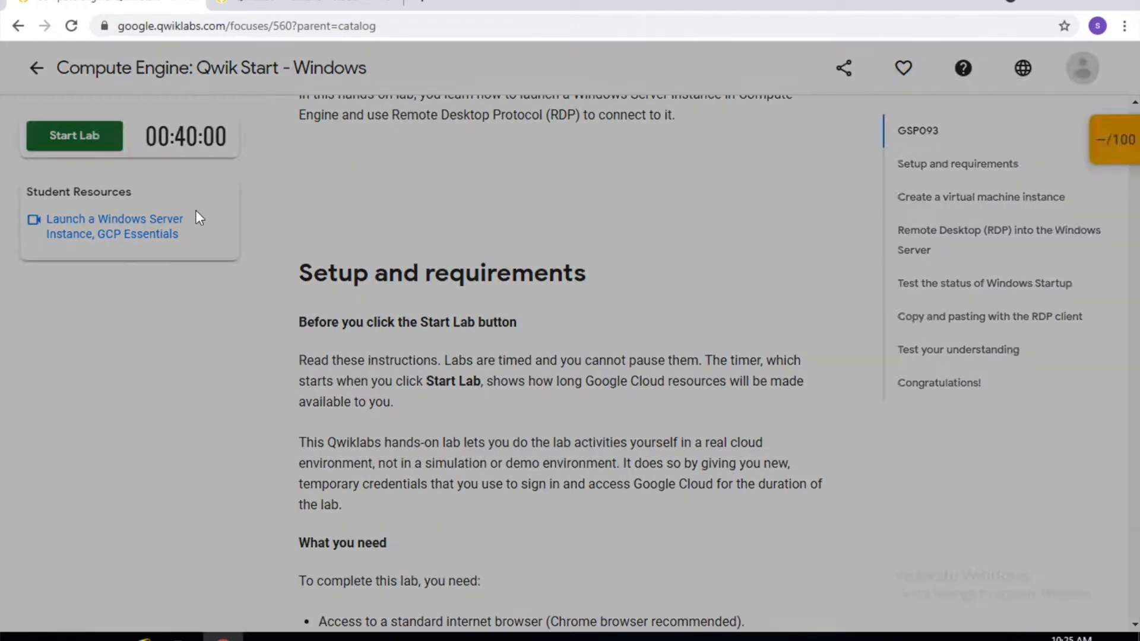
{"action": "left_click", "coordinate": [75, 136]}
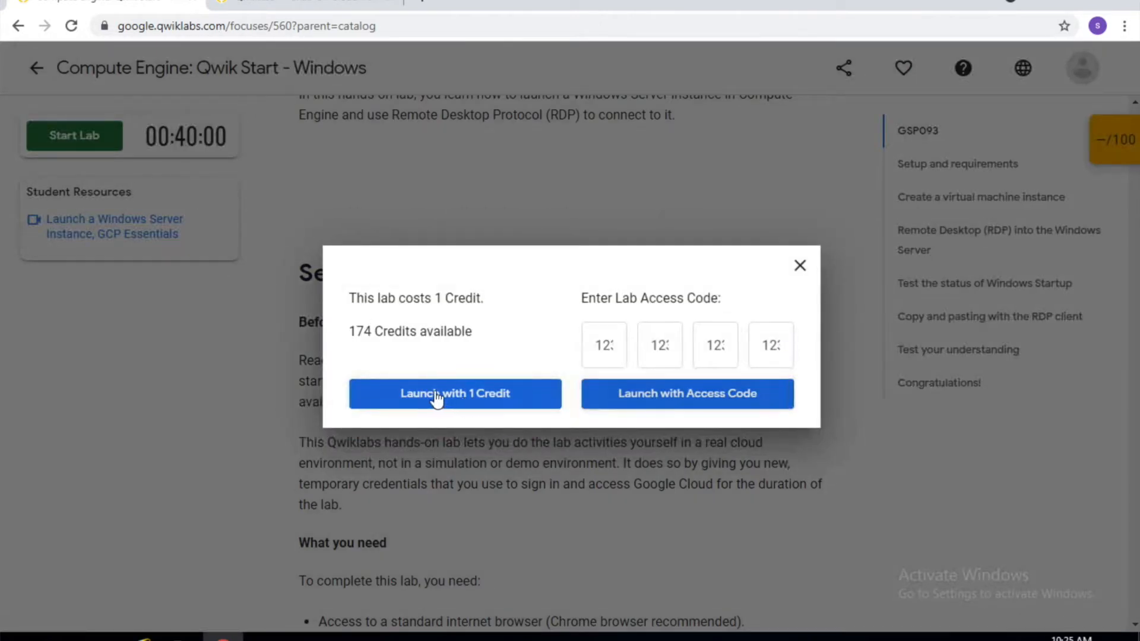
{"action": "left_click", "coordinate": [455, 393]}
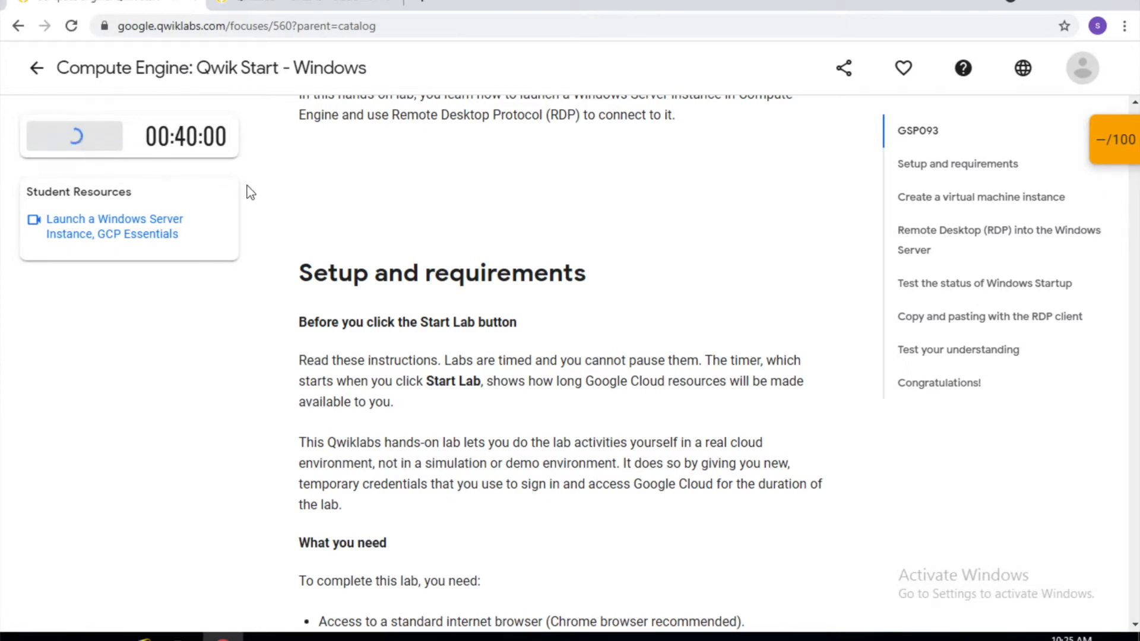
{"action": "left_click", "coordinate": [74, 136]}
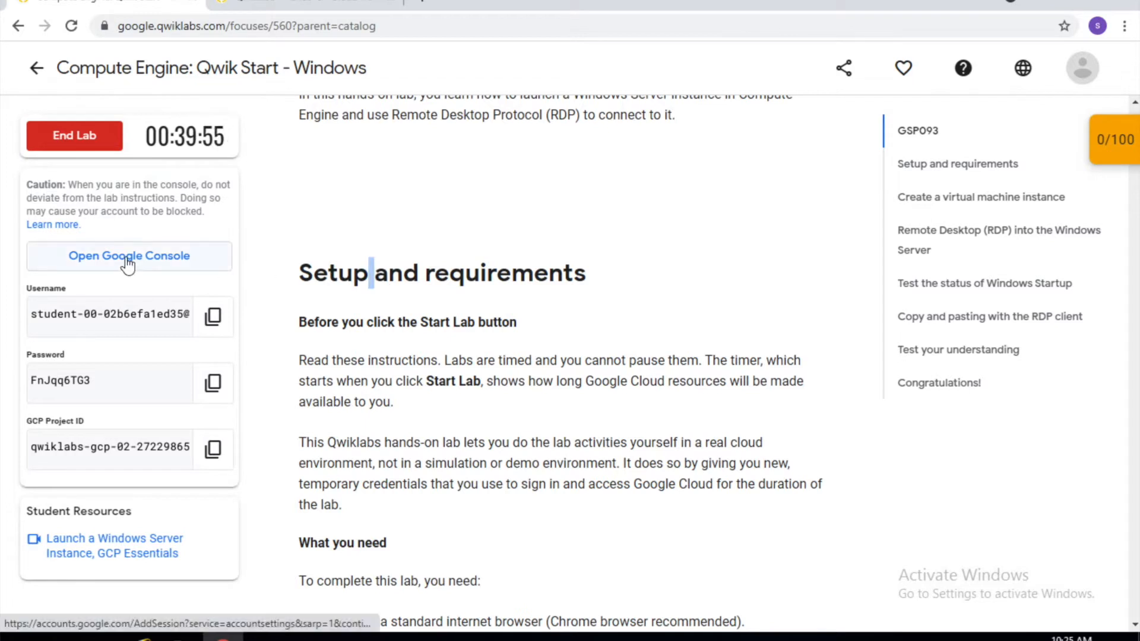
{"action": "left_click", "coordinate": [129, 255]}
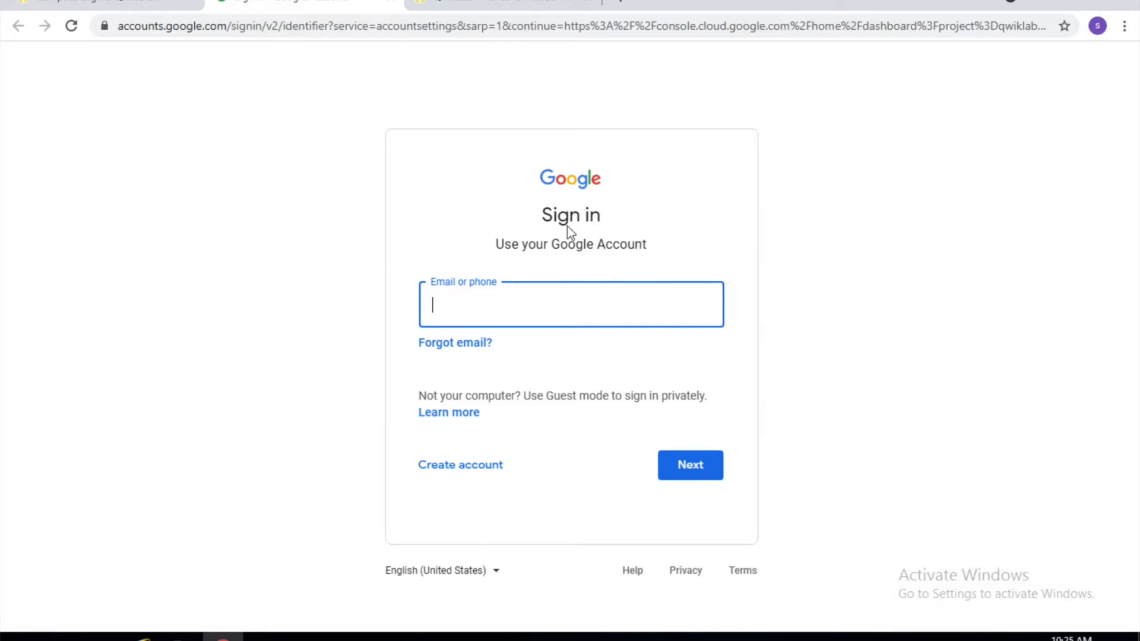
{"action": "mouse_move", "coordinate": [134, 13]}
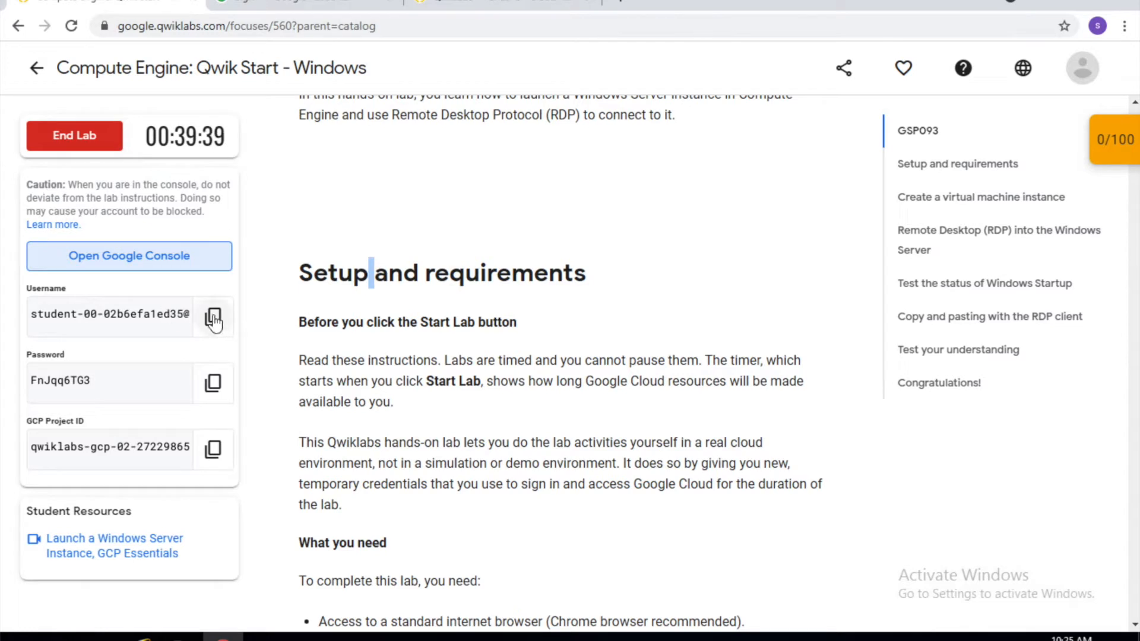
{"action": "left_click", "coordinate": [212, 317]}
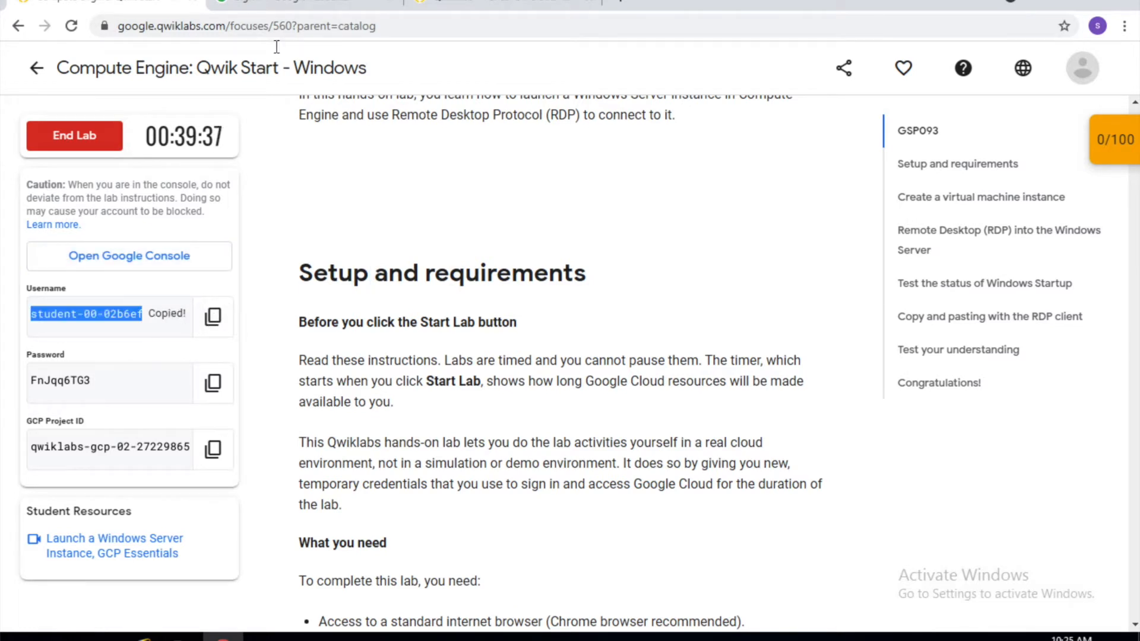
{"action": "left_click", "coordinate": [129, 255]}
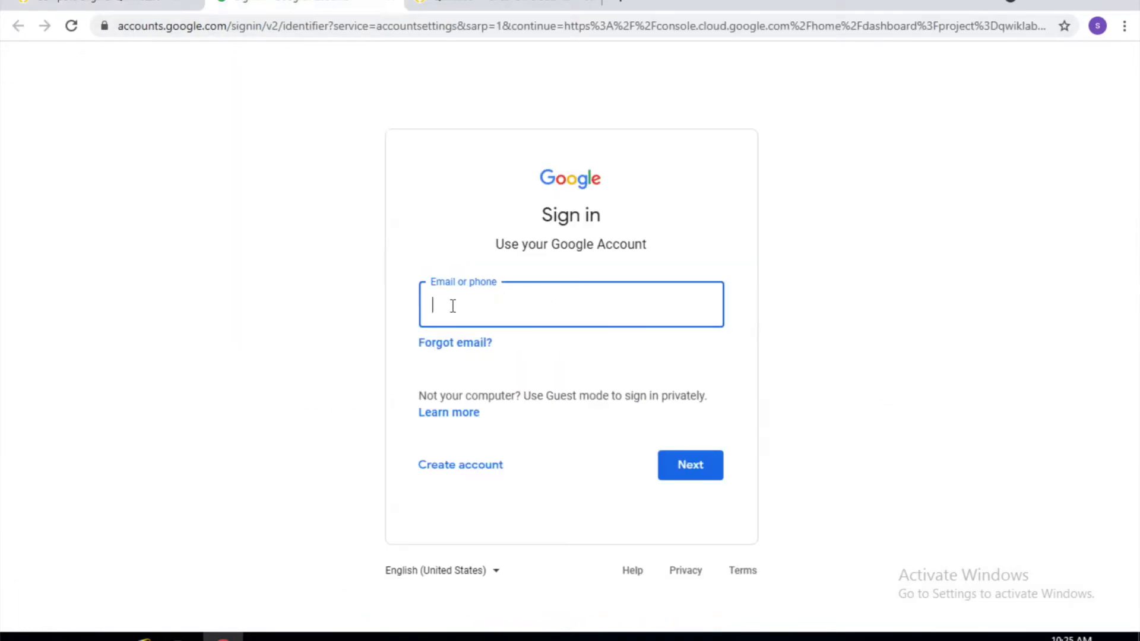
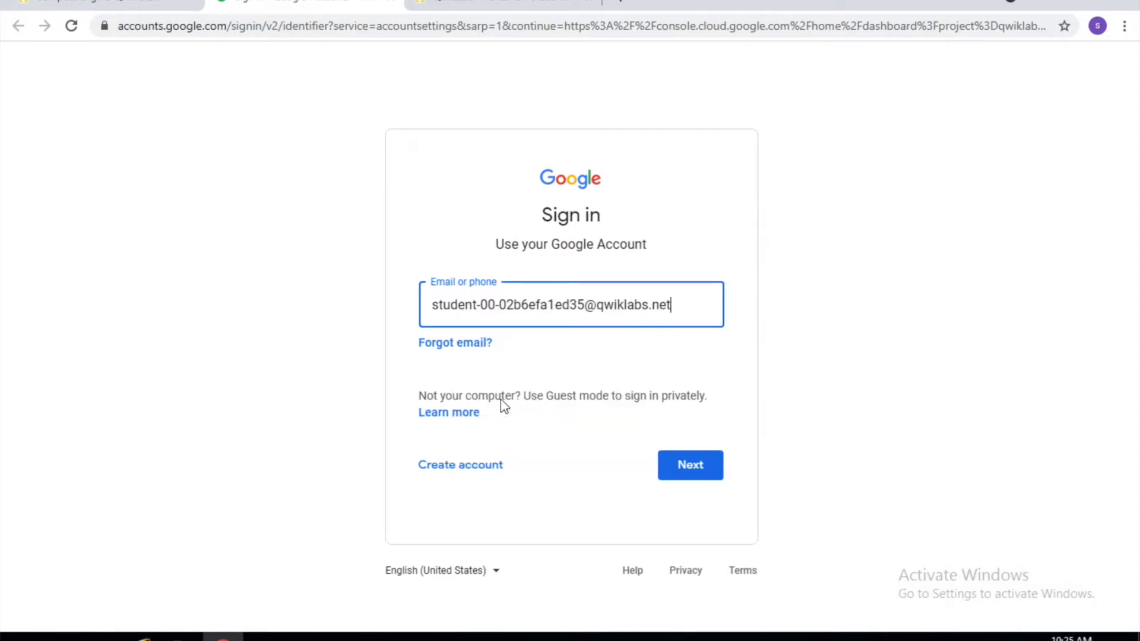
{"action": "left_click", "coordinate": [688, 464]}
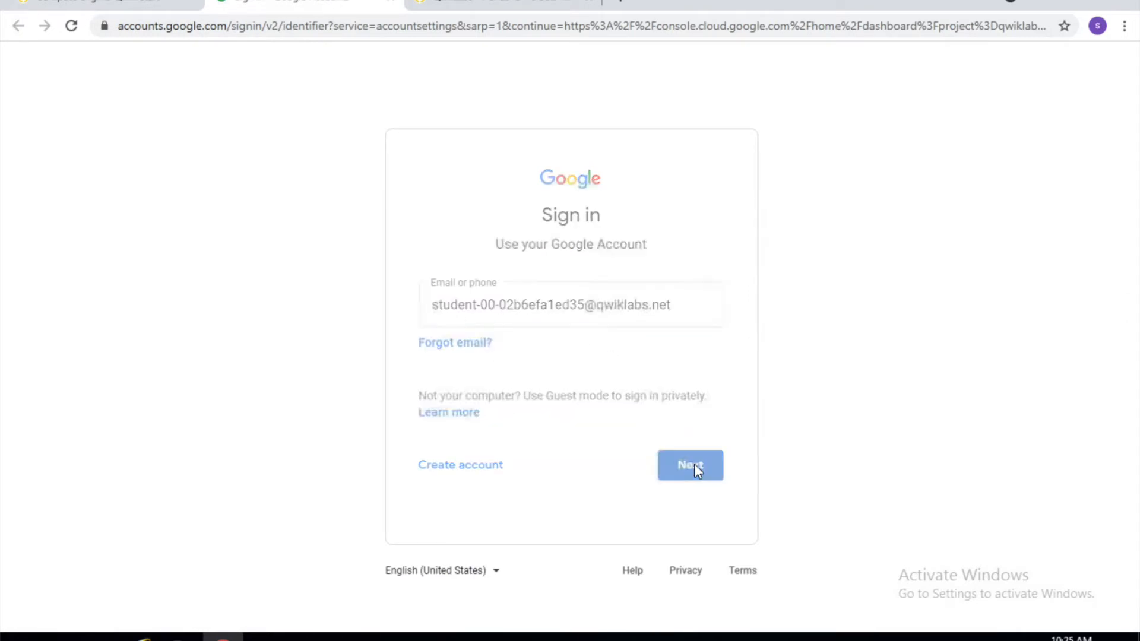
- Paste the temporary lab password, reveal it, and submit to sign in
{"action": "left_click", "coordinate": [689, 465]}
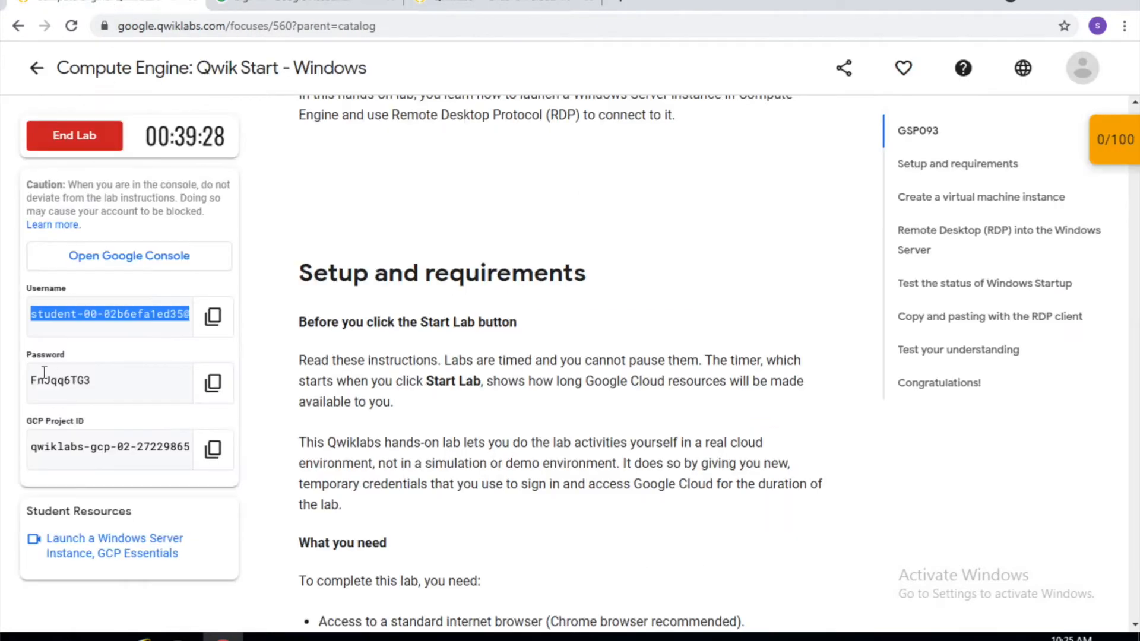
{"action": "left_click", "coordinate": [212, 383]}
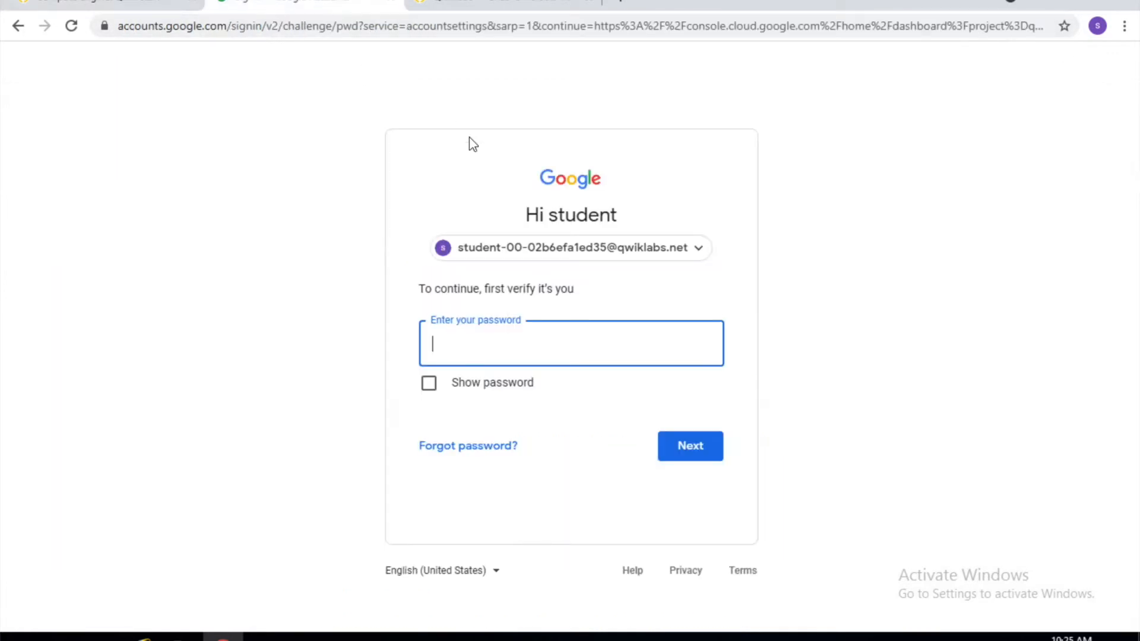
{"action": "right_click", "coordinate": [570, 343]}
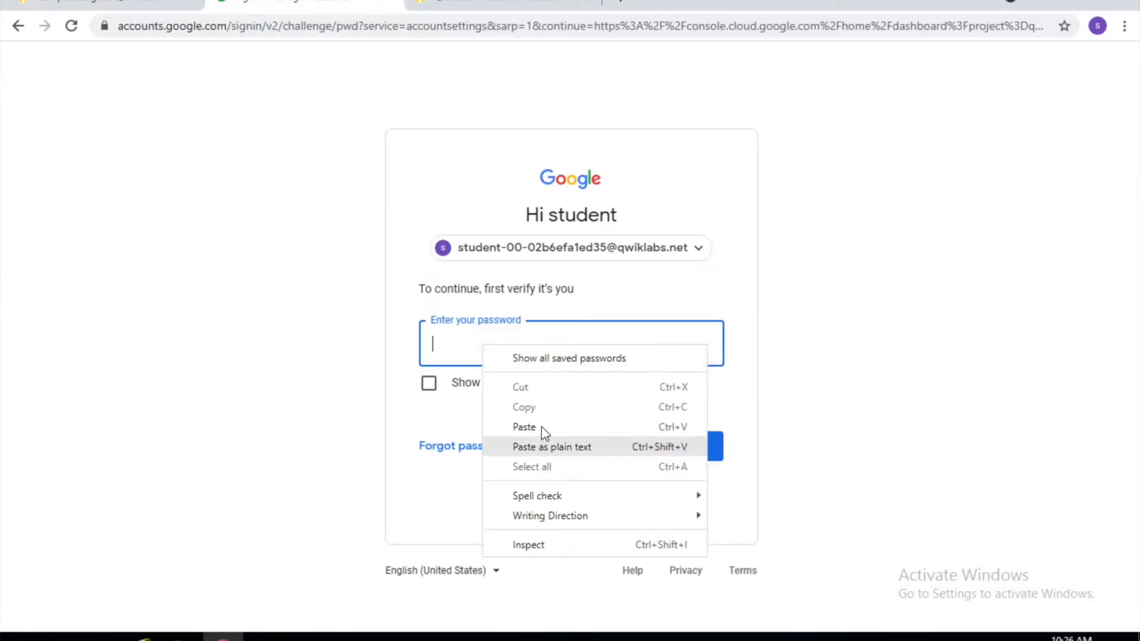
{"action": "left_click", "coordinate": [524, 427]}
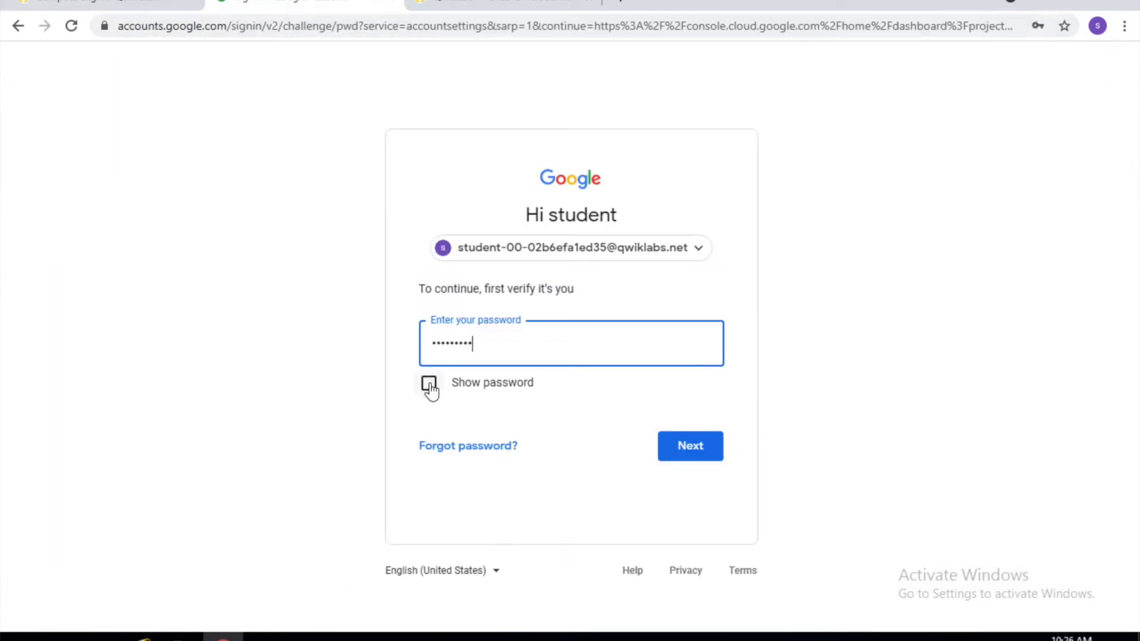
{"action": "left_click", "coordinate": [428, 382]}
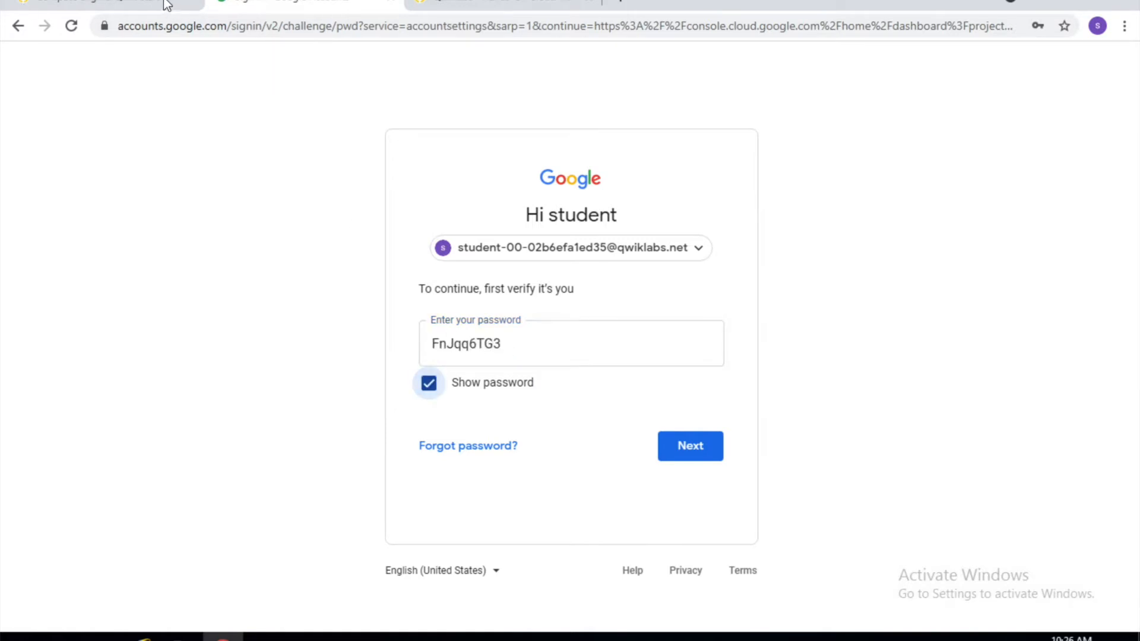
{"action": "mouse_move", "coordinate": [500, 269]}
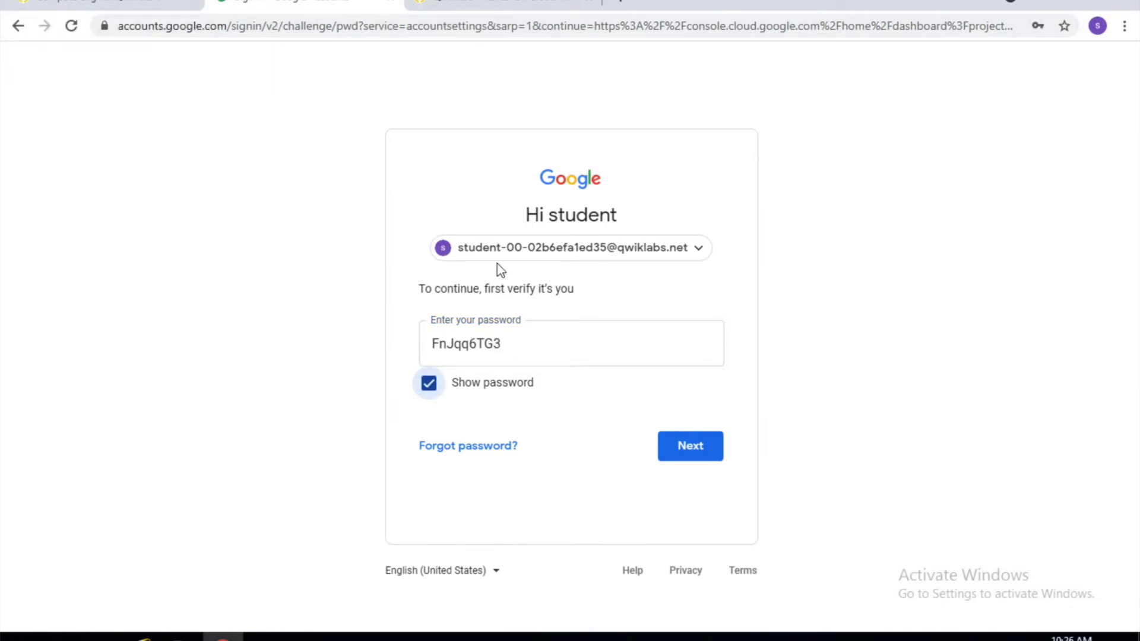
{"action": "mouse_move", "coordinate": [595, 253]}
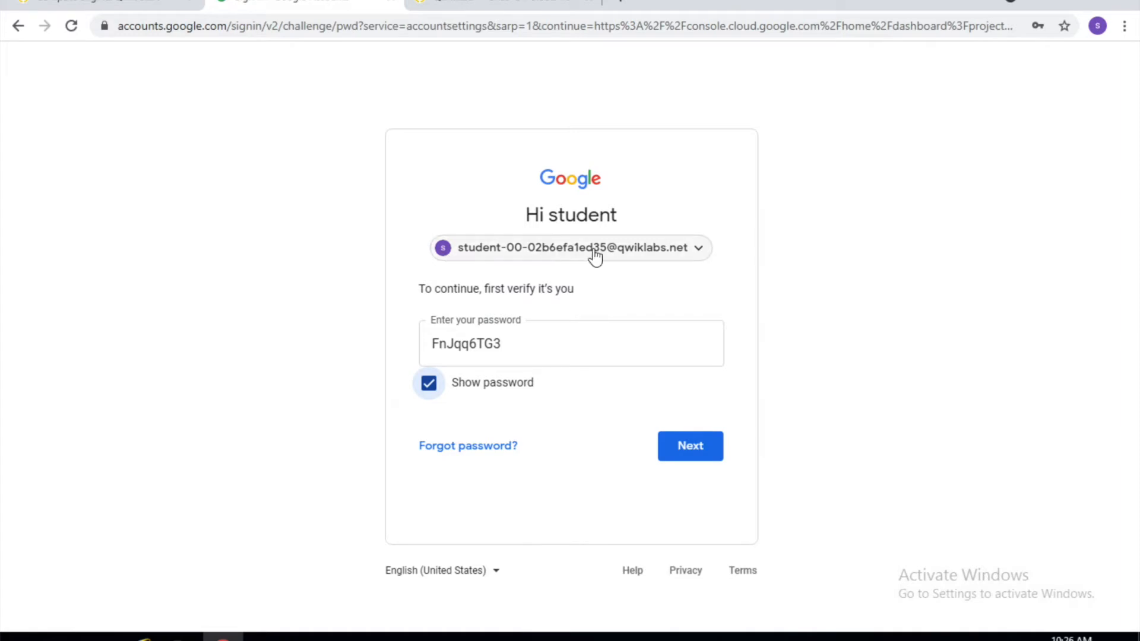
{"action": "mouse_move", "coordinate": [690, 446]}
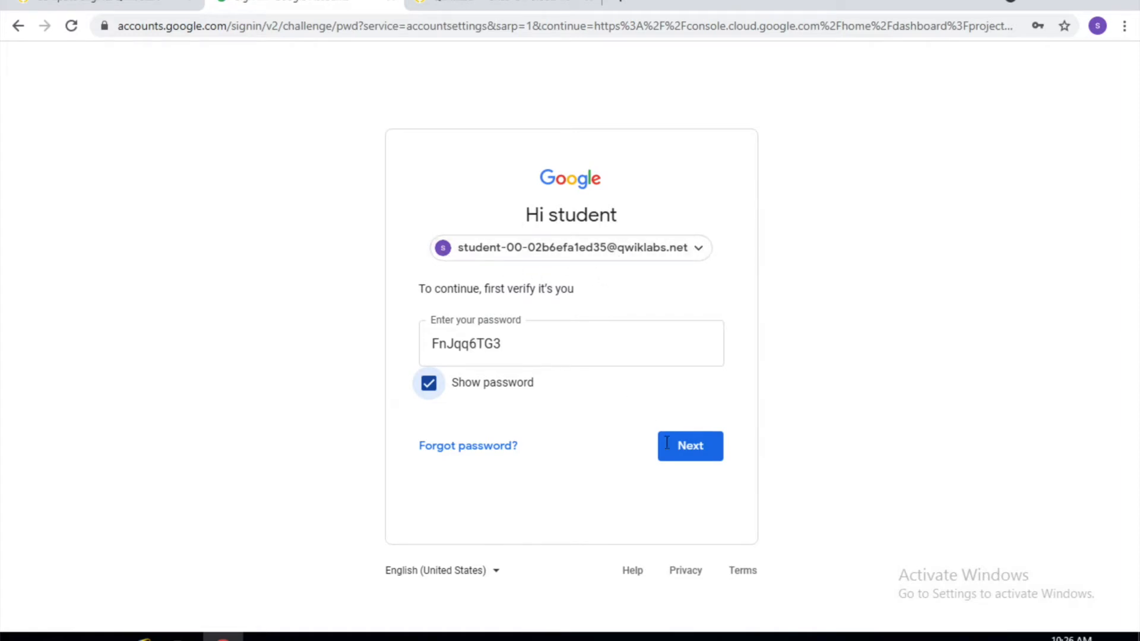
{"action": "left_click", "coordinate": [689, 445]}
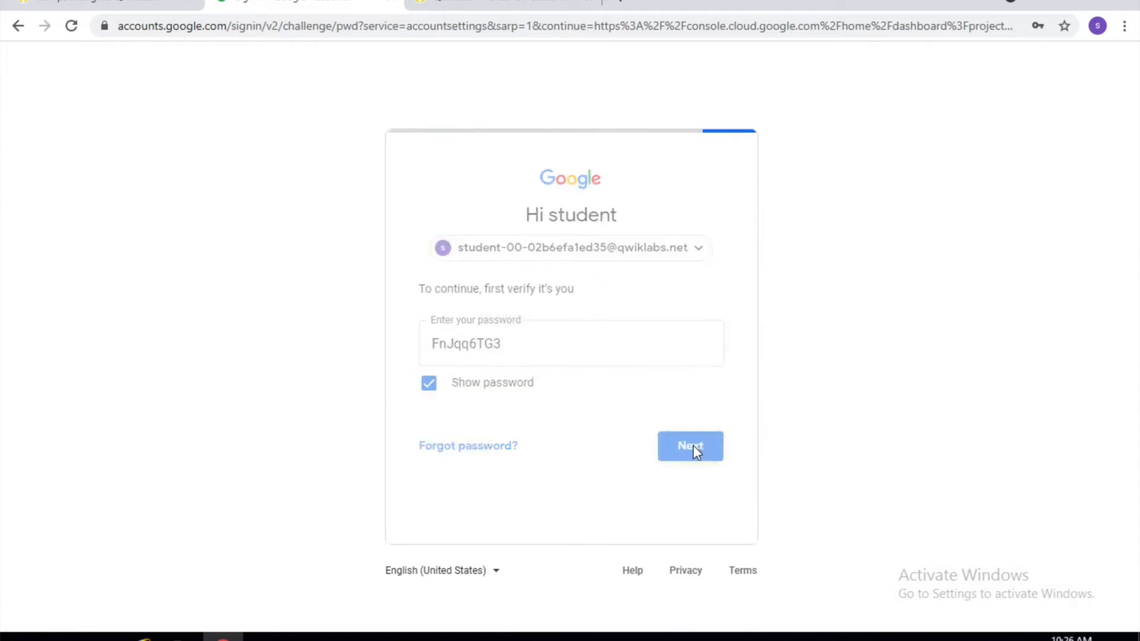
{"action": "left_click", "coordinate": [689, 445]}
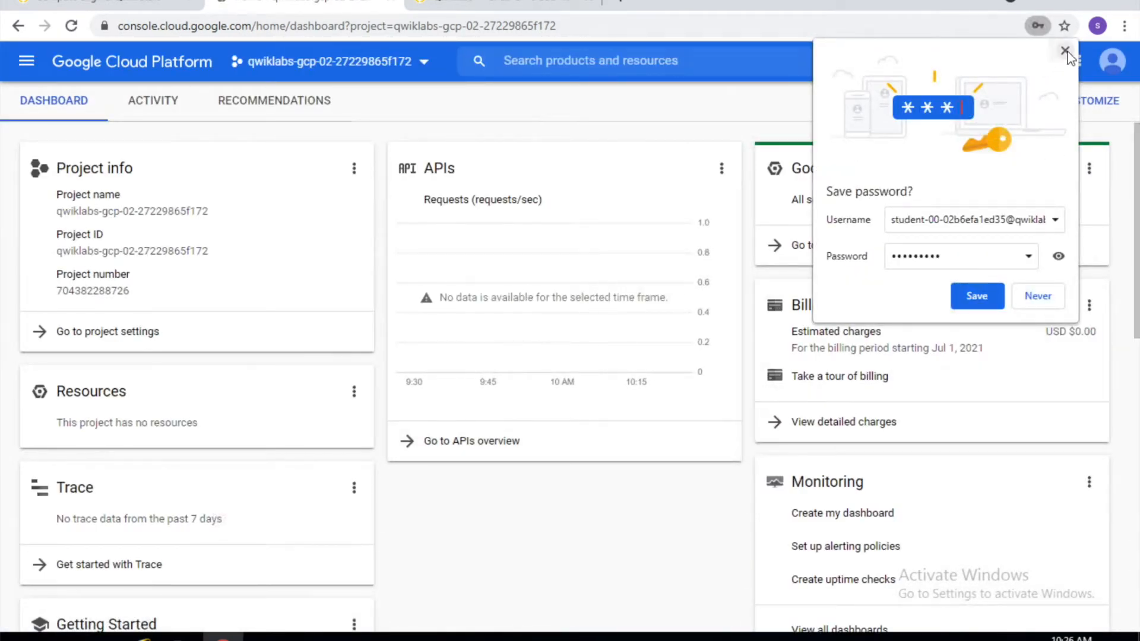
- Dismiss the save-password prompt and go to Compute Engine VM instances
{"action": "left_click", "coordinate": [1065, 52]}
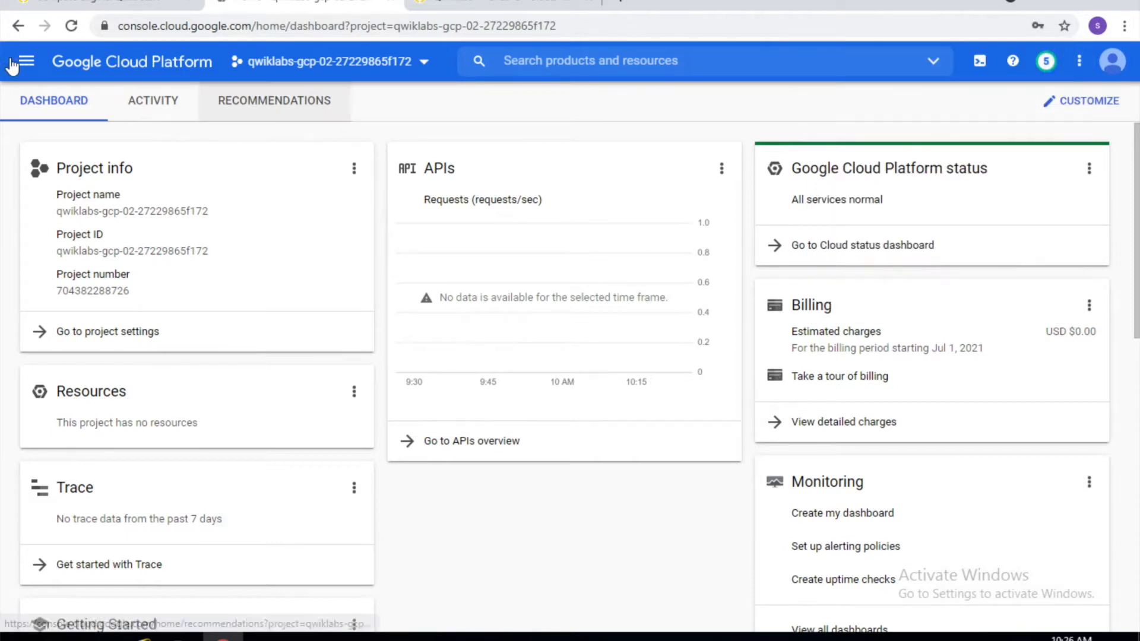
{"action": "mouse_move", "coordinate": [25, 61]}
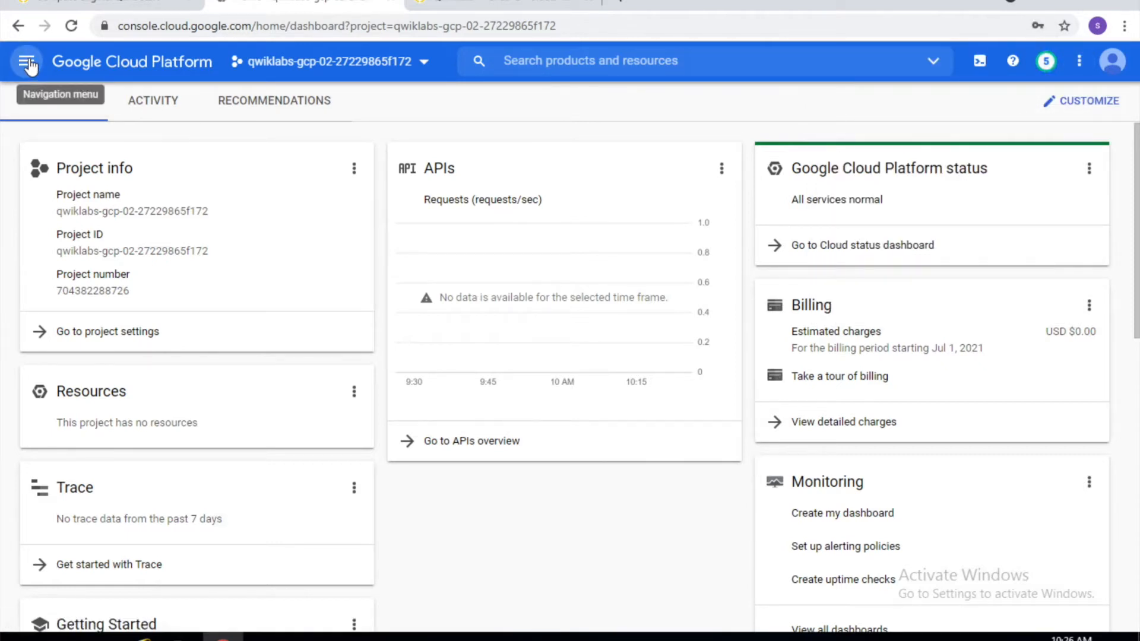
{"action": "left_click", "coordinate": [27, 61]}
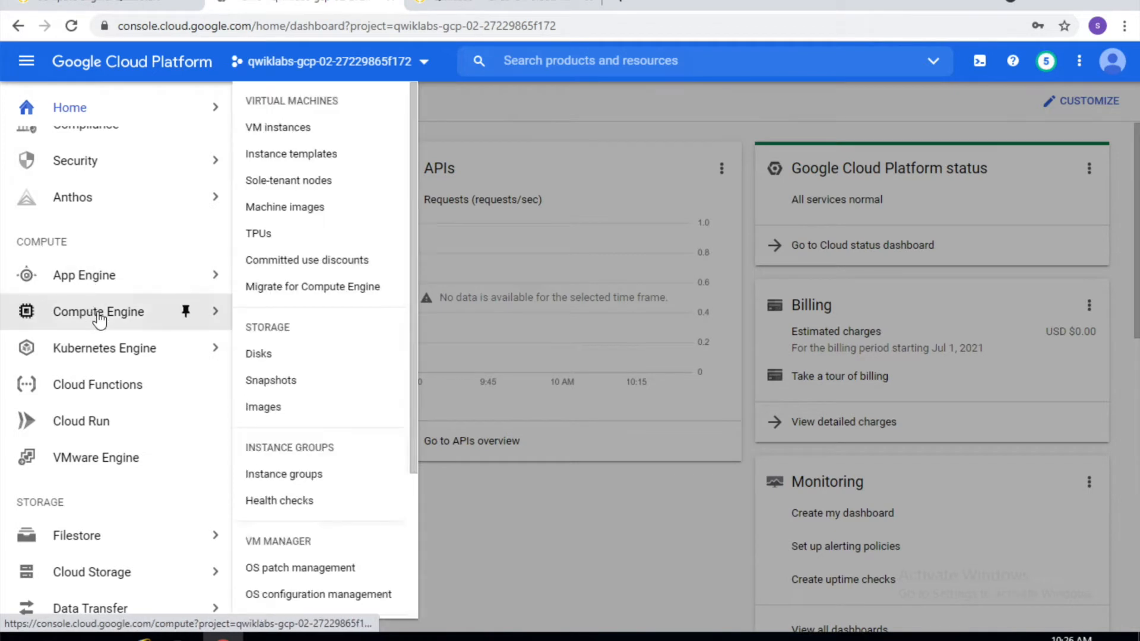
{"action": "mouse_move", "coordinate": [376, 101]}
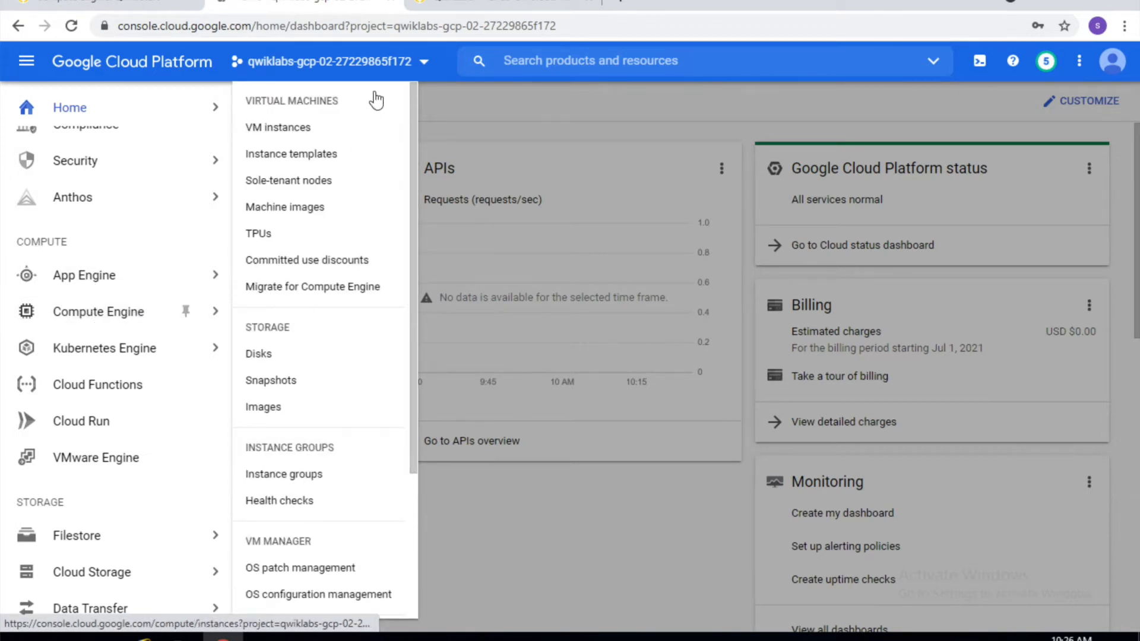
{"action": "mouse_move", "coordinate": [277, 127]}
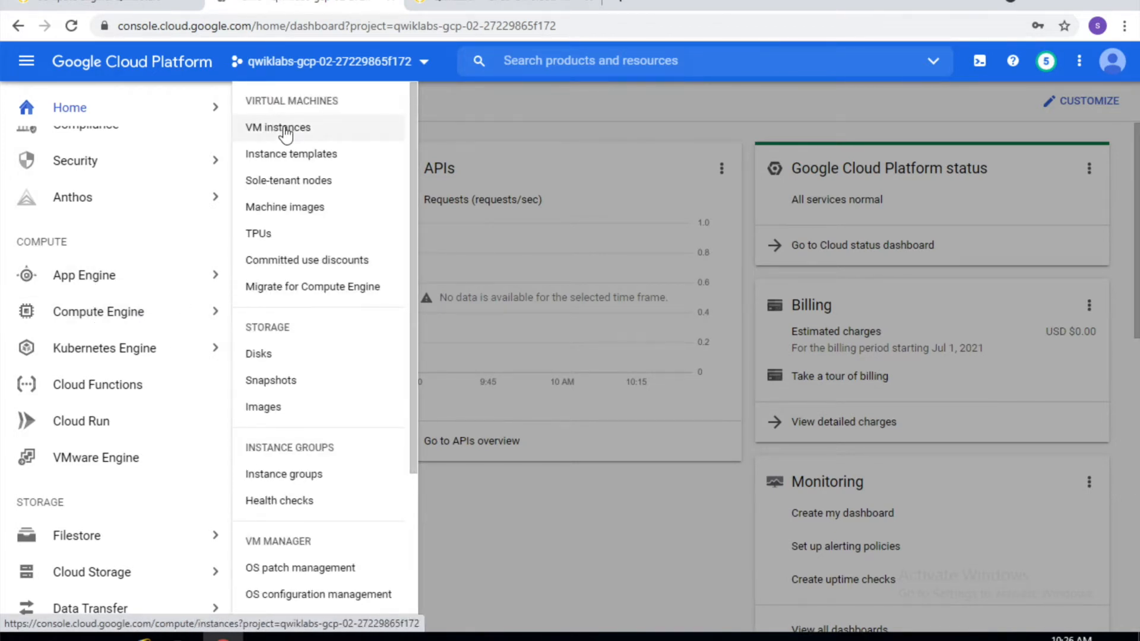
{"action": "left_click", "coordinate": [277, 126]}
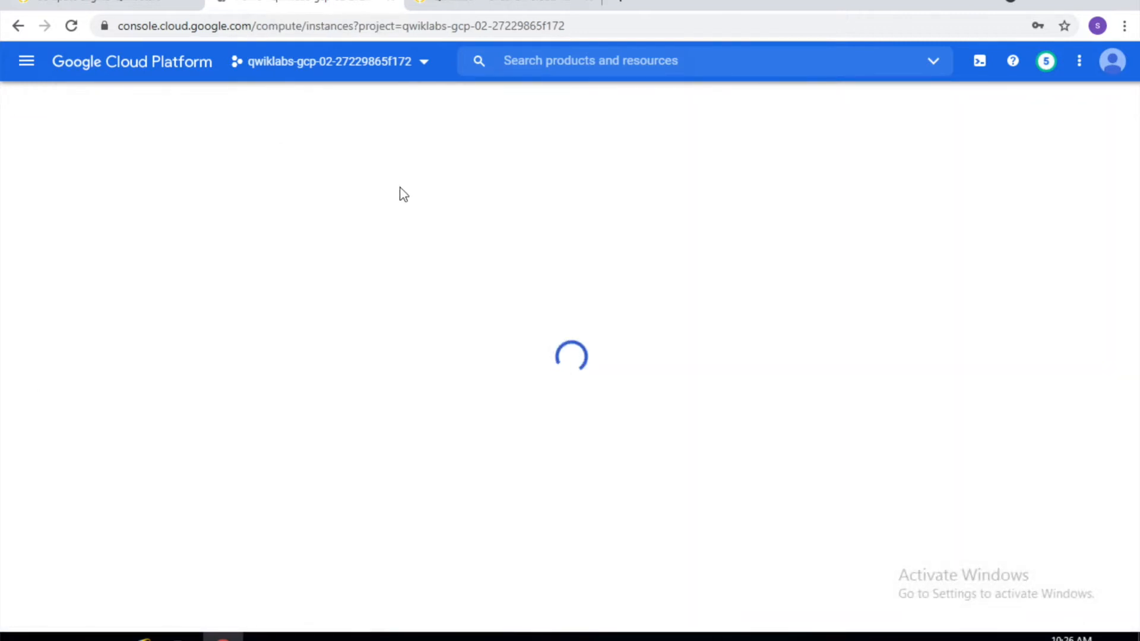
{"action": "mouse_move", "coordinate": [456, 224]}
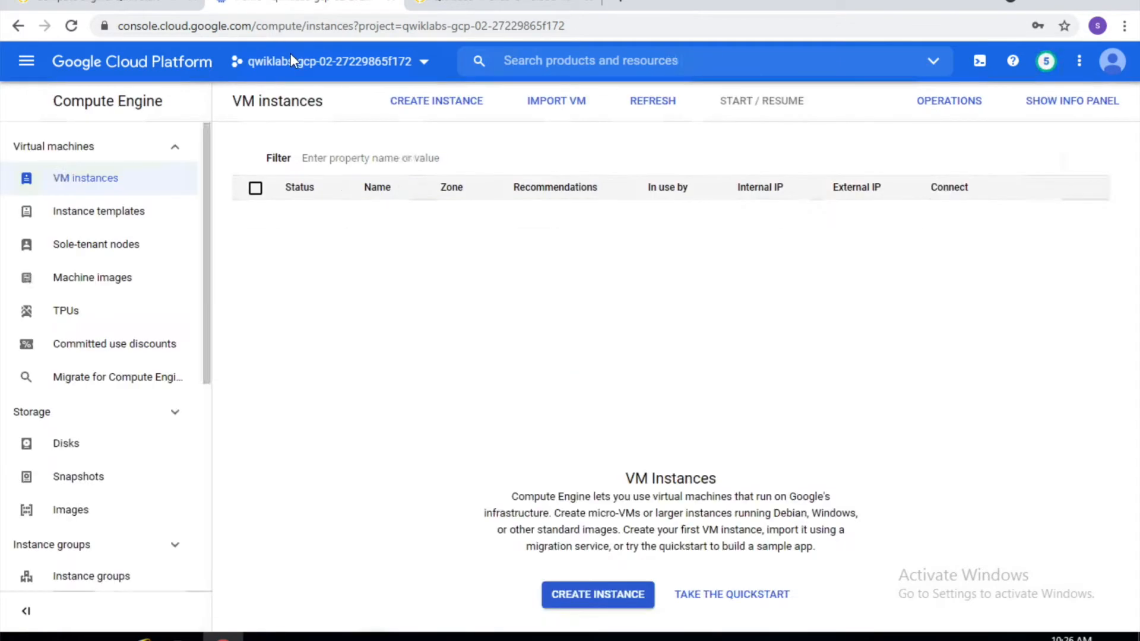
- Begin a new VM instance named bg-1 using the N1 machine series
{"action": "left_click", "coordinate": [1072, 101]}
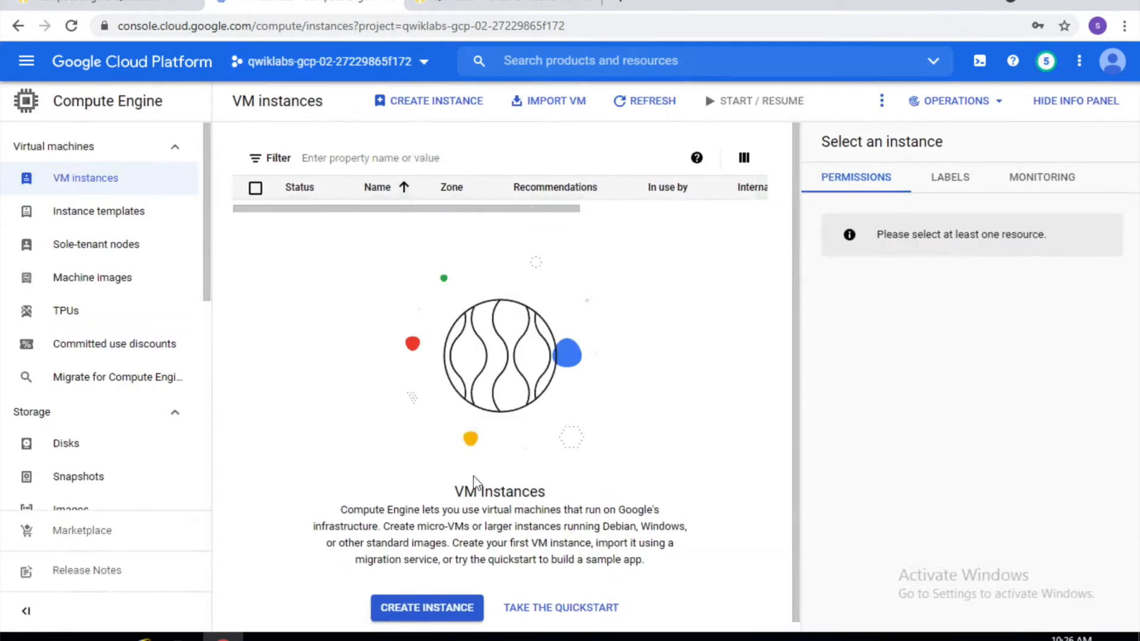
{"action": "left_click", "coordinate": [427, 608]}
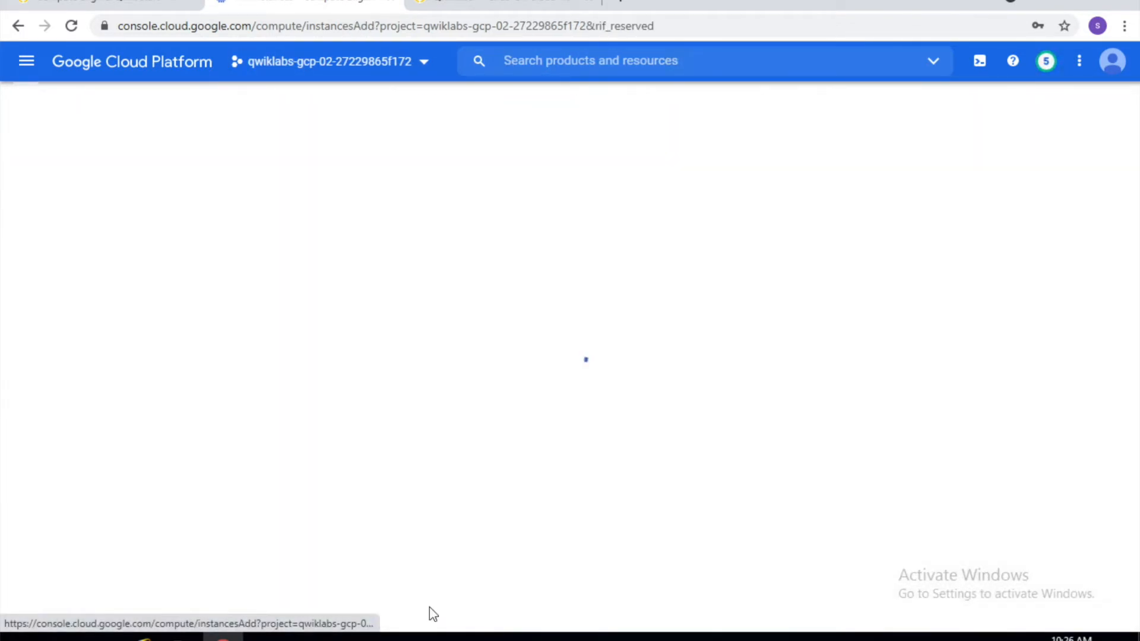
{"action": "mouse_move", "coordinate": [418, 134]}
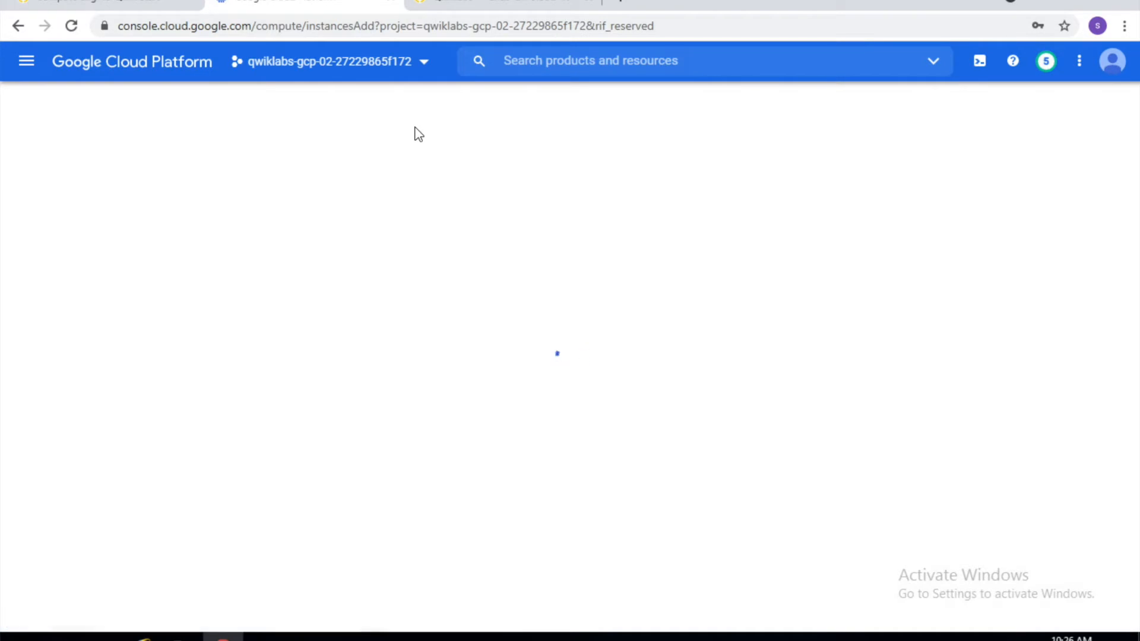
{"action": "mouse_move", "coordinate": [355, 91]}
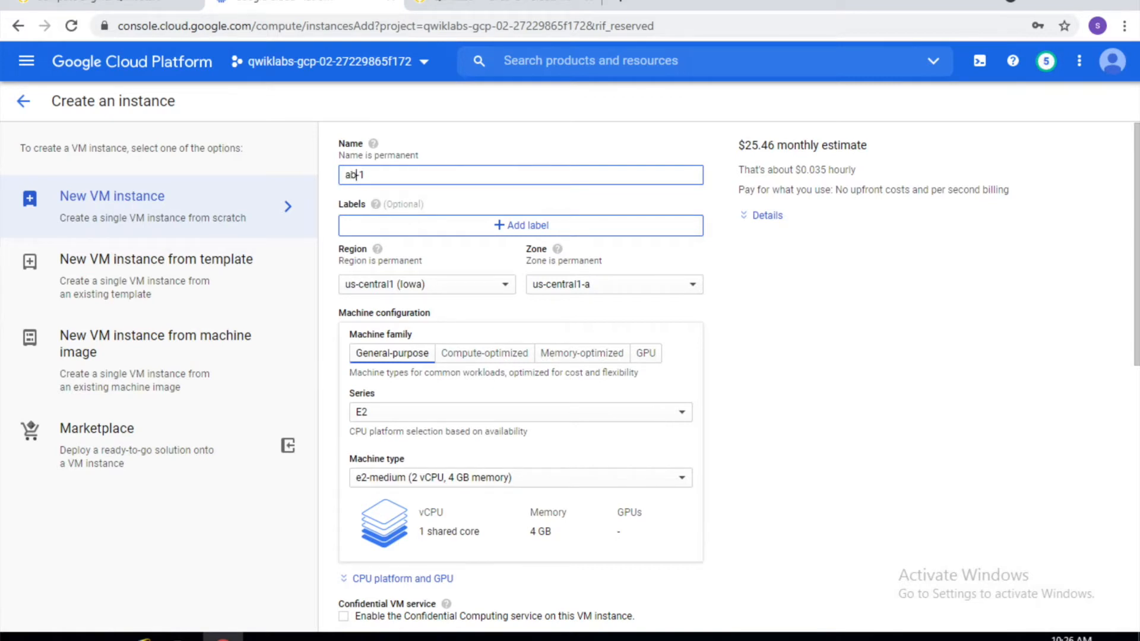
{"action": "type", "text": "c"}
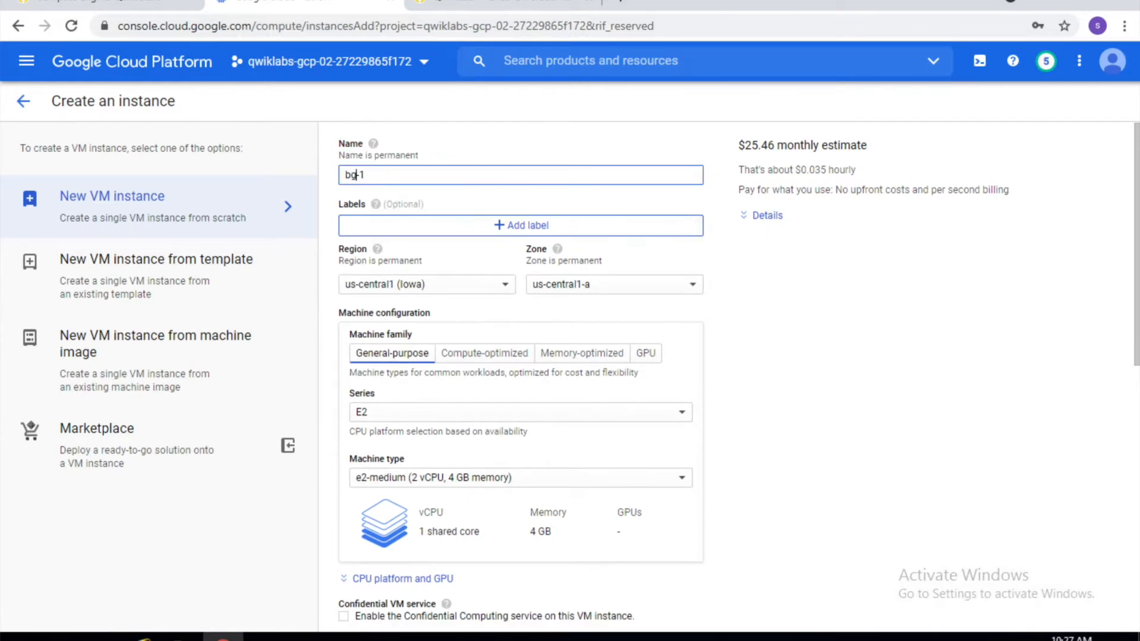
{"action": "mouse_move", "coordinate": [357, 262]}
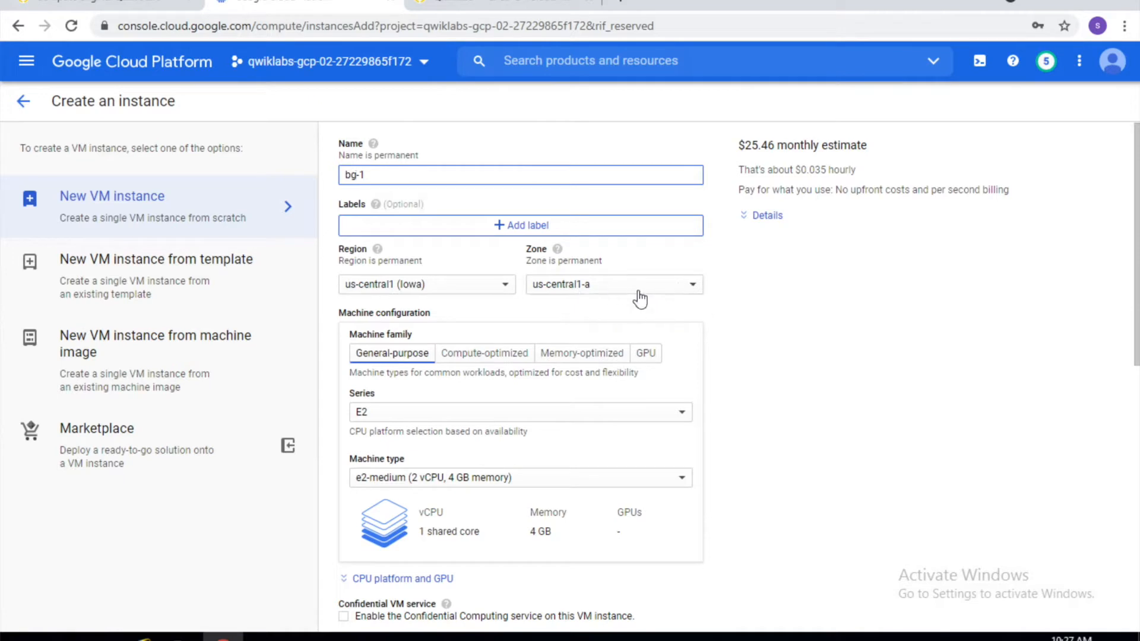
{"action": "mouse_move", "coordinate": [587, 317]}
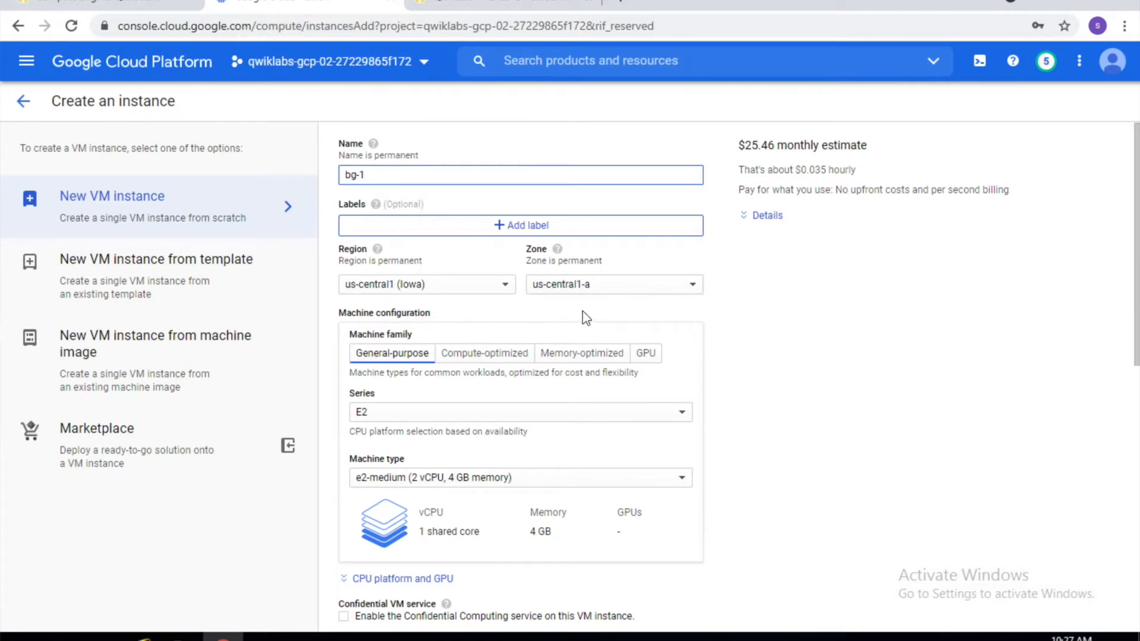
{"action": "mouse_move", "coordinate": [427, 418]}
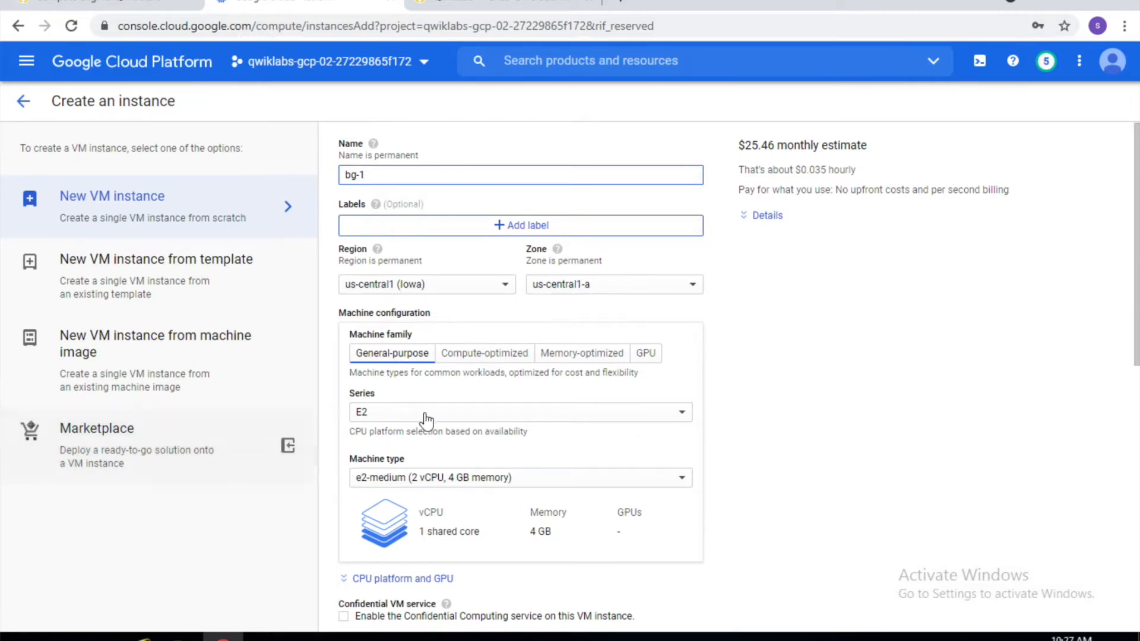
{"action": "left_click", "coordinate": [519, 411]}
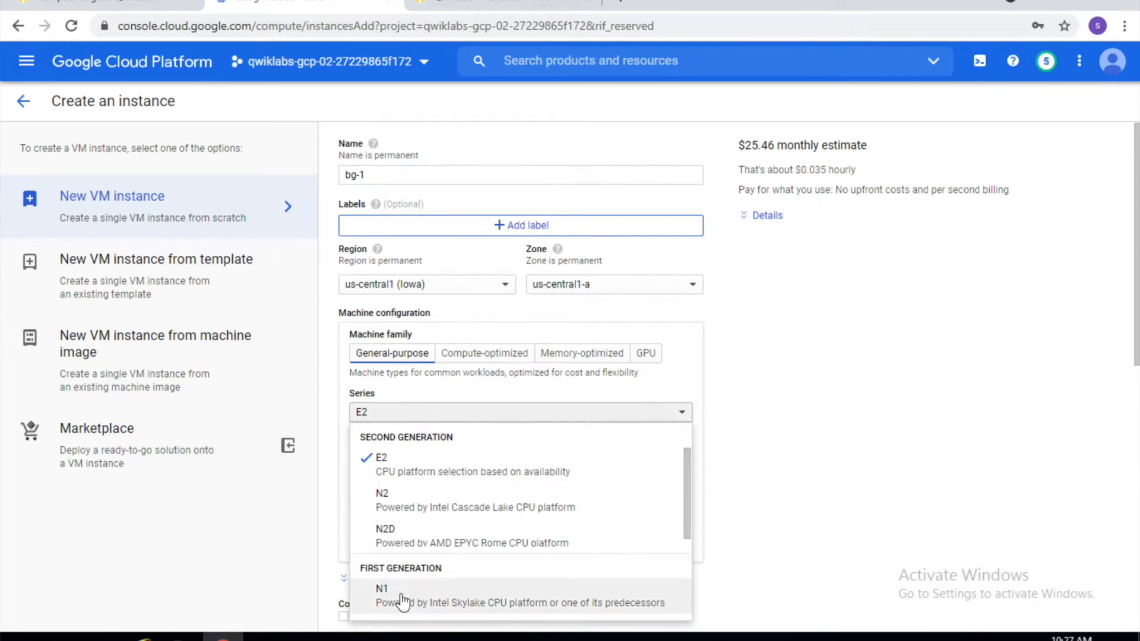
{"action": "left_click", "coordinate": [382, 588]}
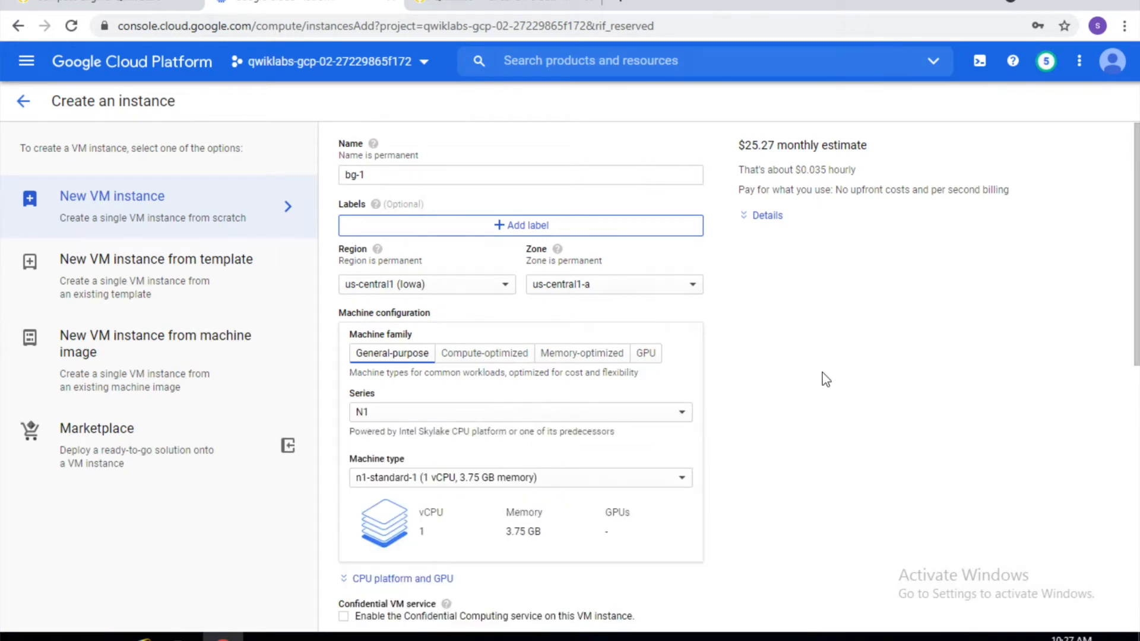
{"action": "scroll", "scroll_direction": "down", "scroll_amount": 3}
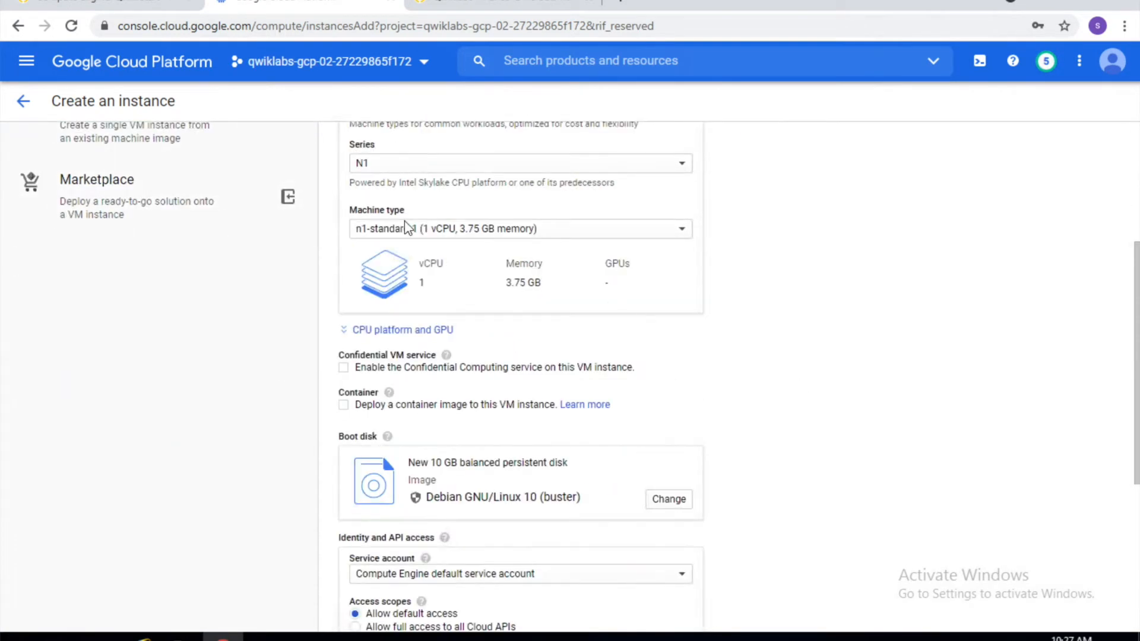
{"action": "mouse_move", "coordinate": [478, 494]}
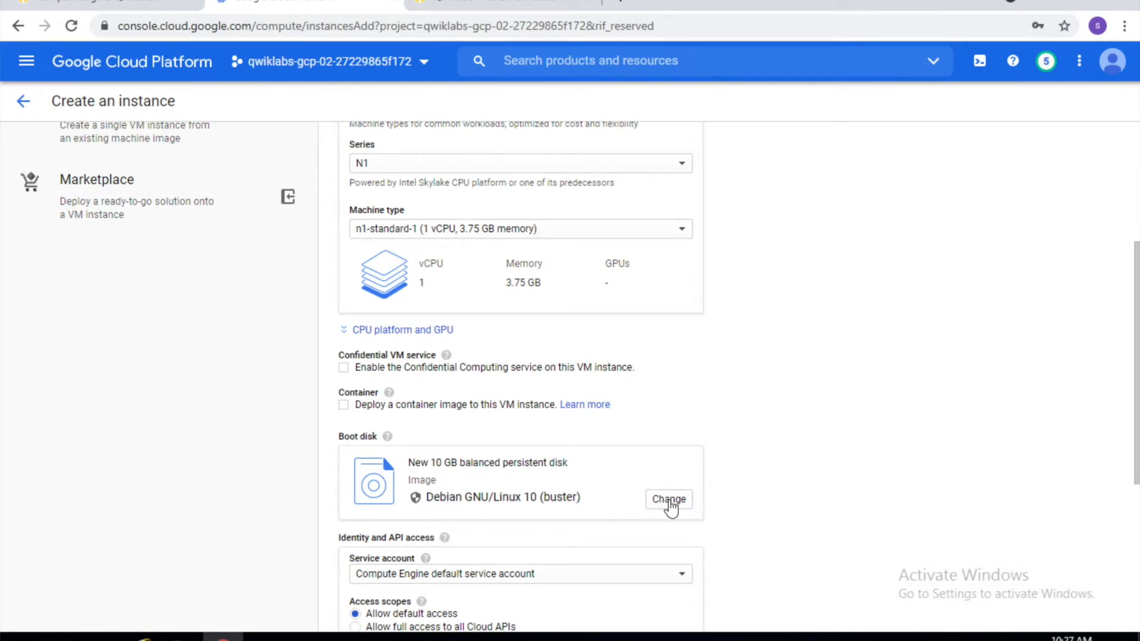
- Select a Windows Server 2012 R2 Datacenter boot disk and create the bg-1 instance
{"action": "left_click", "coordinate": [667, 499]}
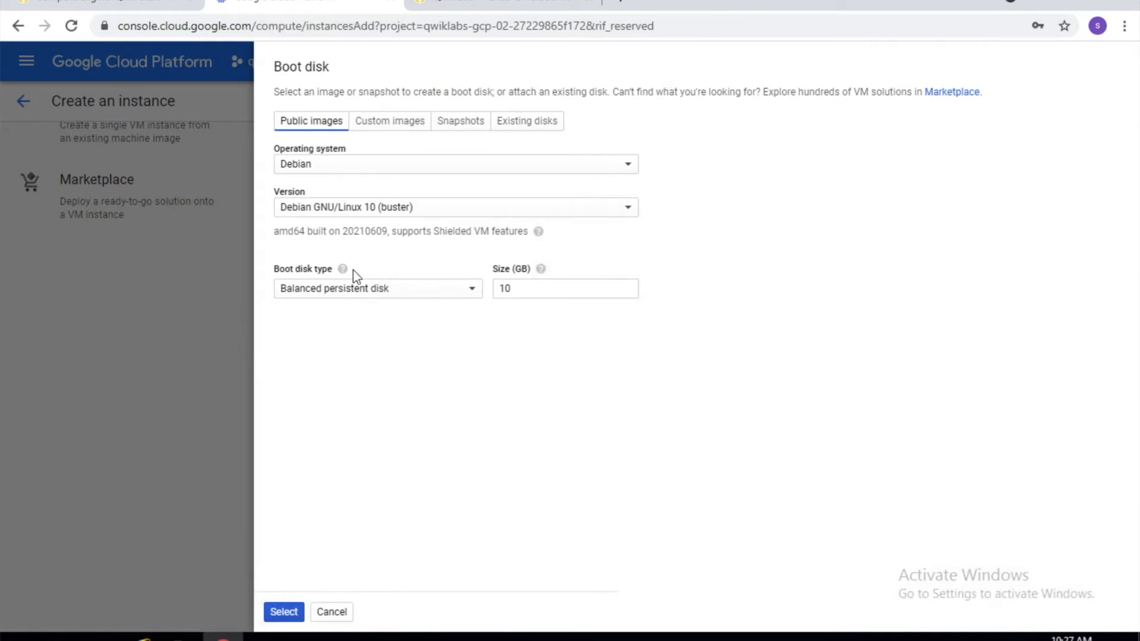
{"action": "left_click", "coordinate": [454, 164]}
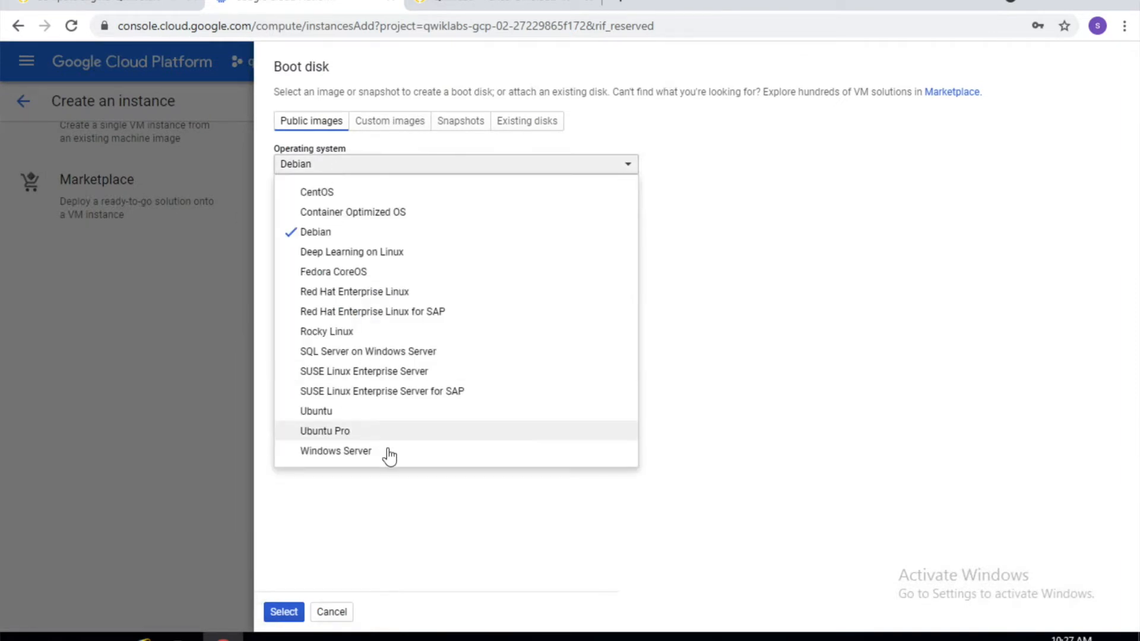
{"action": "left_click", "coordinate": [335, 451]}
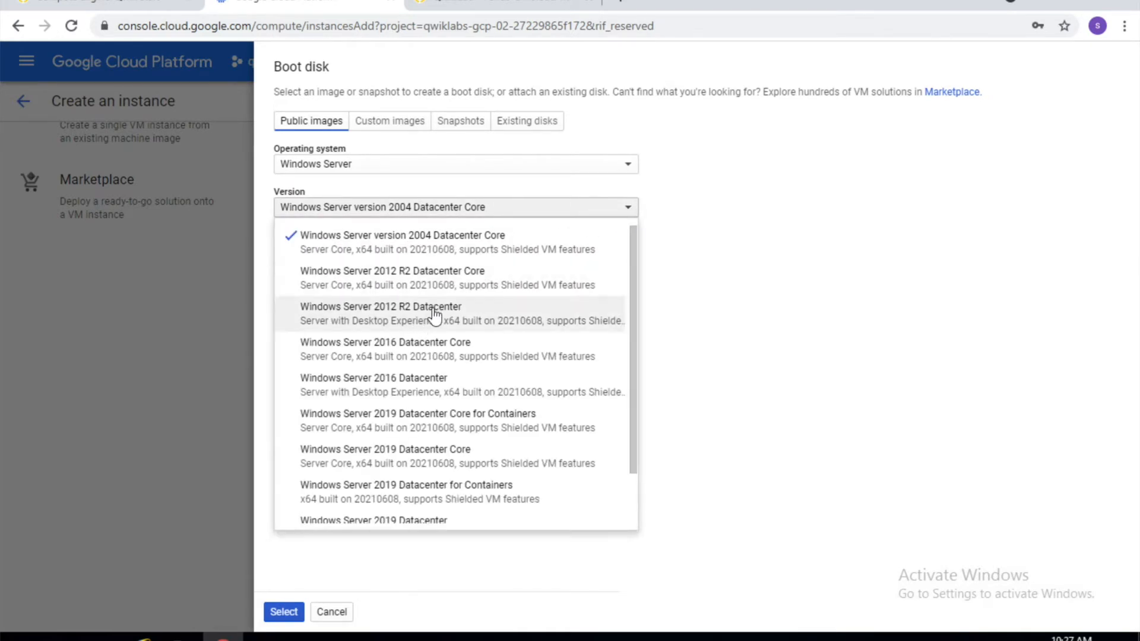
{"action": "mouse_move", "coordinate": [425, 317]}
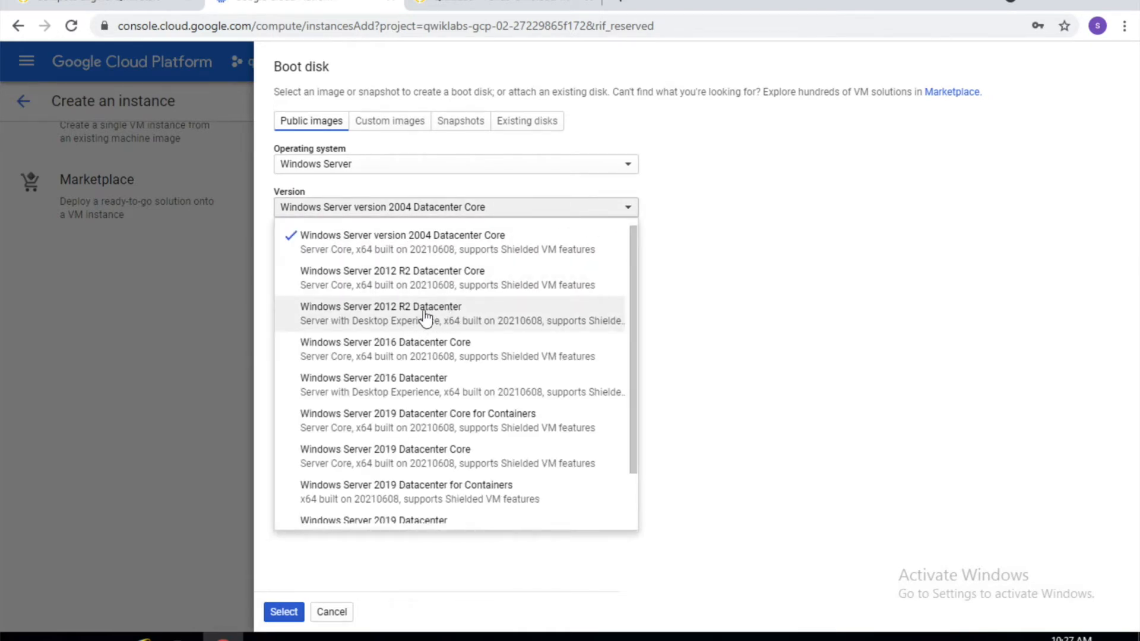
{"action": "left_click", "coordinate": [379, 306]}
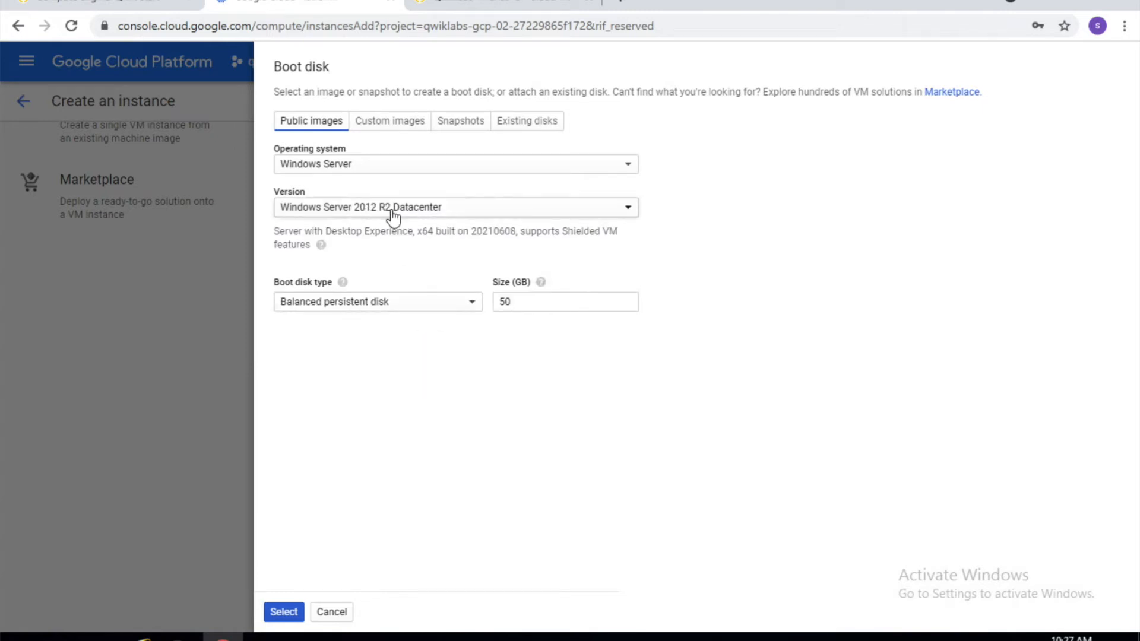
{"action": "mouse_move", "coordinate": [284, 611]}
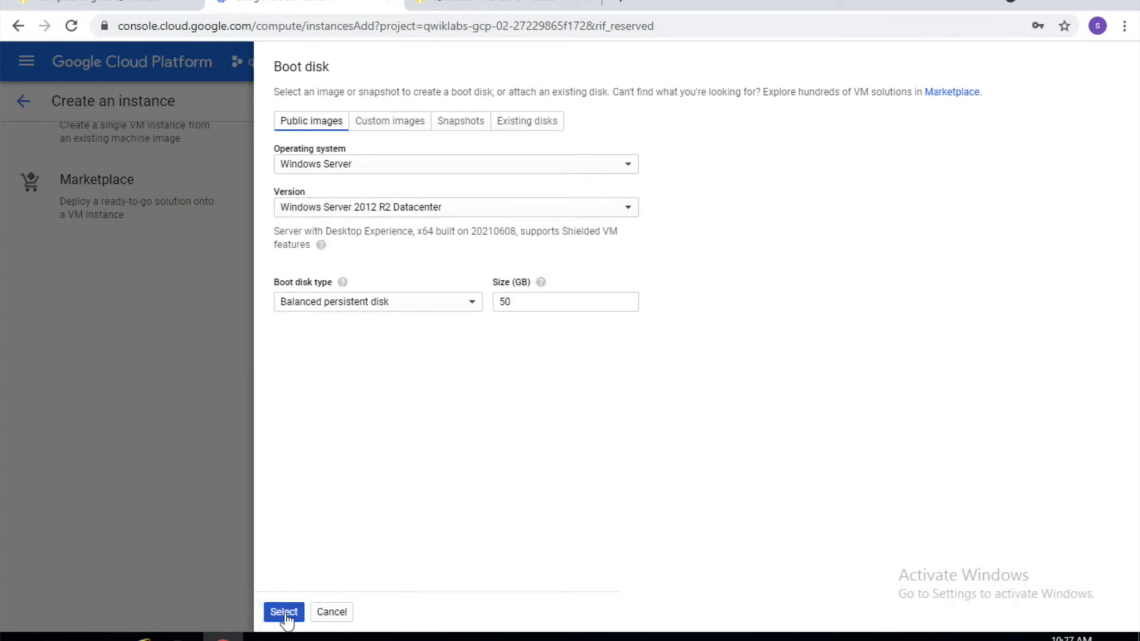
{"action": "left_click", "coordinate": [284, 612]}
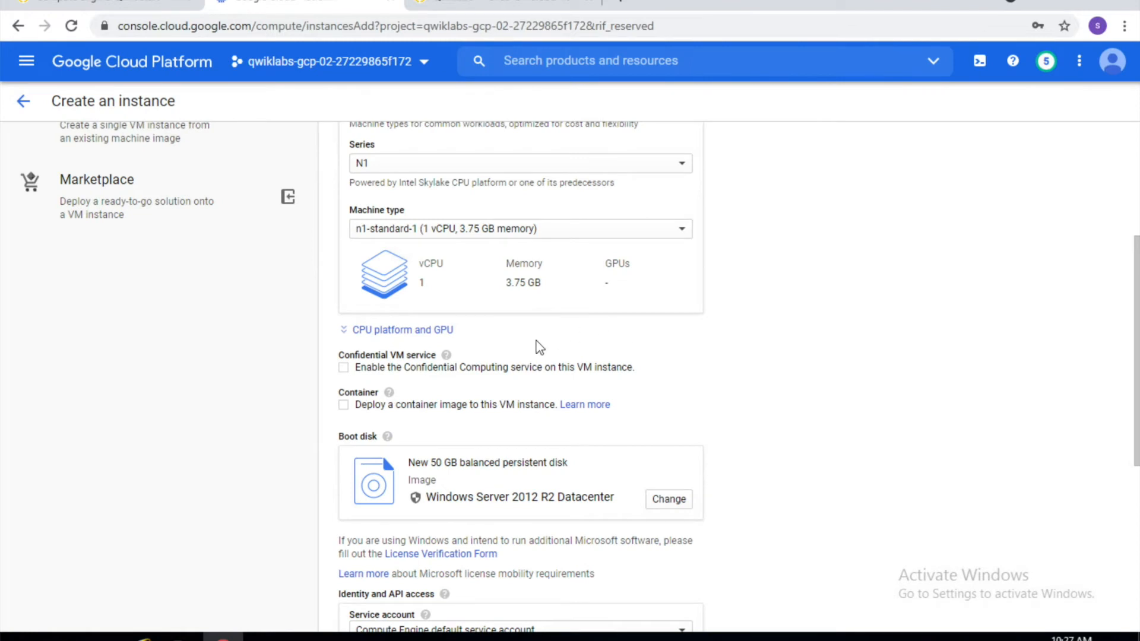
{"action": "scroll", "scroll_direction": "down", "scroll_amount": 3}
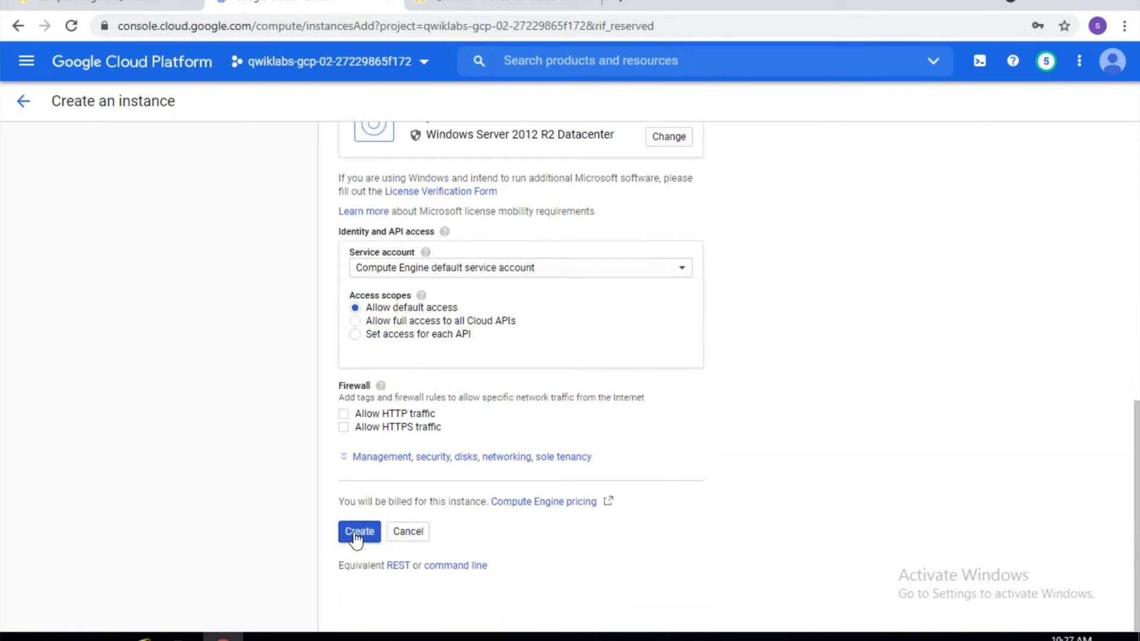
{"action": "left_click", "coordinate": [358, 532]}
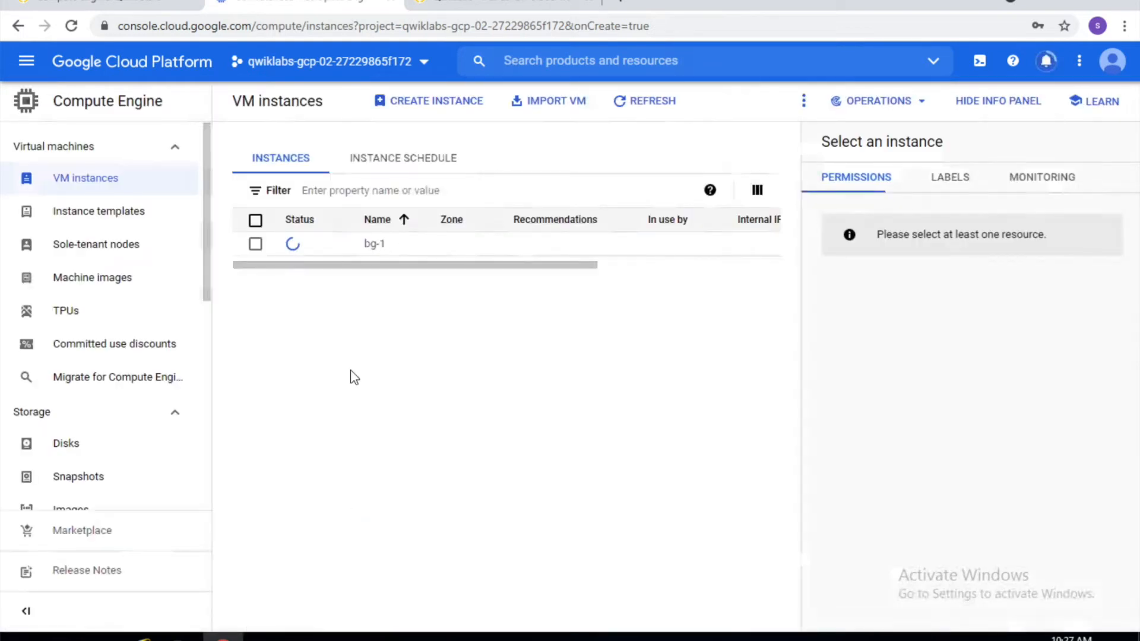
{"action": "mouse_move", "coordinate": [358, 333]}
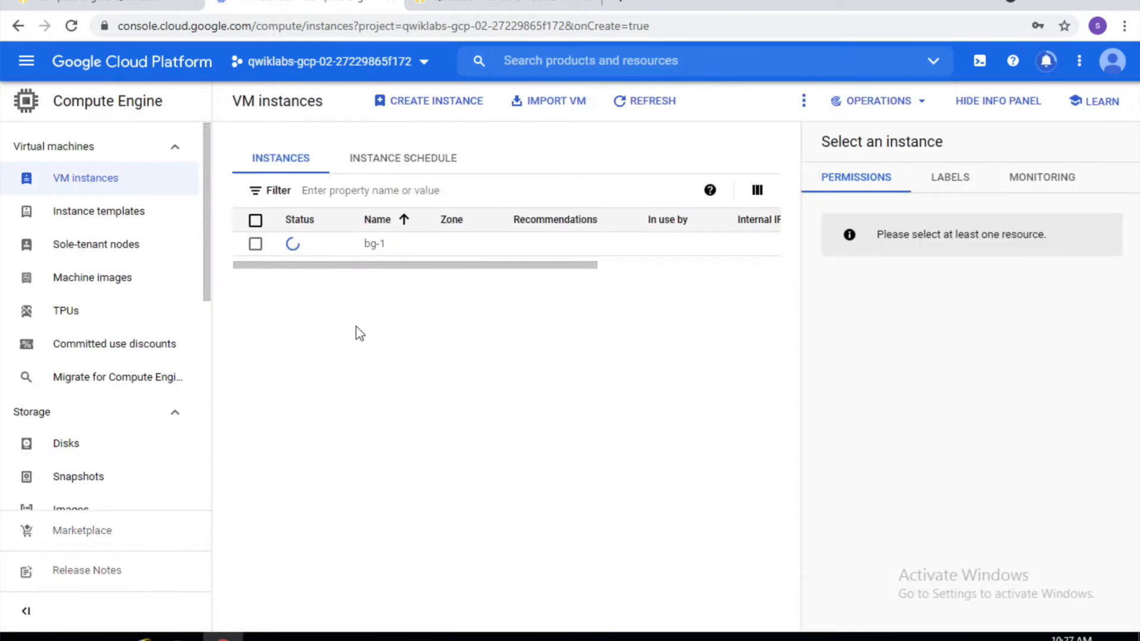
{"action": "mouse_move", "coordinate": [113, 6]}
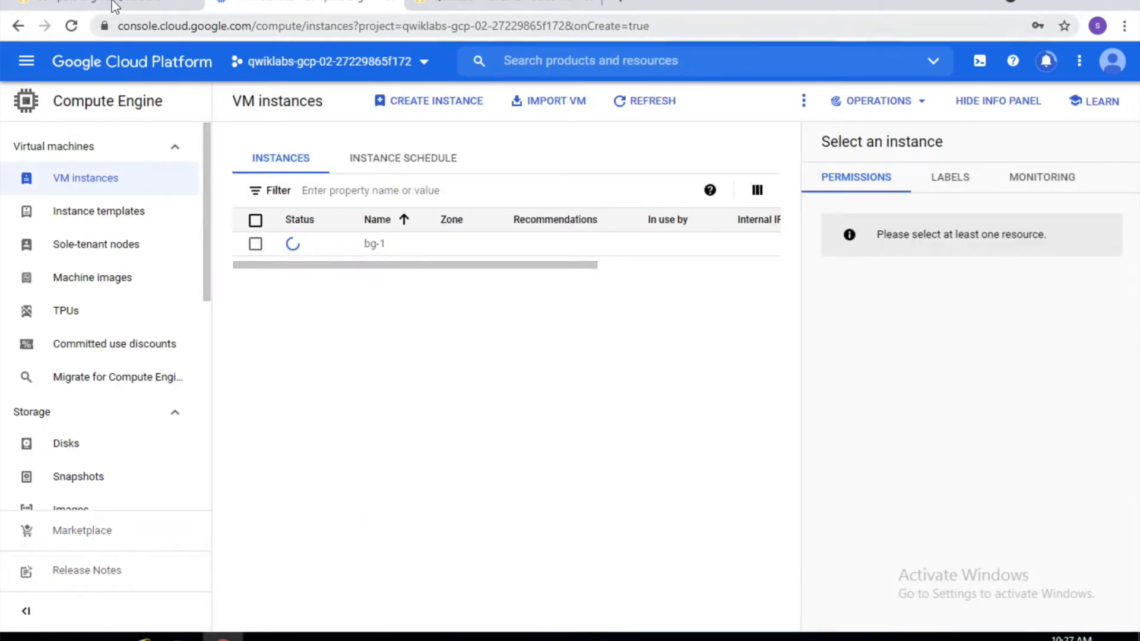
- Return to the Qwiklabs instructions and scroll down to the Test completed task section
{"action": "left_click", "coordinate": [305, 2]}
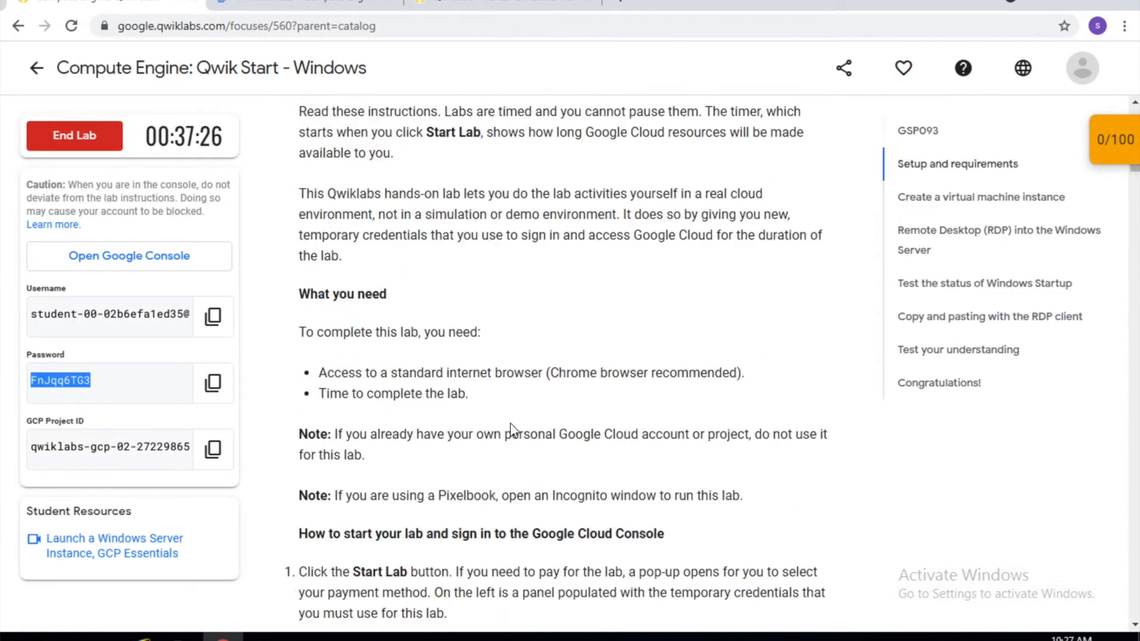
{"action": "scroll", "scroll_direction": "down", "scroll_amount": 3}
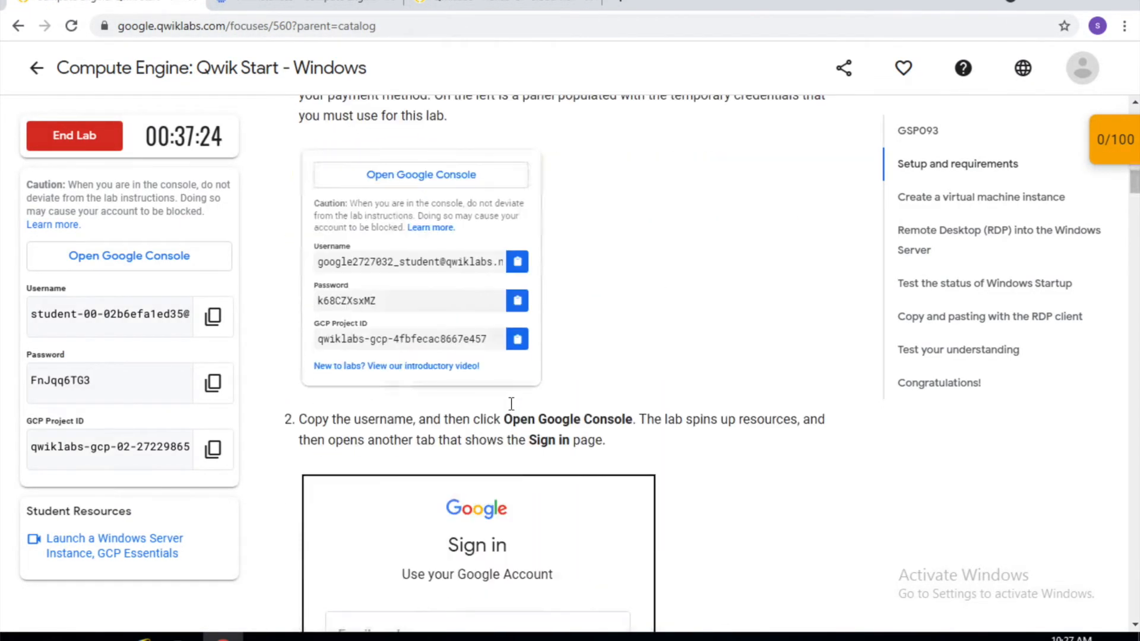
{"action": "scroll", "scroll_direction": "down", "scroll_amount": 3}
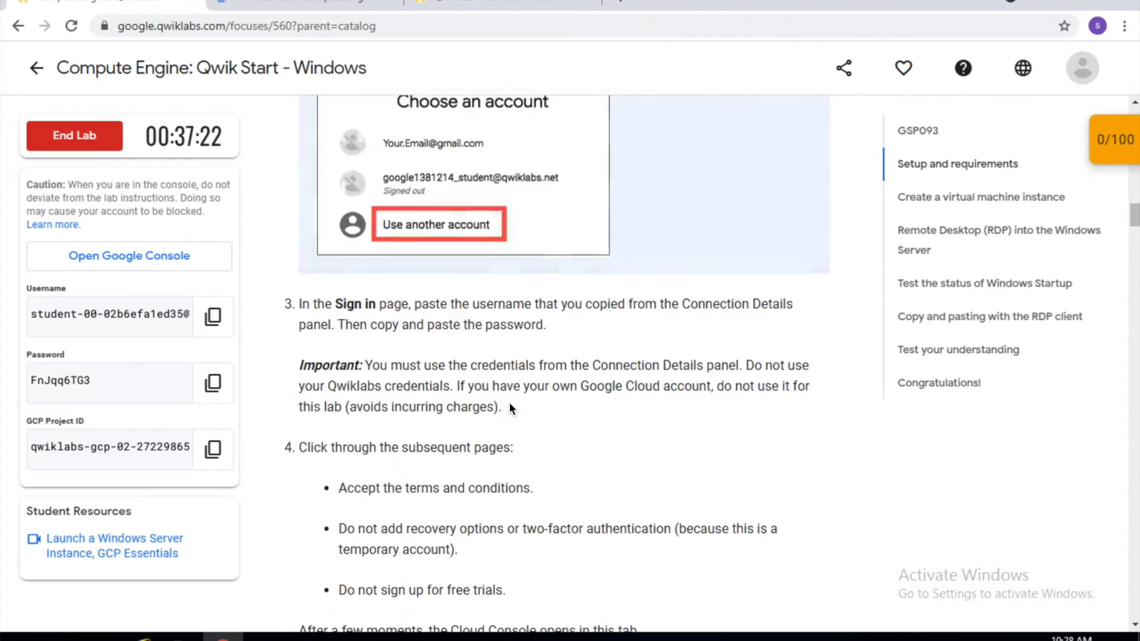
{"action": "scroll", "scroll_direction": "down", "scroll_amount": 3}
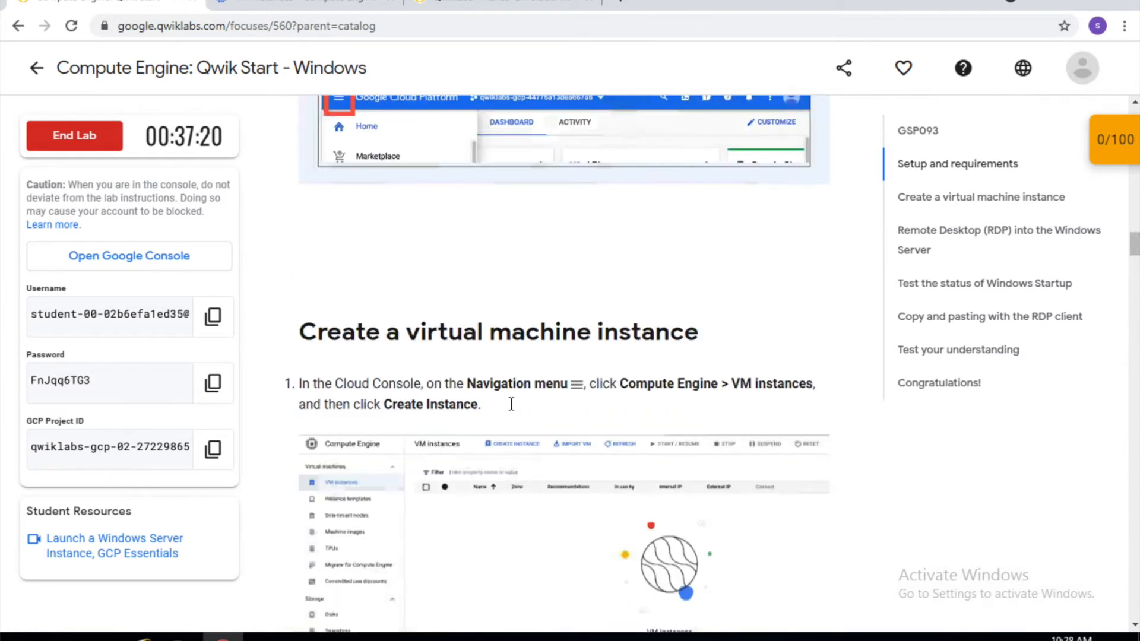
{"action": "scroll", "scroll_direction": "down", "scroll_amount": 3}
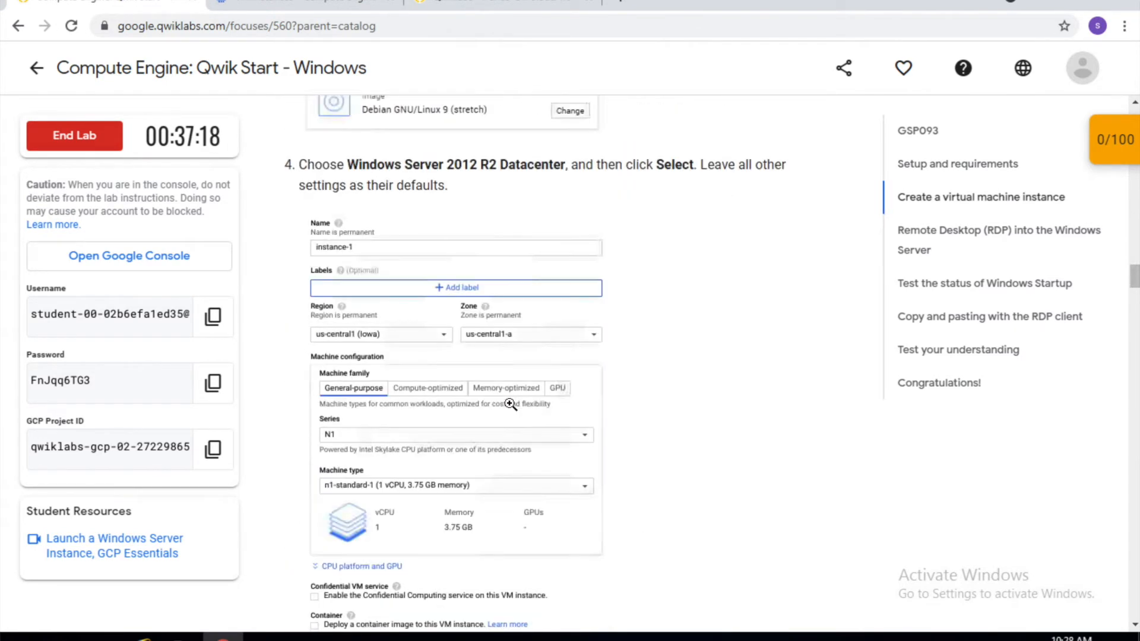
{"action": "scroll", "scroll_direction": "down", "scroll_amount": 3}
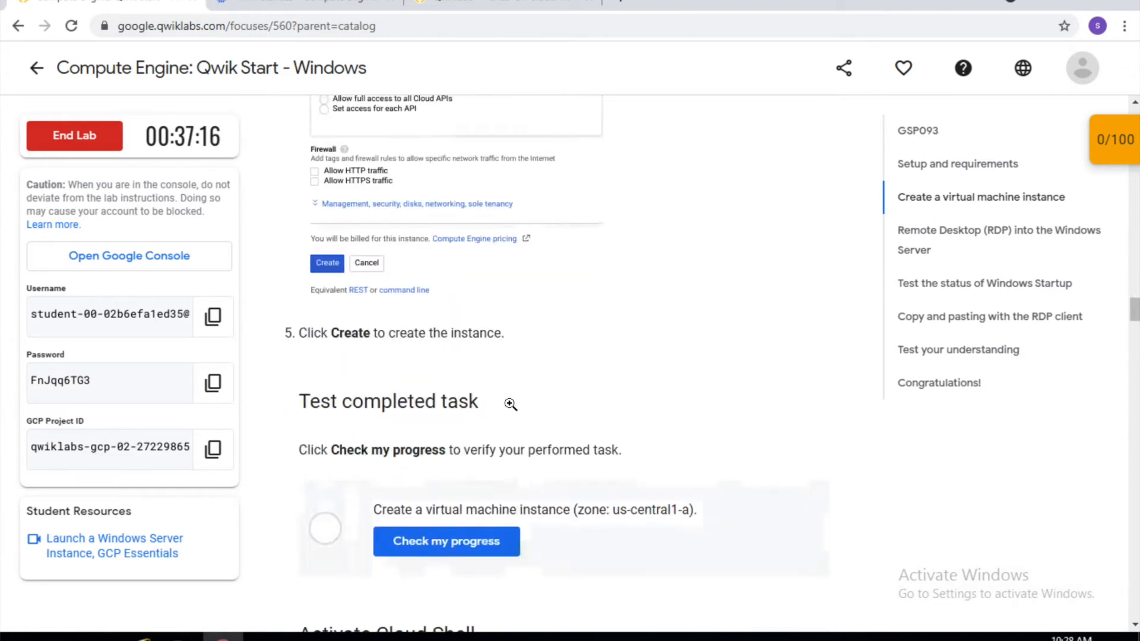
{"action": "scroll", "scroll_direction": "down", "scroll_amount": 3}
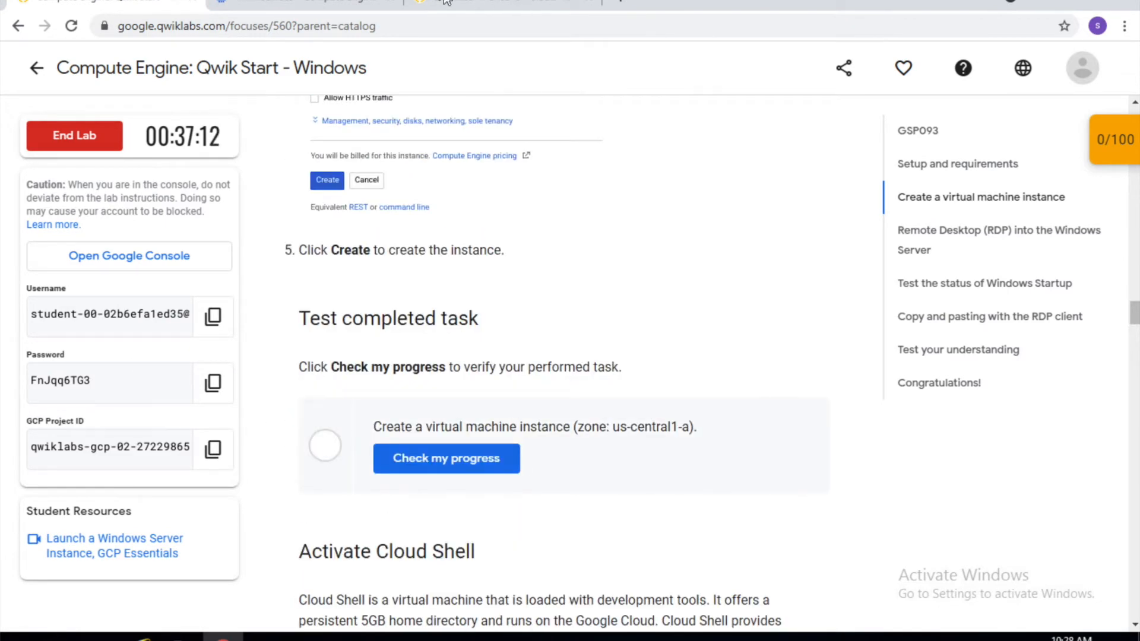
{"action": "mouse_move", "coordinate": [284, 4]}
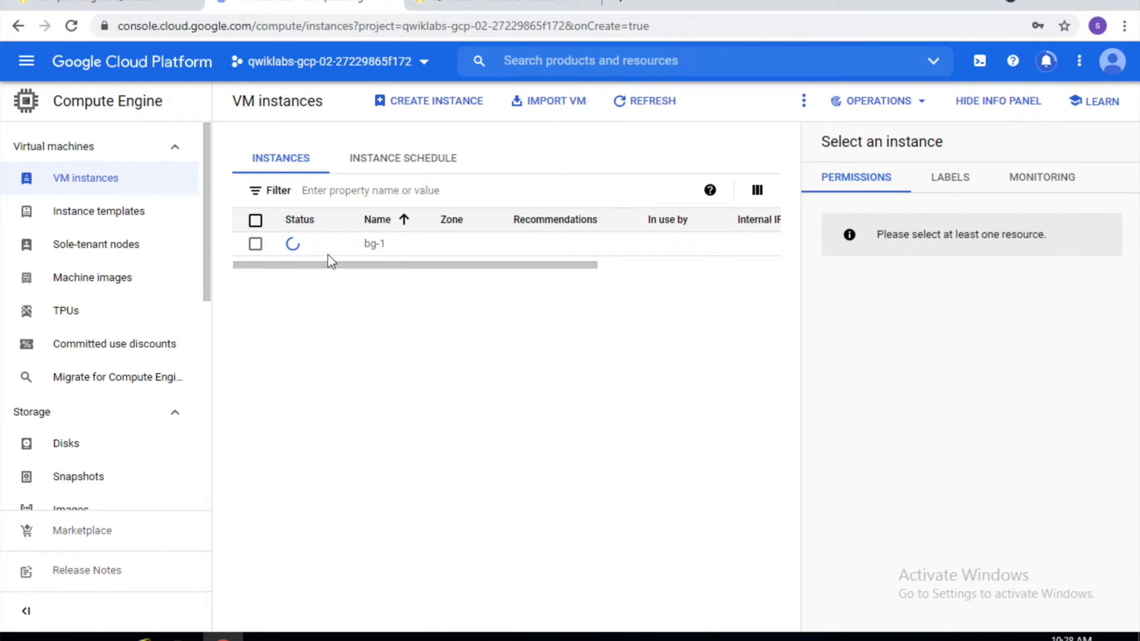
{"action": "mouse_move", "coordinate": [331, 268]}
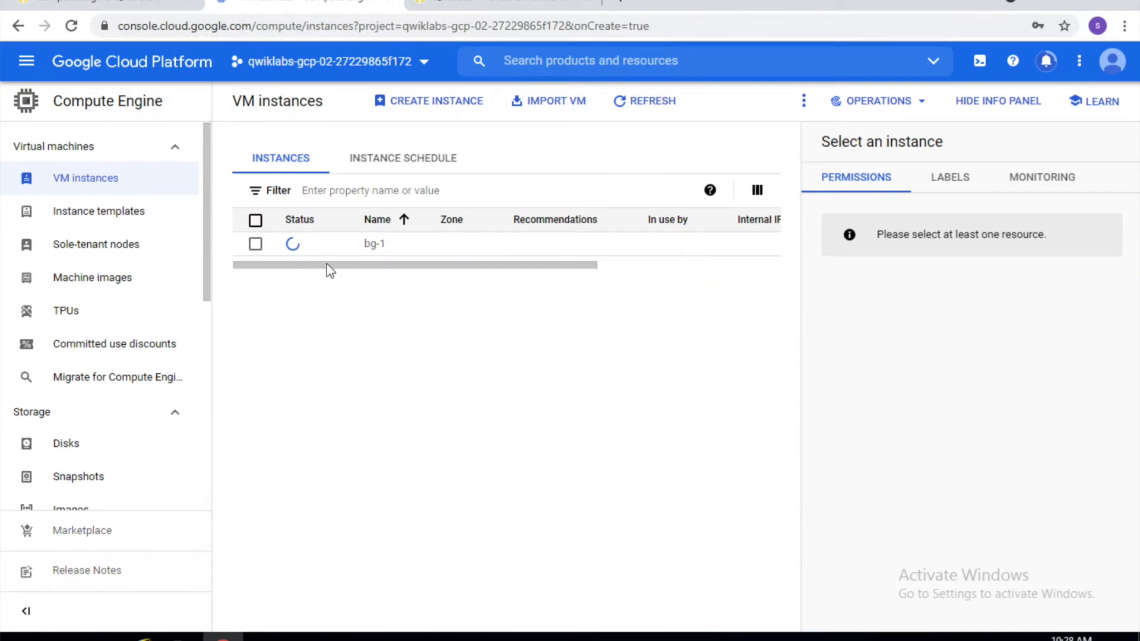
{"action": "mouse_move", "coordinate": [375, 281]}
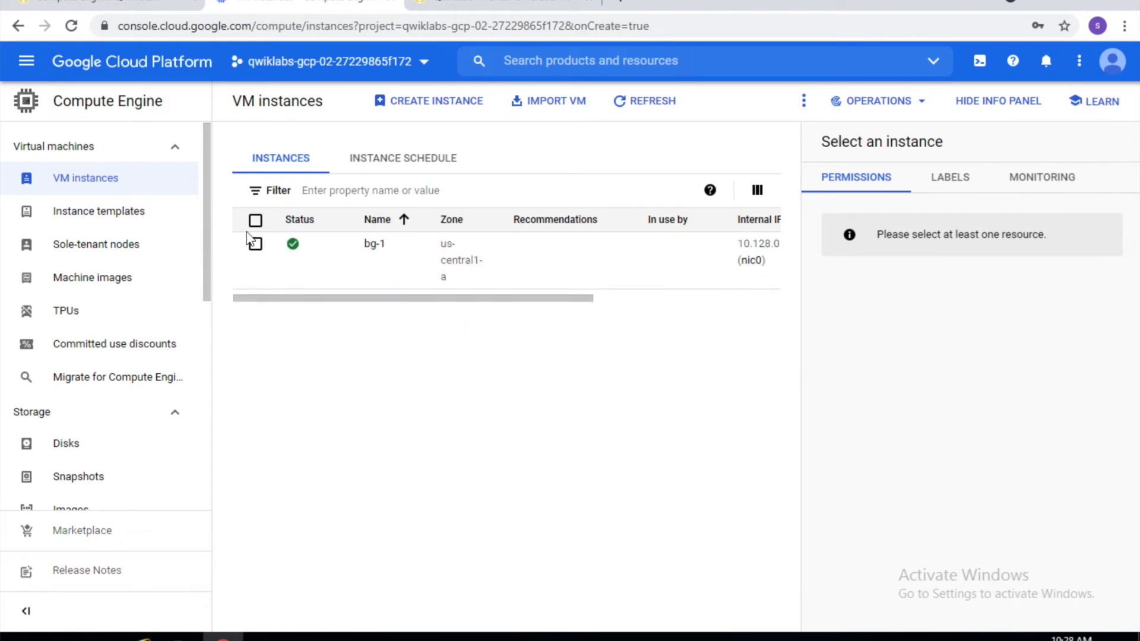
{"action": "mouse_move", "coordinate": [170, 6]}
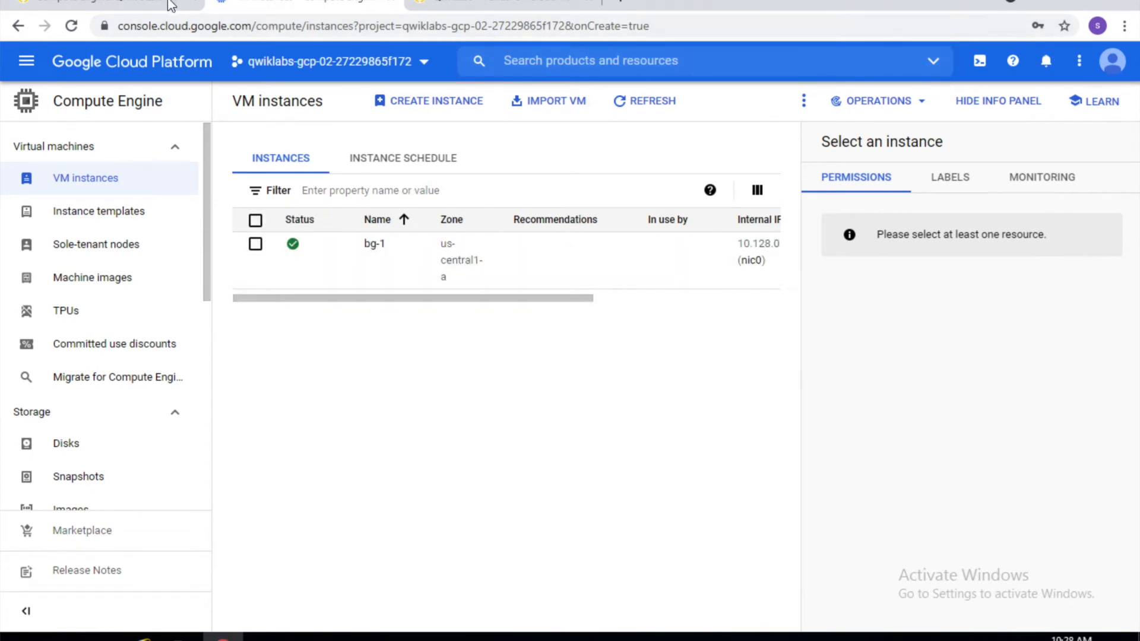
- Run Check my progress on the VM-creation task, bringing the score to 100/100
{"action": "left_click", "coordinate": [305, 2]}
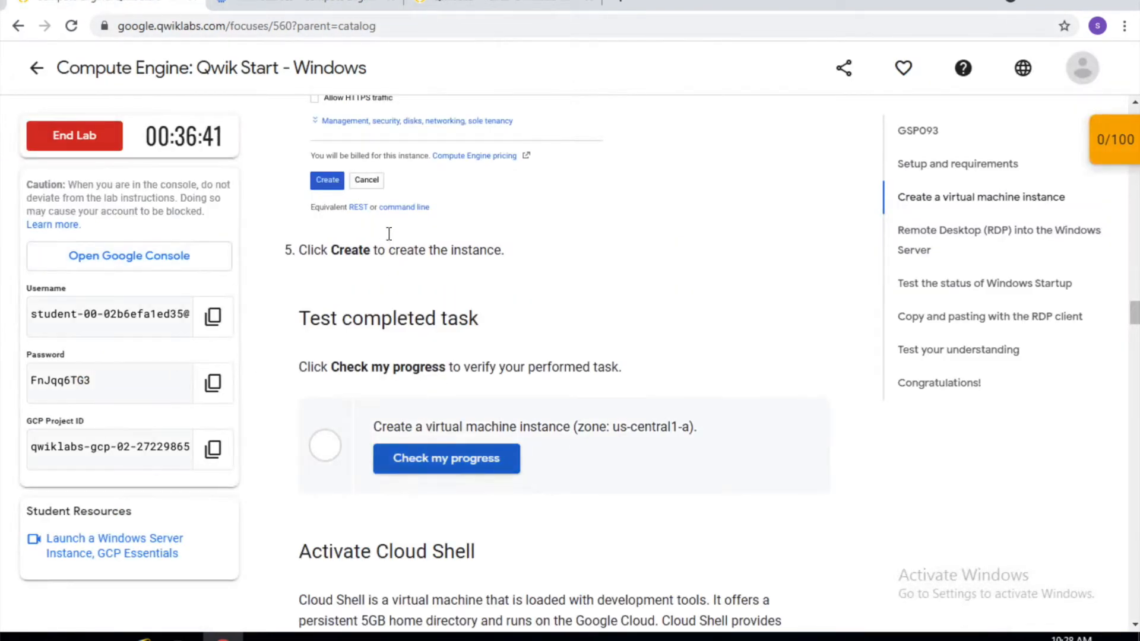
{"action": "left_click", "coordinate": [446, 458]}
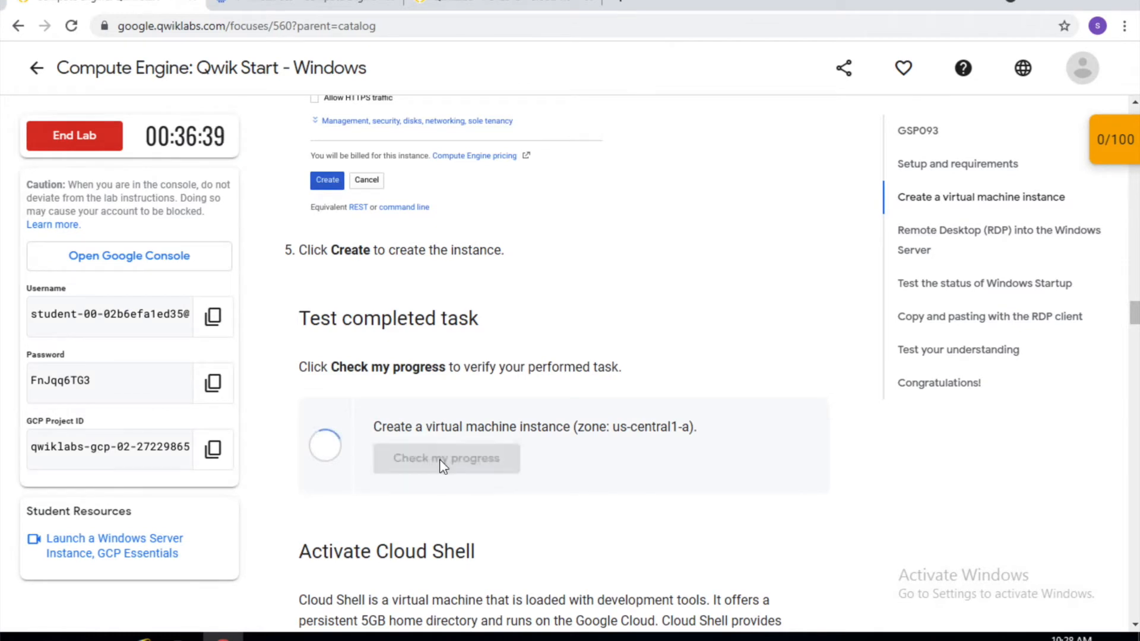
{"action": "left_click", "coordinate": [447, 458]}
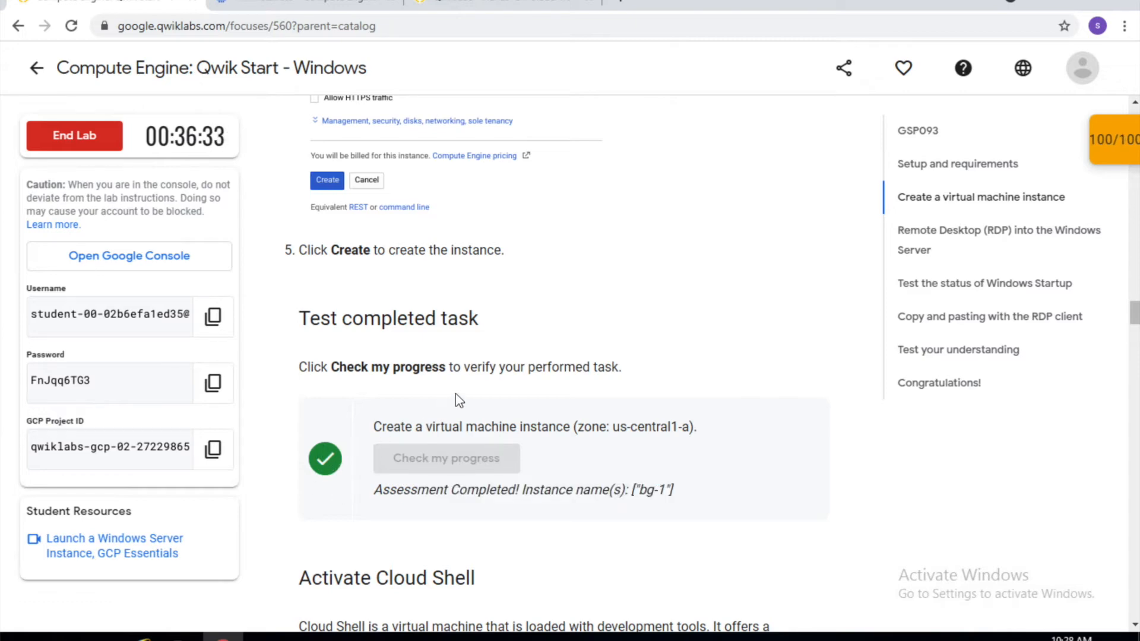
{"action": "scroll", "scroll_direction": "down", "scroll_amount": 3}
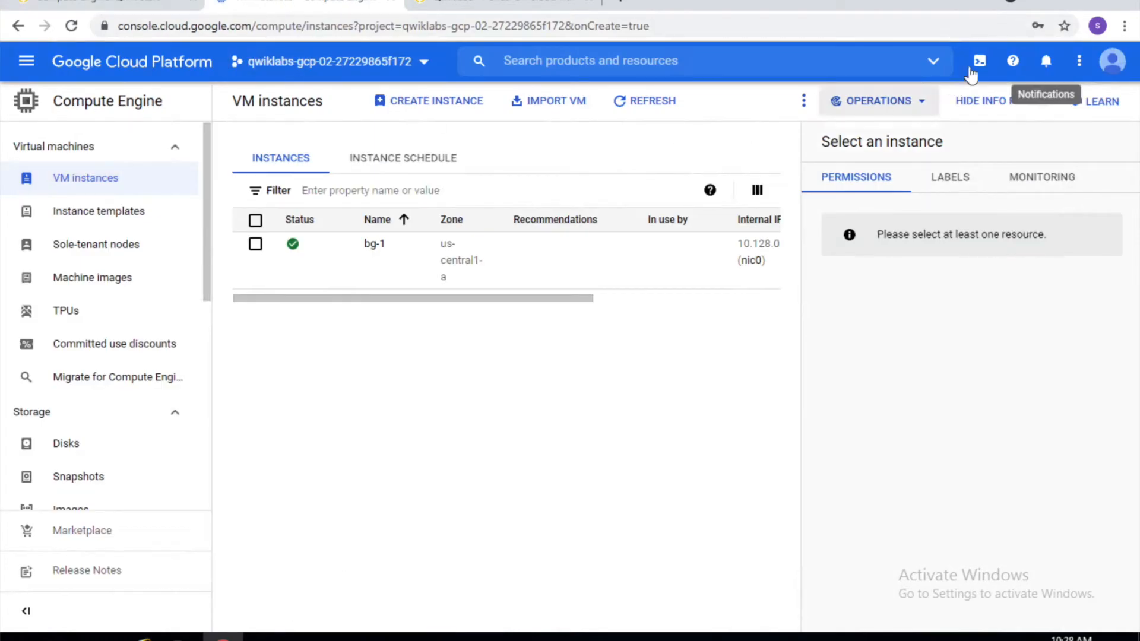
- Activate Cloud Shell and run gcloud auth list to show the active lab account
{"action": "left_click", "coordinate": [978, 61]}
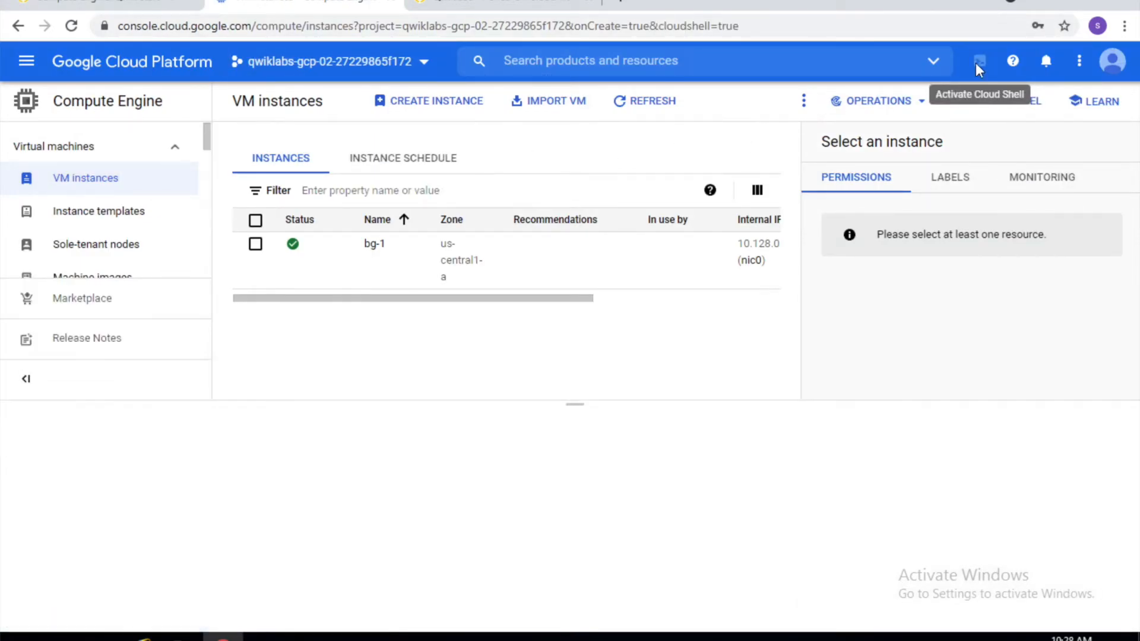
{"action": "left_click", "coordinate": [979, 61]}
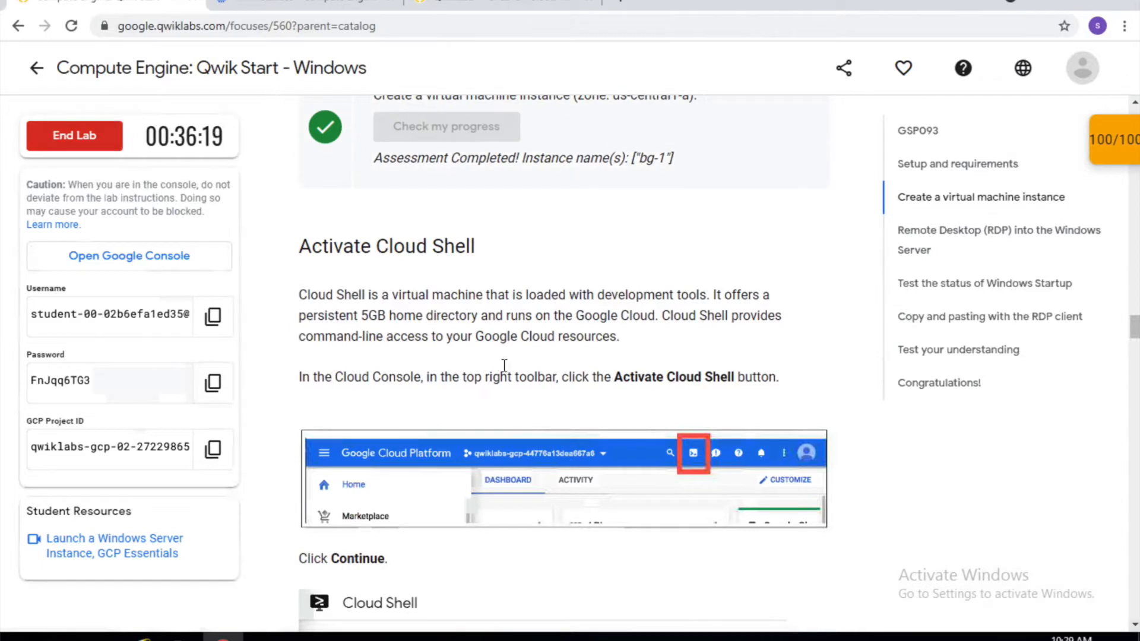
{"action": "scroll", "scroll_direction": "down", "scroll_amount": 3}
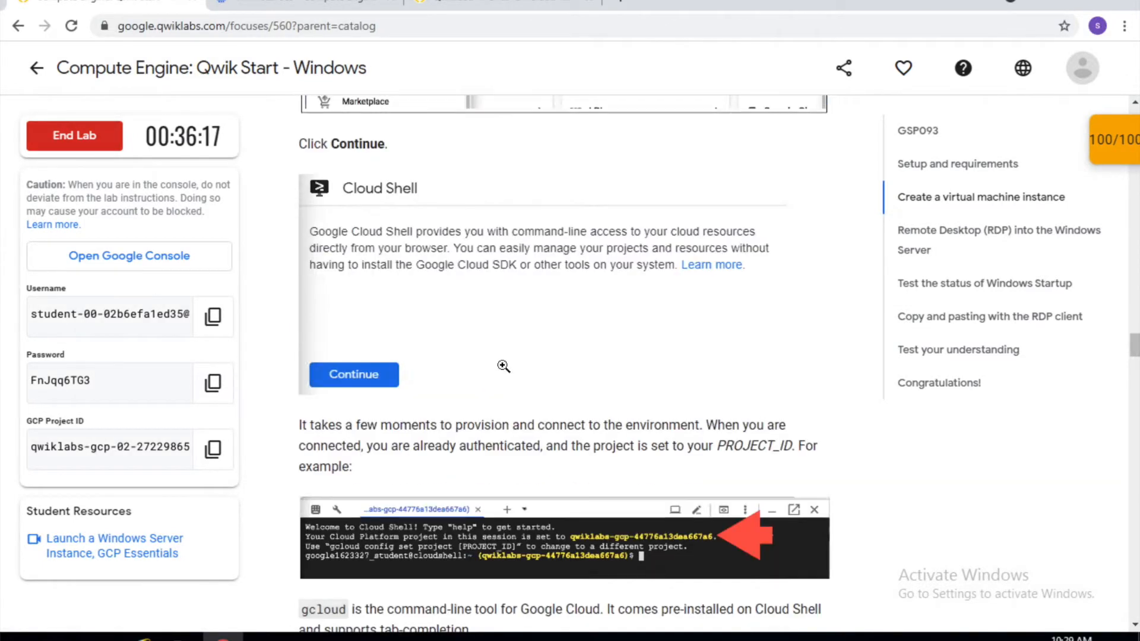
{"action": "scroll", "scroll_direction": "down", "scroll_amount": 3}
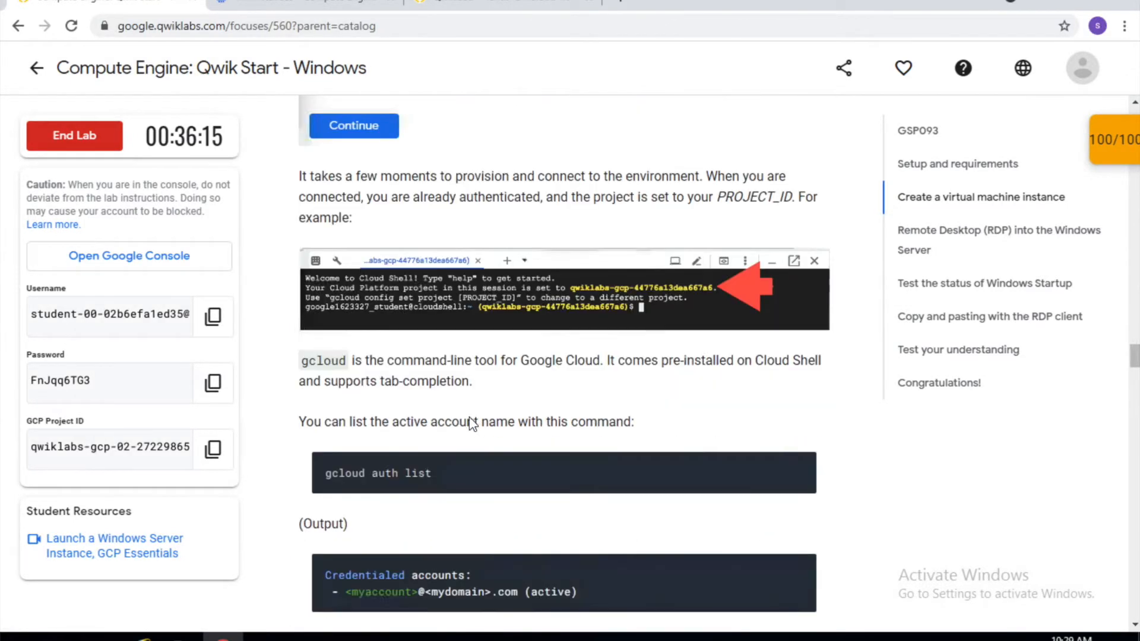
{"action": "scroll", "scroll_direction": "down", "scroll_amount": 3}
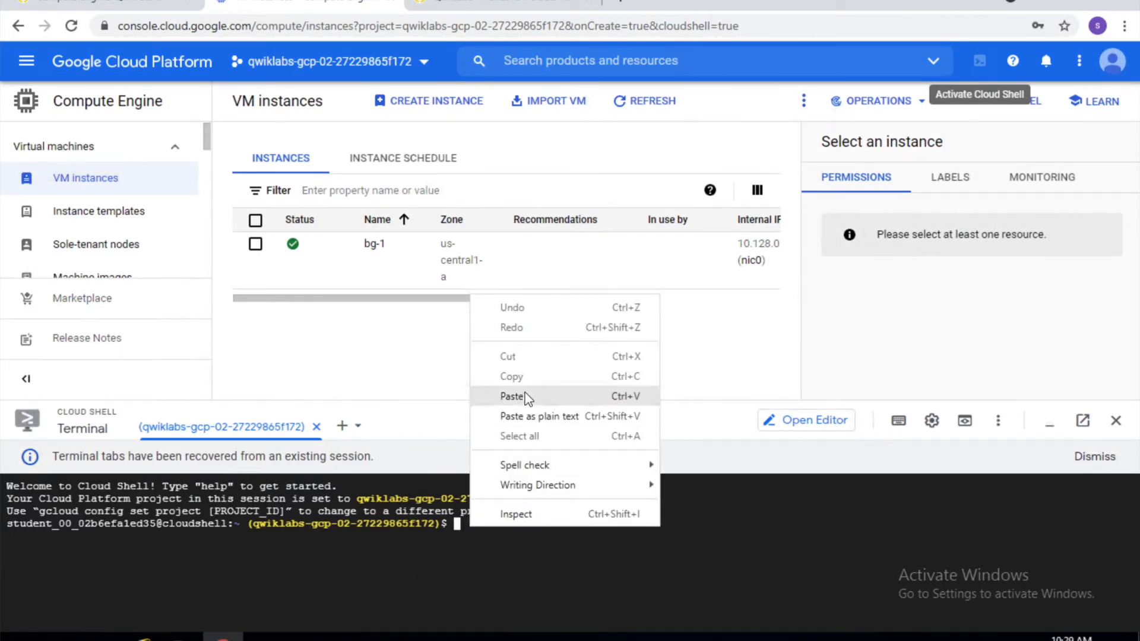
{"action": "left_click", "coordinate": [512, 396]}
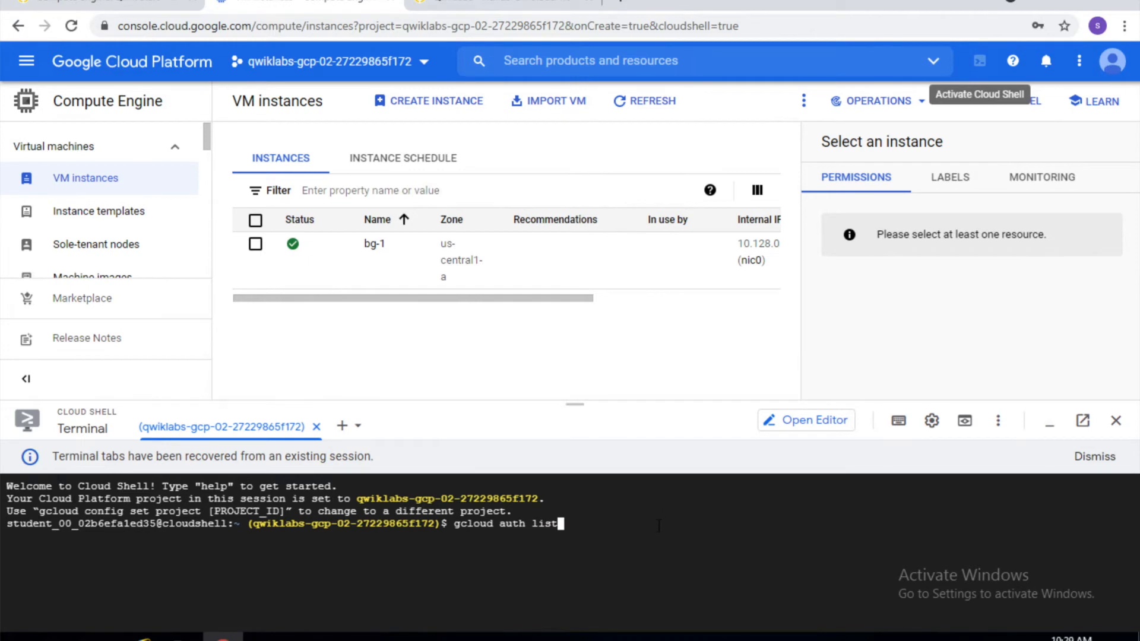
{"action": "key", "text": "Return"}
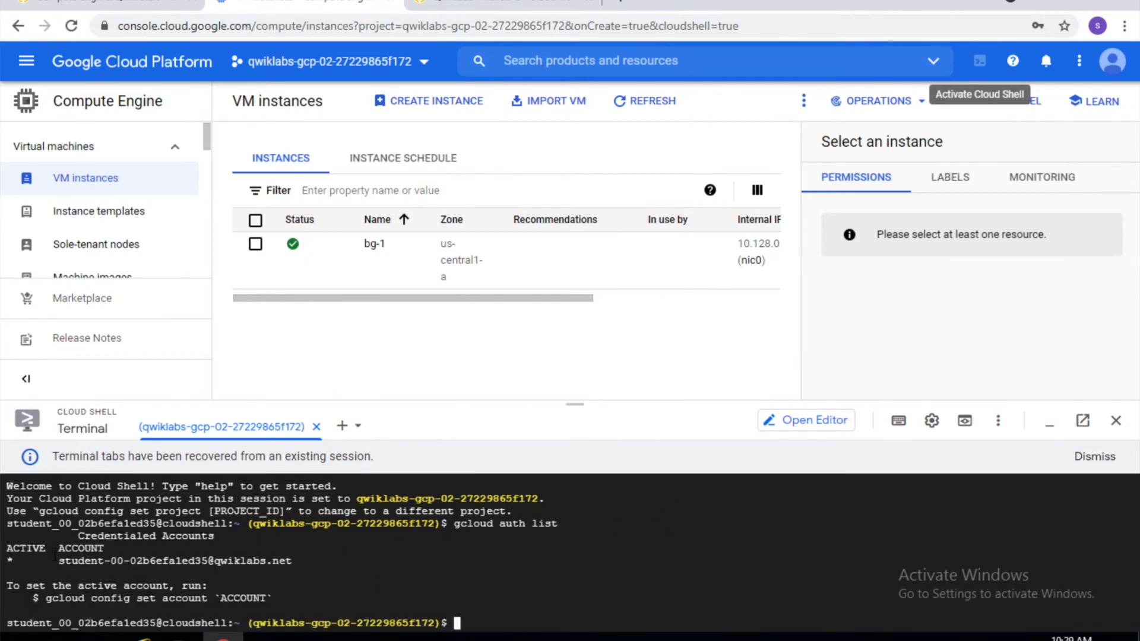
{"action": "mouse_move", "coordinate": [80, 582]}
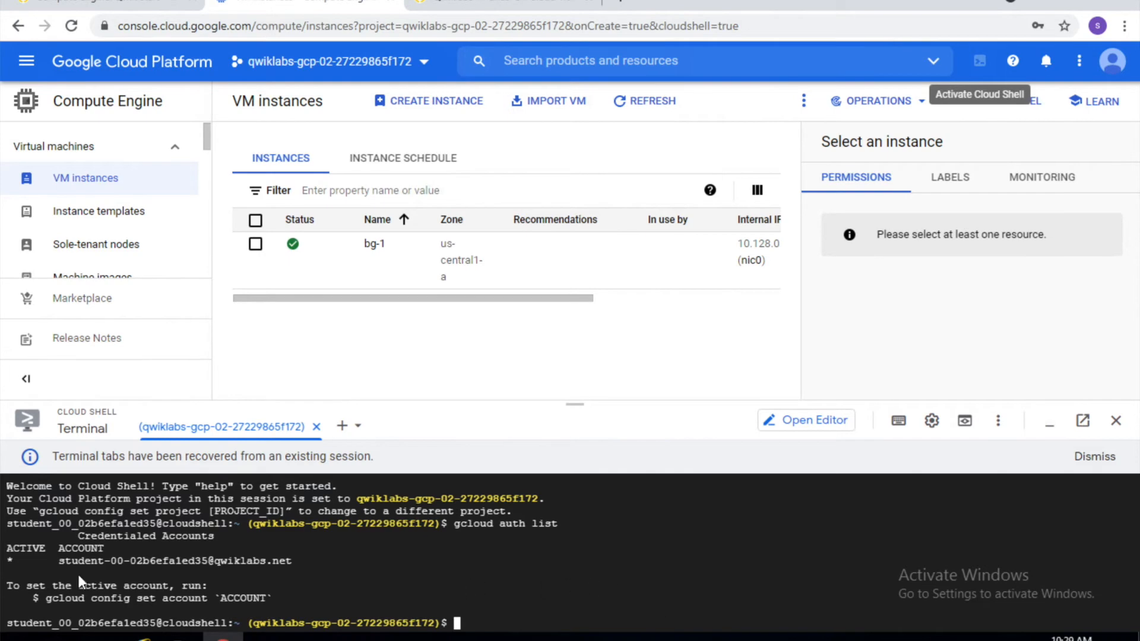
{"action": "left_click", "coordinate": [1094, 457]}
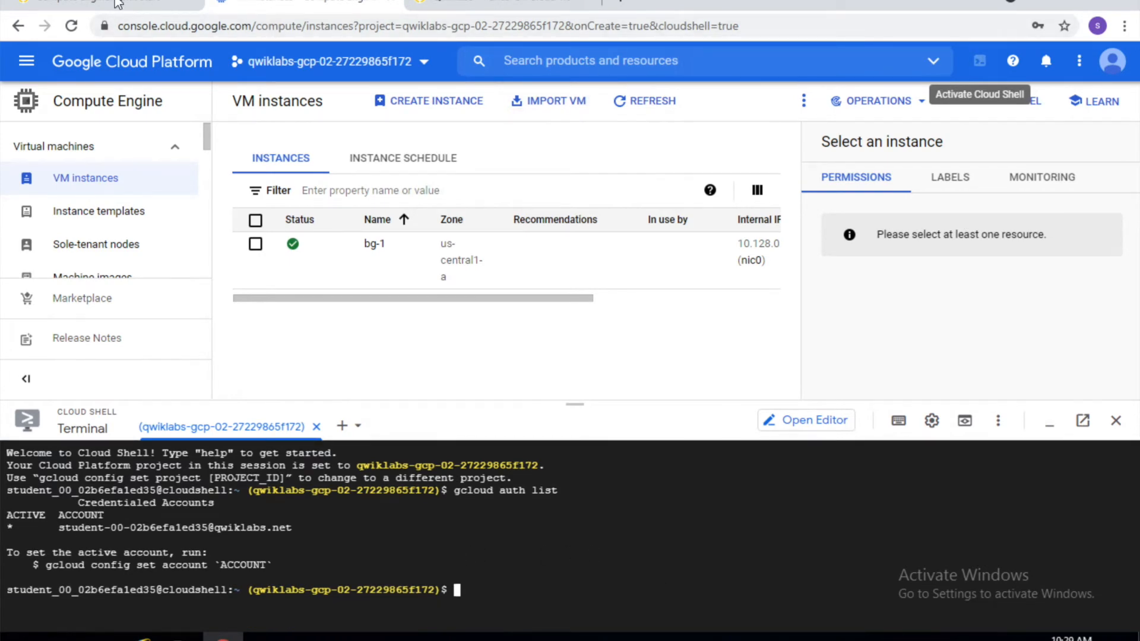
- Scroll the lab instructions to the 'Test the status of Windows Startup' step
{"action": "left_click", "coordinate": [305, 1]}
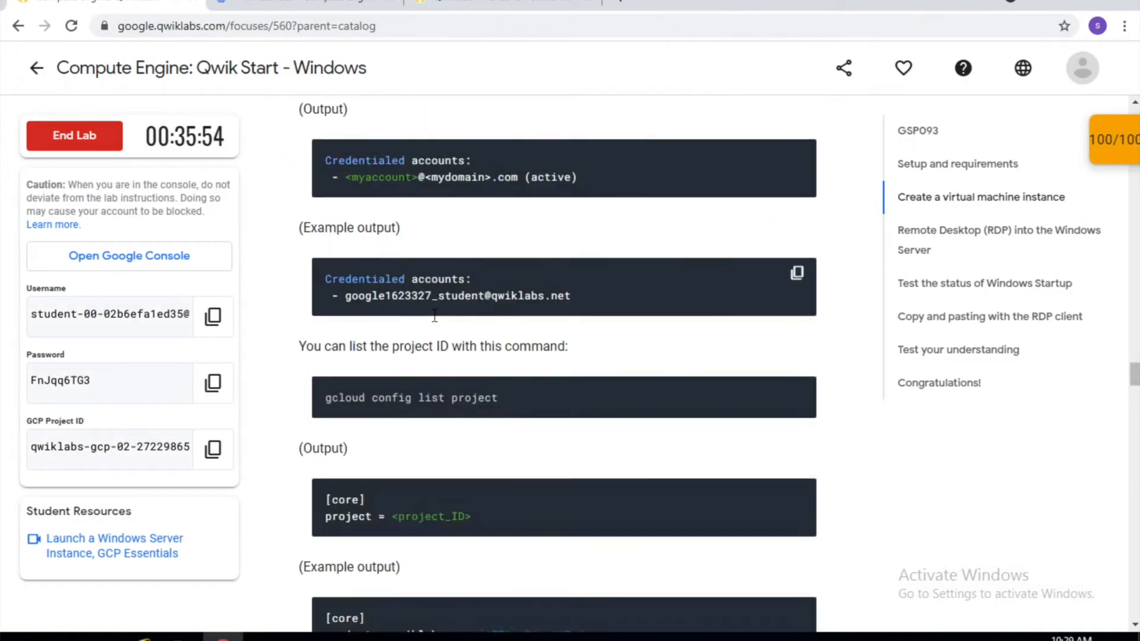
{"action": "scroll", "scroll_direction": "down", "scroll_amount": 3}
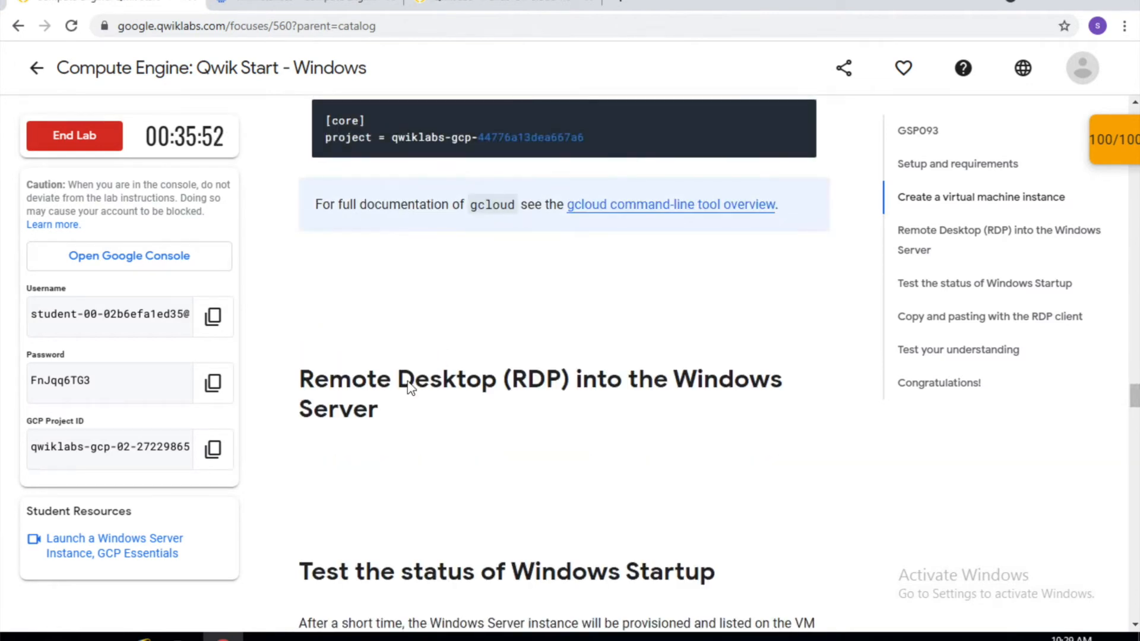
{"action": "scroll", "scroll_direction": "down", "scroll_amount": 3}
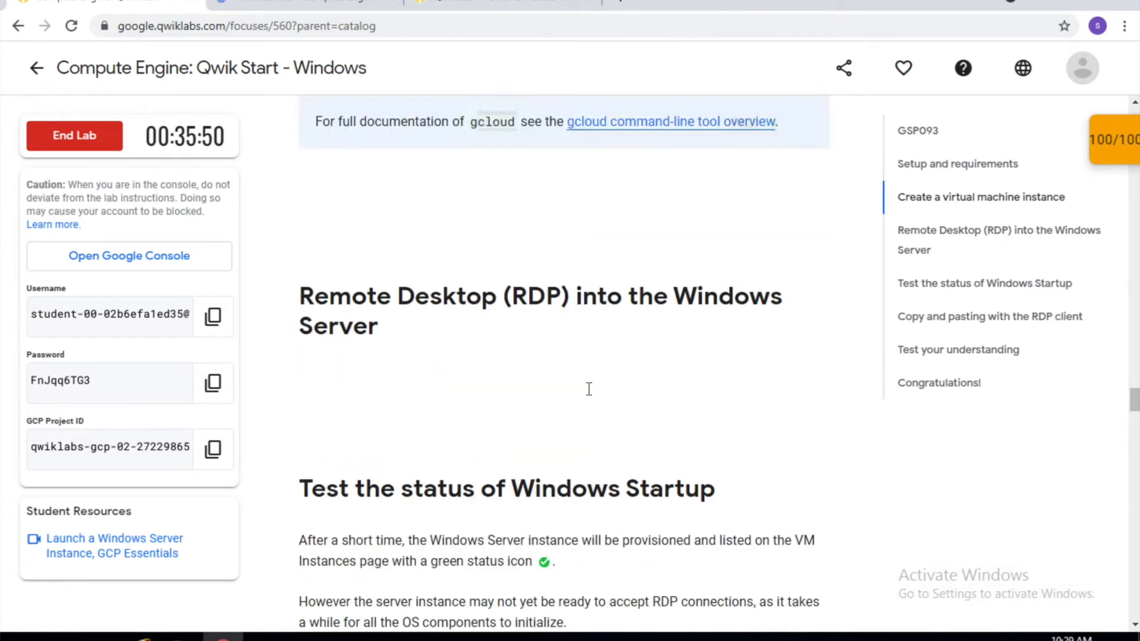
{"action": "scroll", "scroll_direction": "down", "scroll_amount": 3}
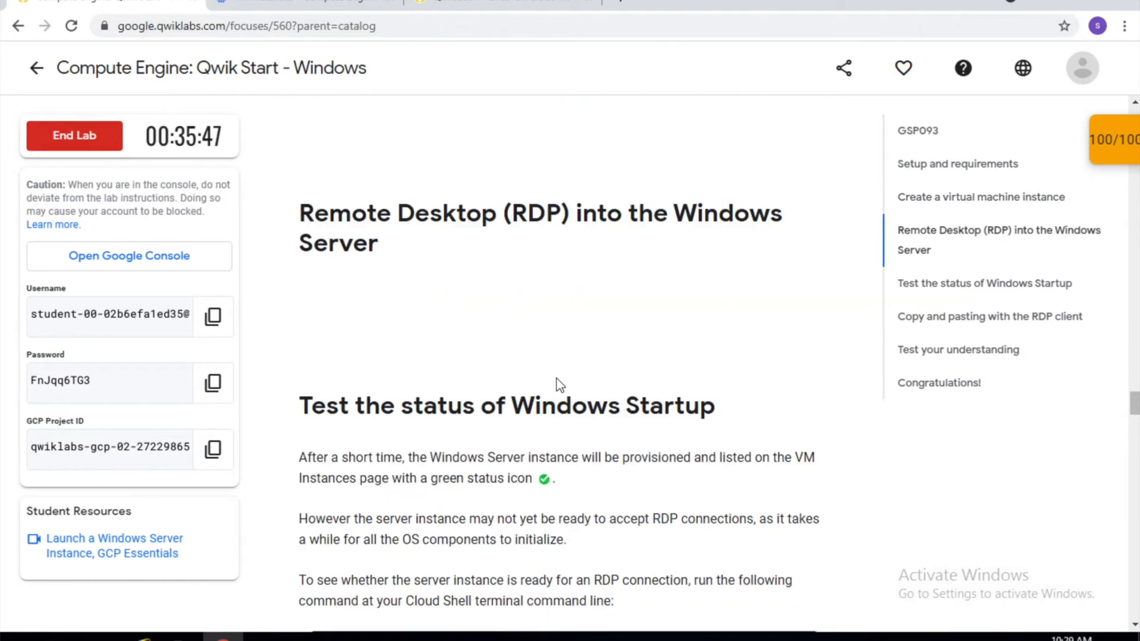
{"action": "scroll", "scroll_direction": "down", "scroll_amount": 3}
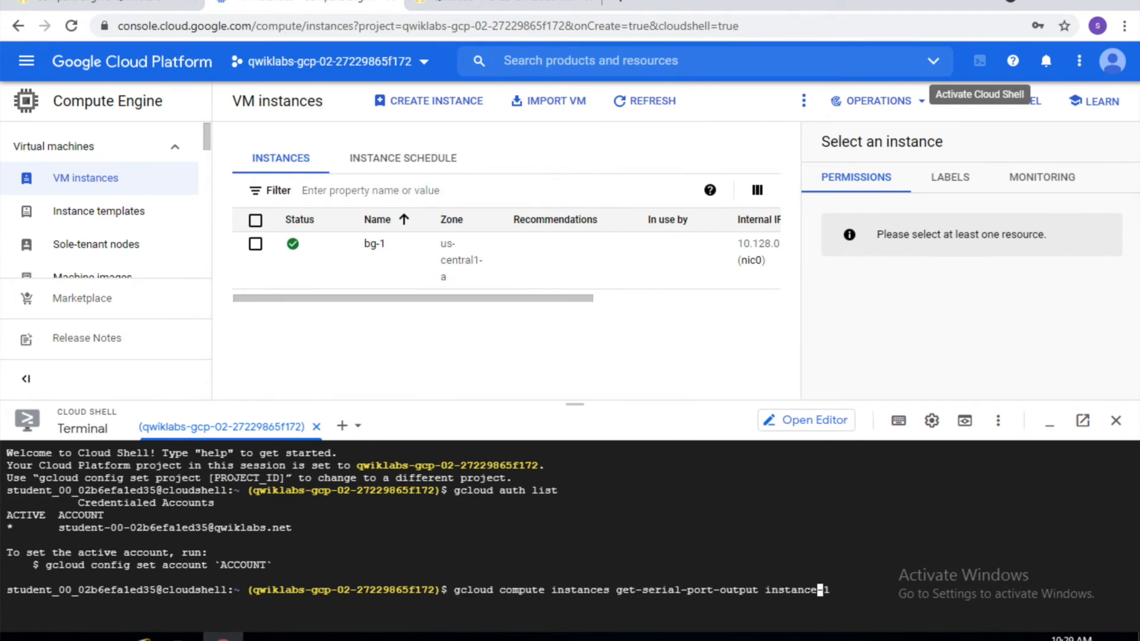
- Run the serial-port output command for bg-1 instead of instance-1, answering n
{"action": "key", "text": "Backspace"}
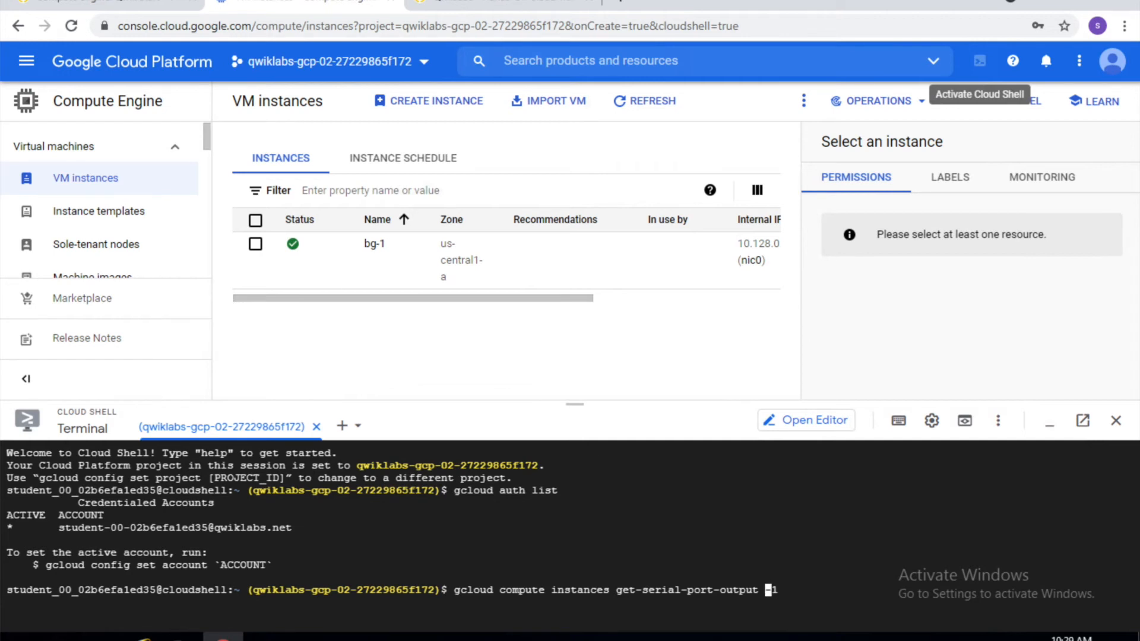
{"action": "type", "text": "bg"}
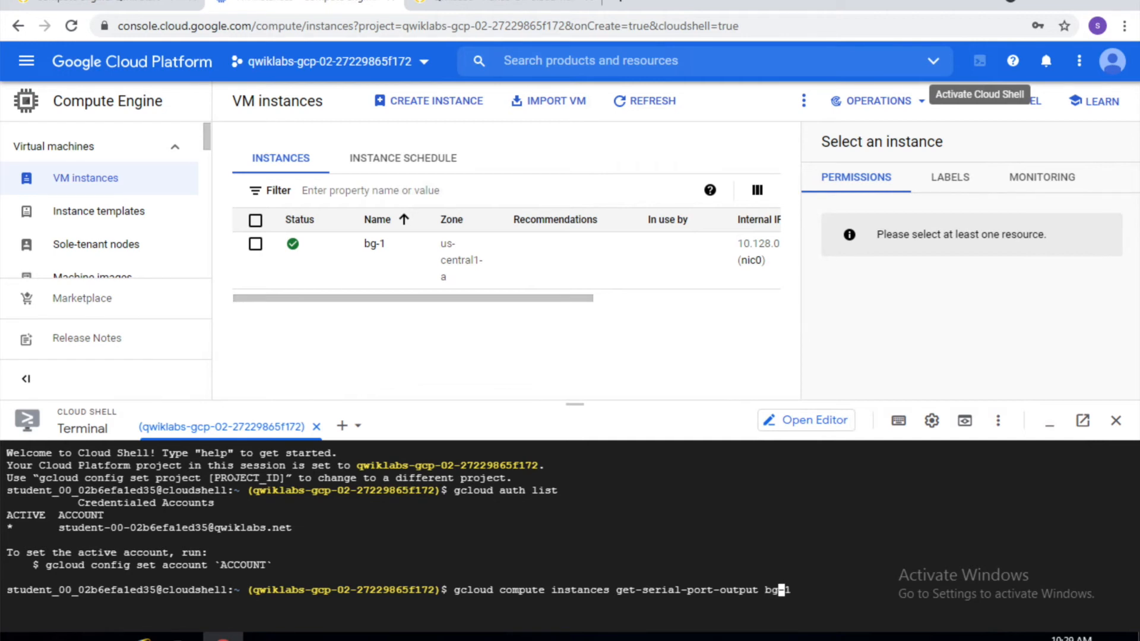
{"action": "key", "text": "Return"}
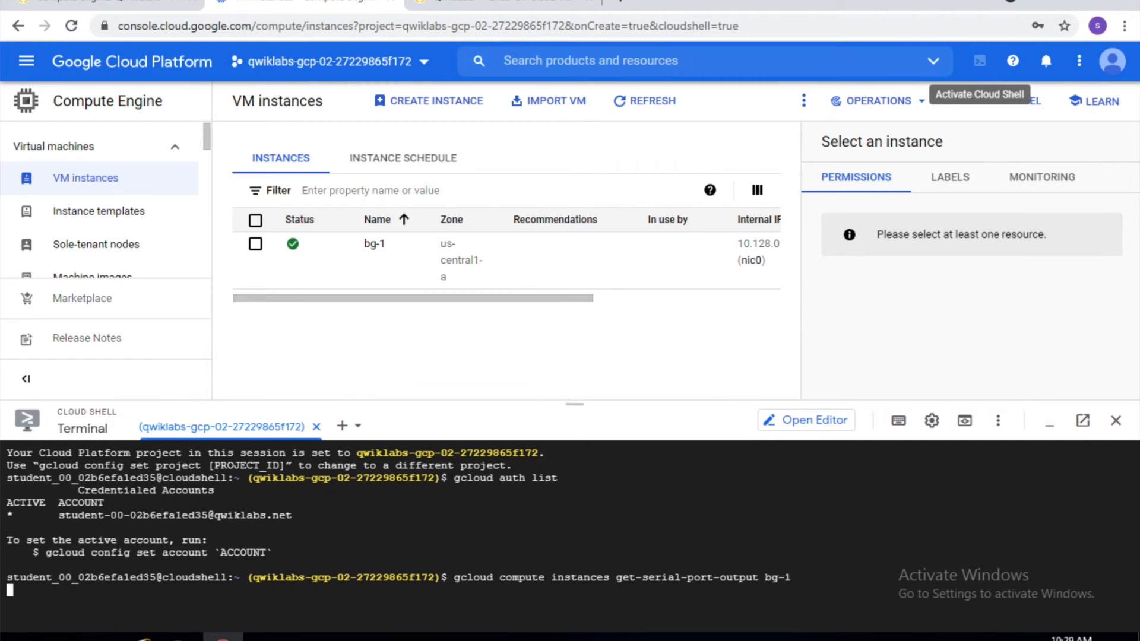
{"action": "key", "text": "Return"}
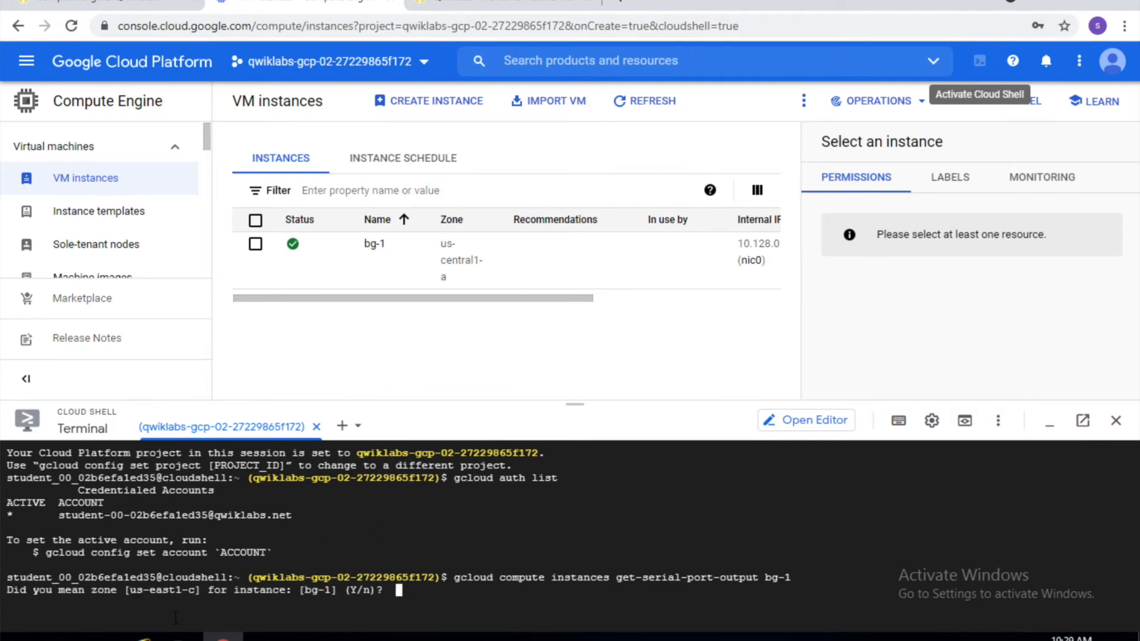
{"action": "mouse_move", "coordinate": [159, 598]}
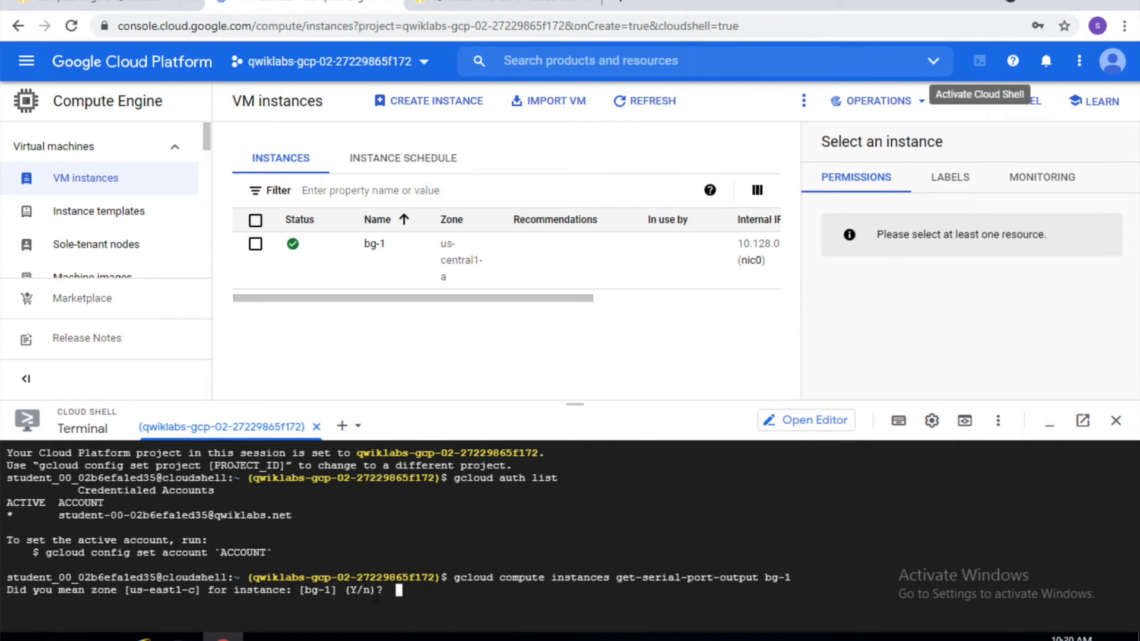
{"action": "type", "text": "n"}
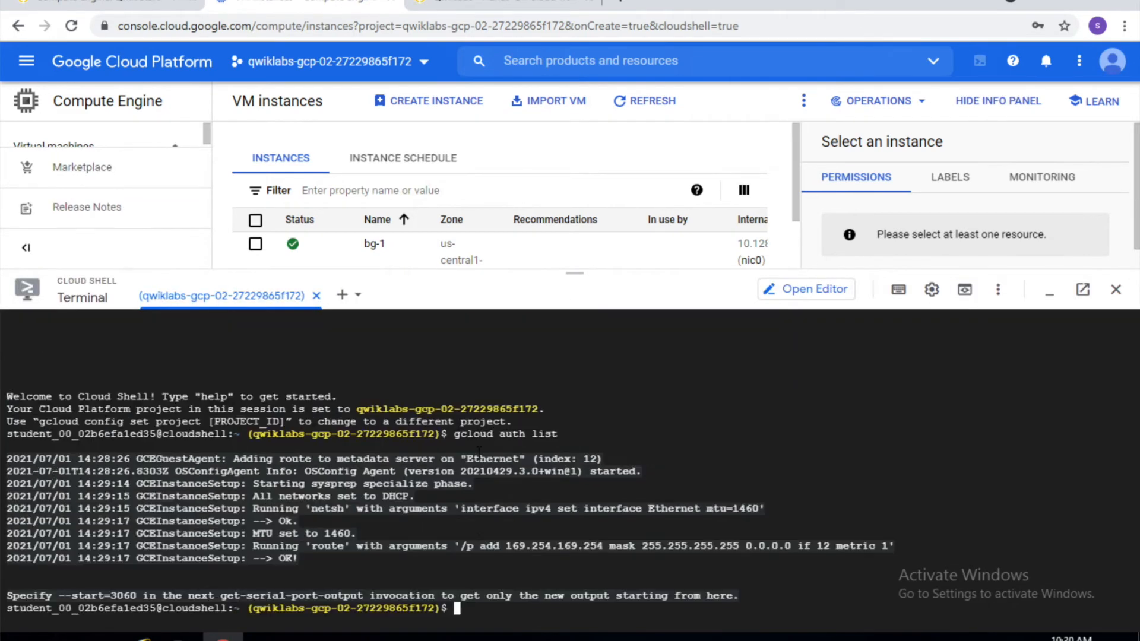
- Rerun 'gcloud compute instances get-serial-port-output bg-1' and reveal bg-1's External IP
{"action": "scroll", "scroll_direction": "down", "scroll_amount": 3}
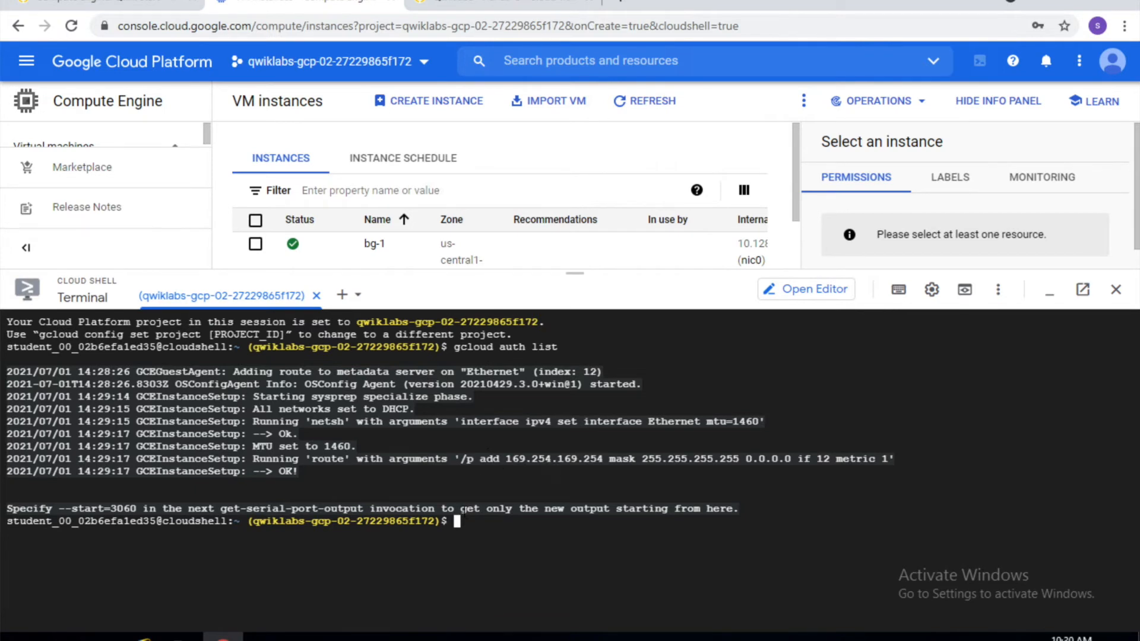
{"action": "type", "text": "gcloud compute instances get-serial-port-output bg-1"}
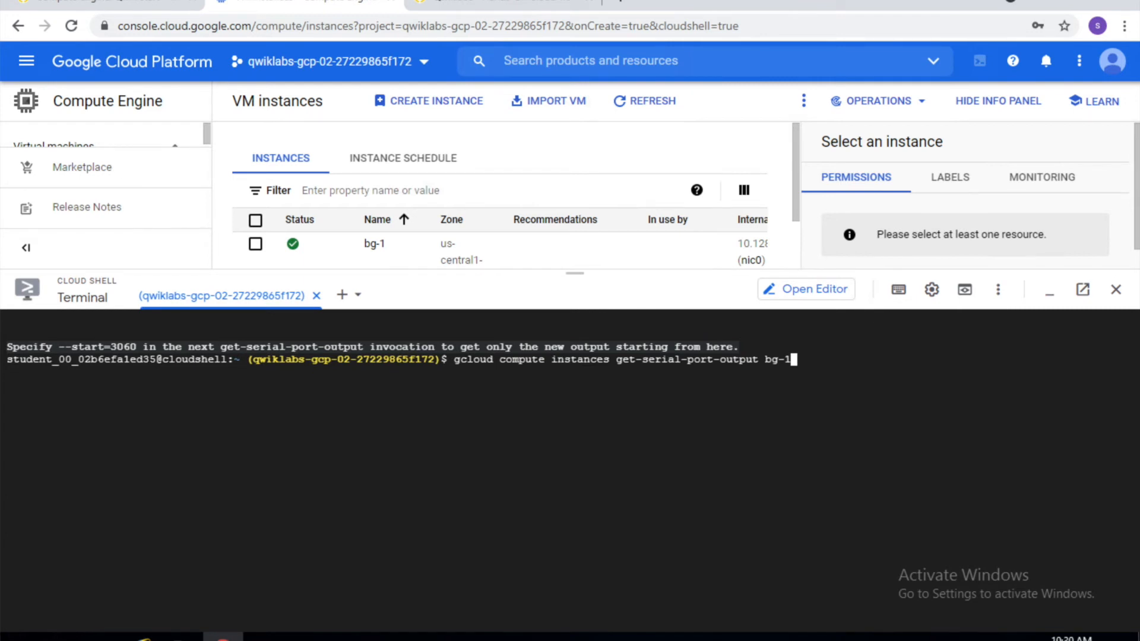
{"action": "key", "text": "Return"}
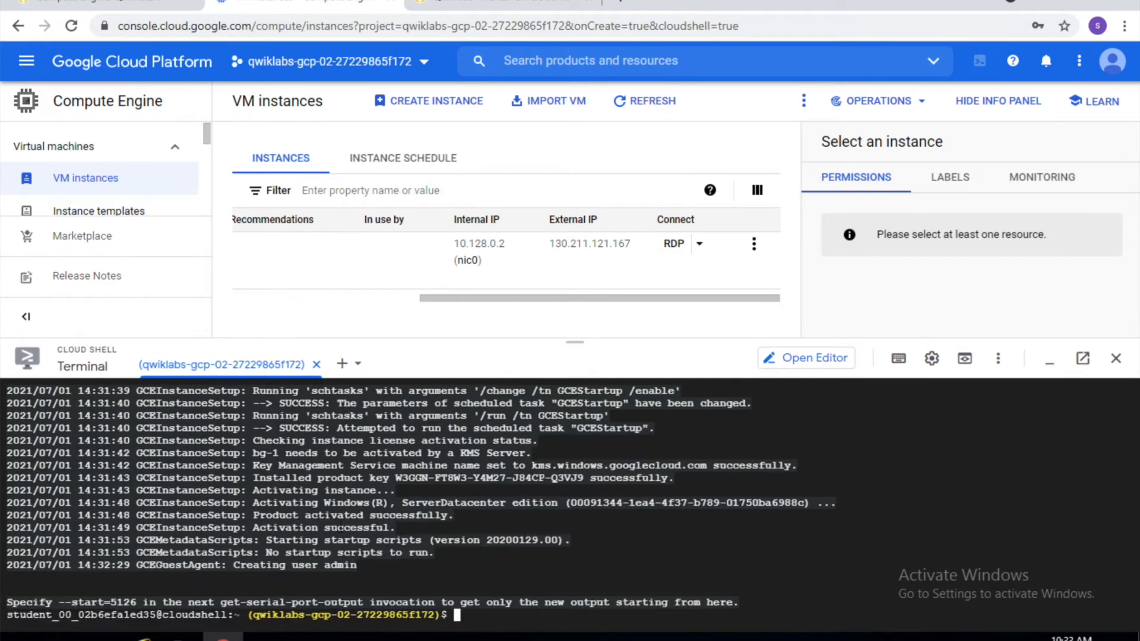
{"action": "double_click", "coordinate": [368, 527]}
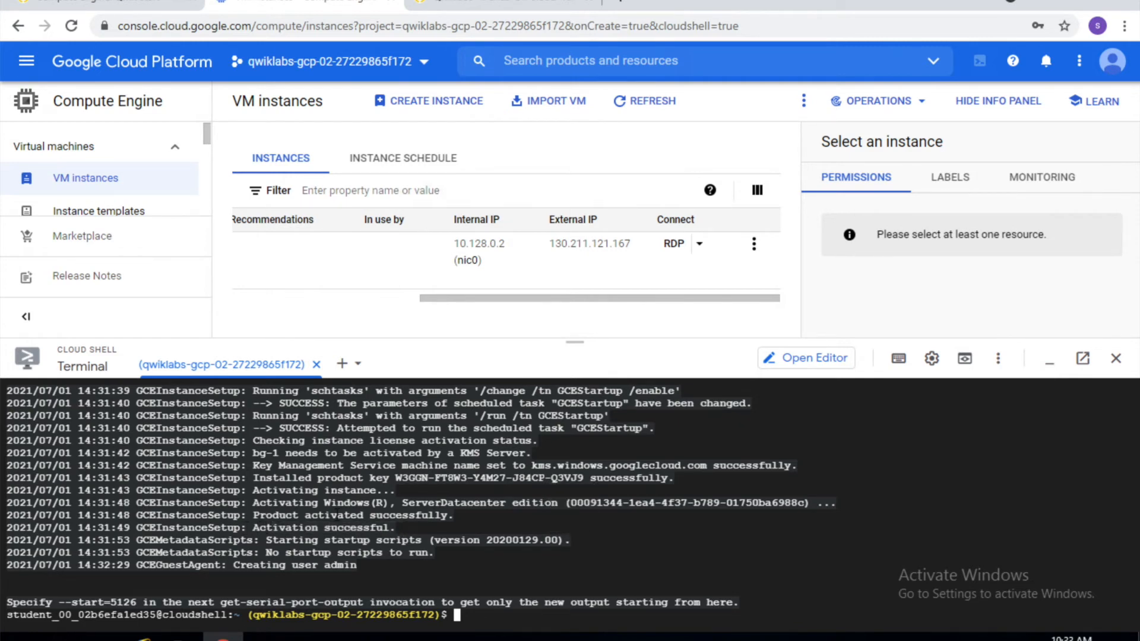
{"action": "scroll", "scroll_direction": "up", "scroll_amount": 3}
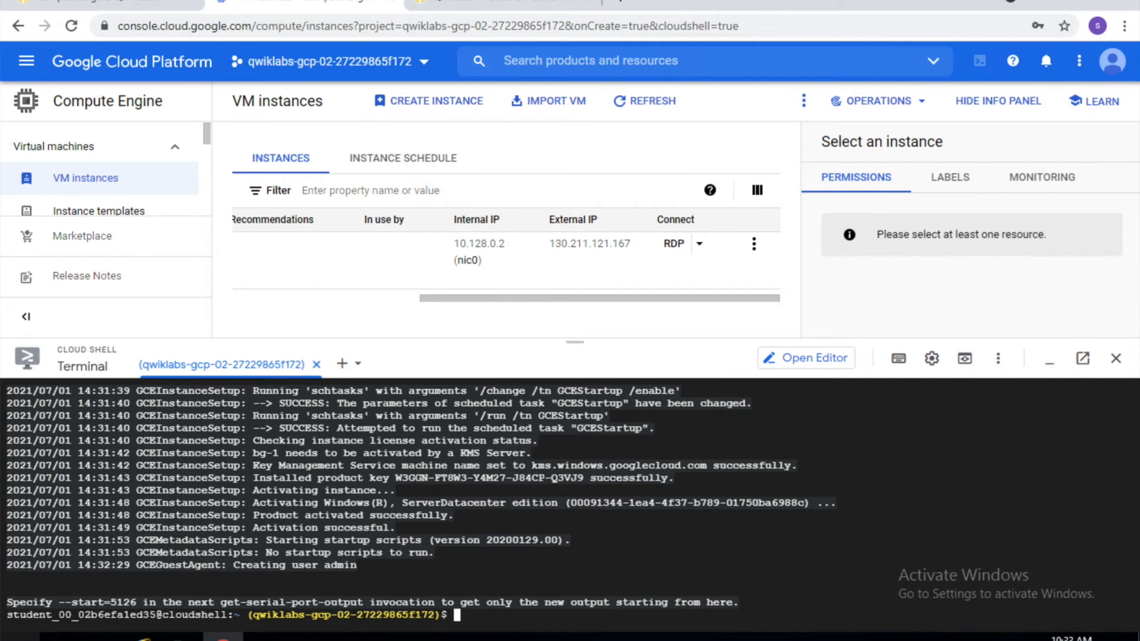
{"action": "left_click", "coordinate": [11, 636]}
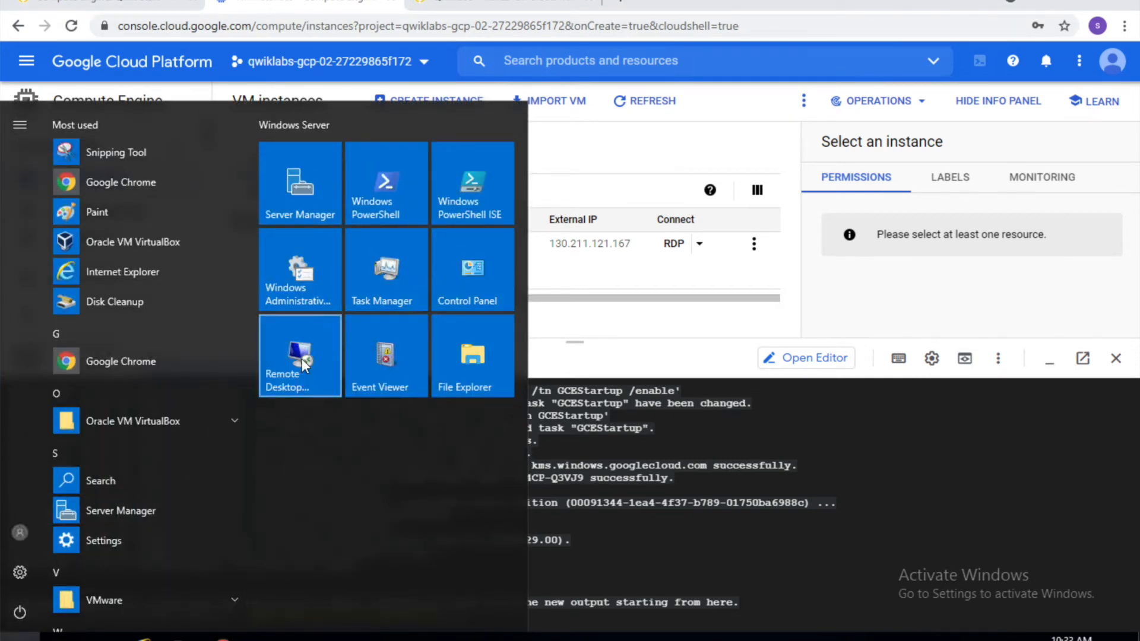
{"action": "mouse_move", "coordinate": [299, 356]}
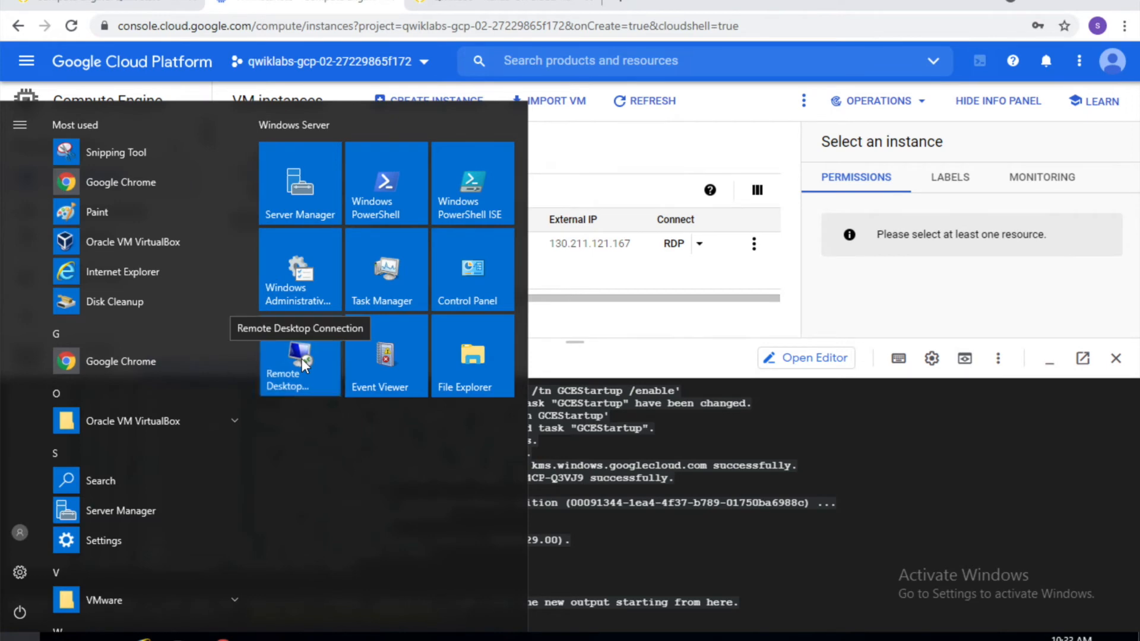
- Connect Remote Desktop Connection to 130.211.121.167:3389
{"action": "left_click", "coordinate": [299, 356]}
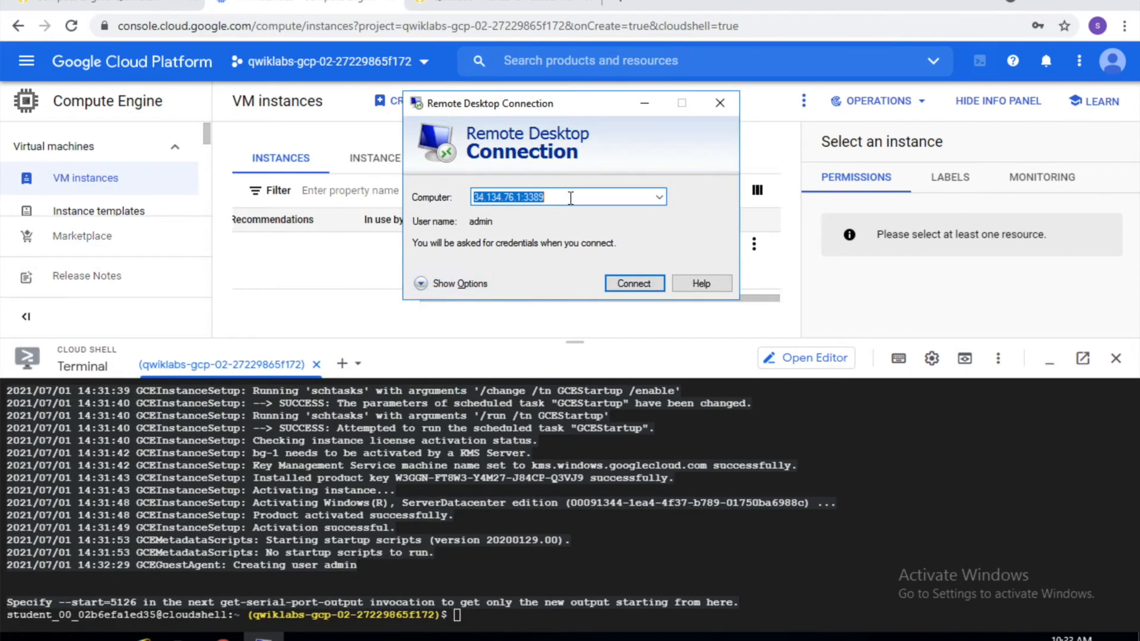
{"action": "mouse_move", "coordinate": [509, 290]}
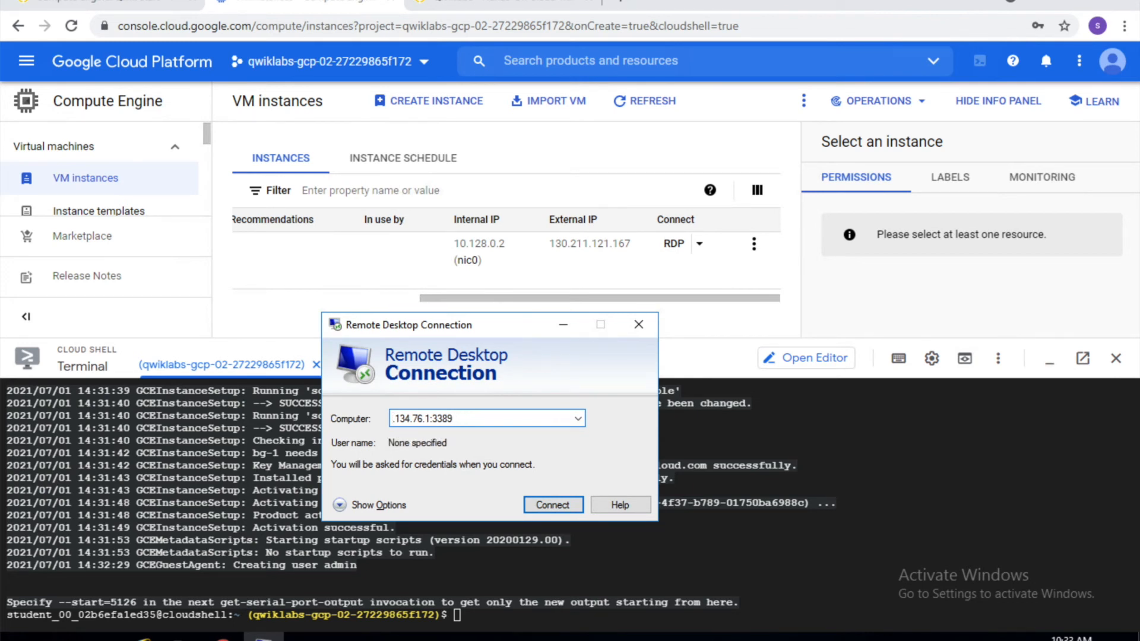
{"action": "type", "text": "130"}
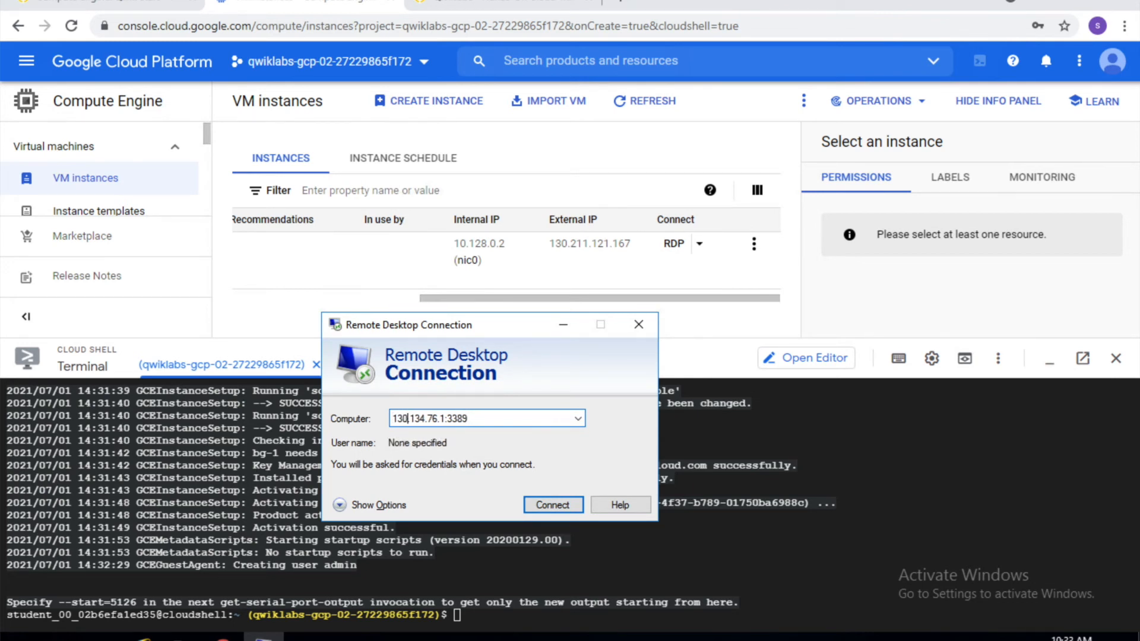
{"action": "double_click", "coordinate": [418, 418]}
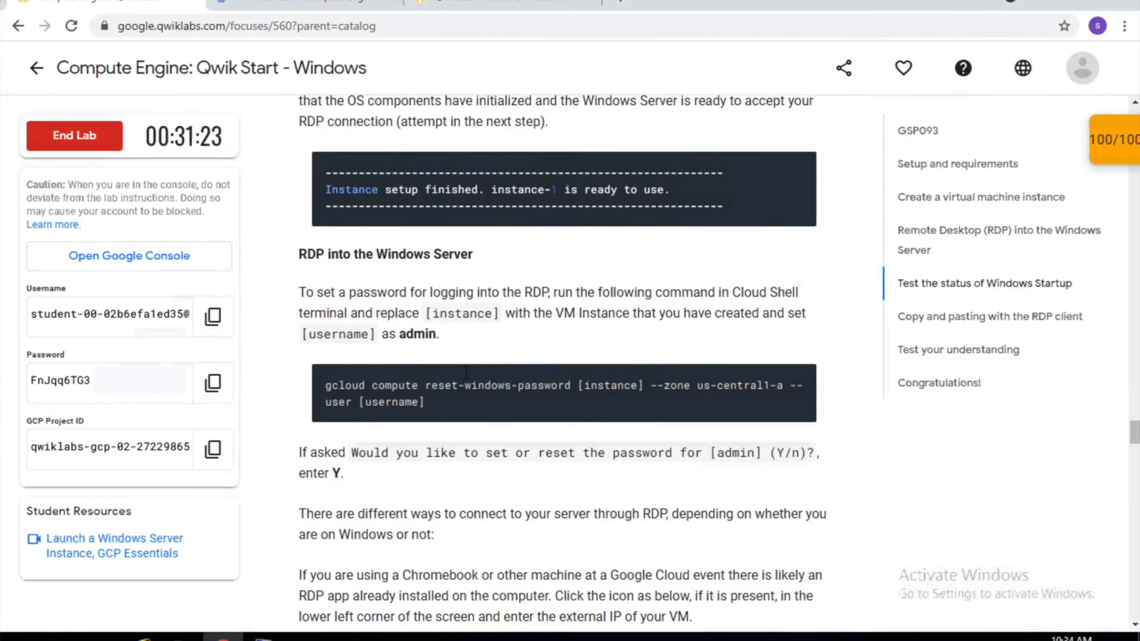
{"action": "scroll", "scroll_direction": "down", "scroll_amount": 3}
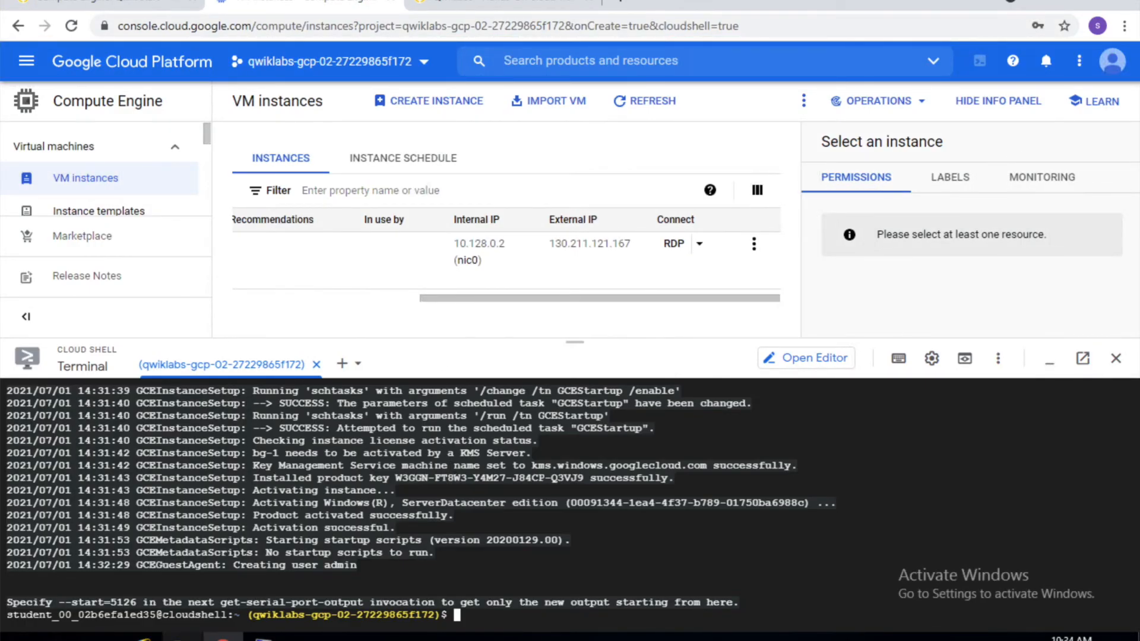
{"action": "left_click", "coordinate": [673, 243]}
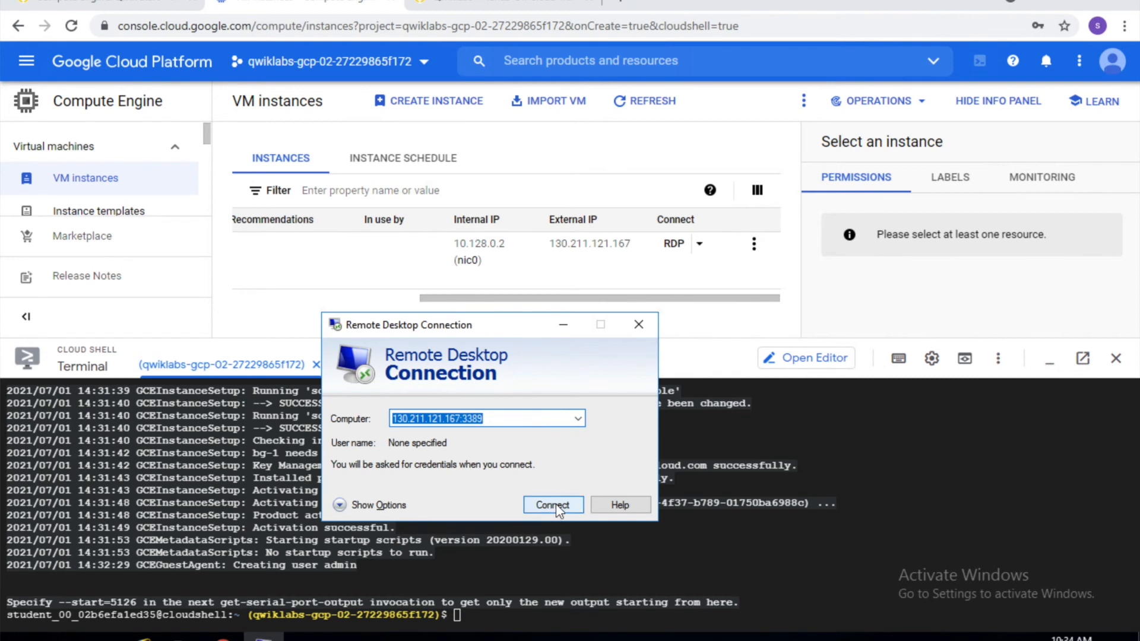
{"action": "left_click", "coordinate": [553, 505]}
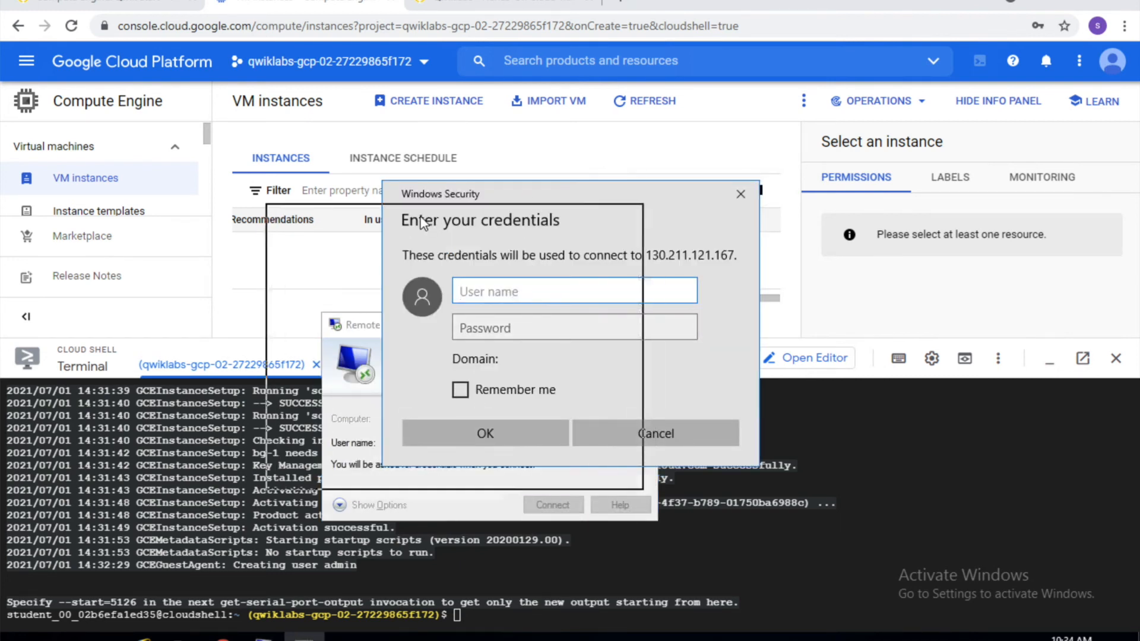
- Generate a new Windows password for admin on bg-1, copy it, and close the notice
{"action": "left_click", "coordinate": [654, 433]}
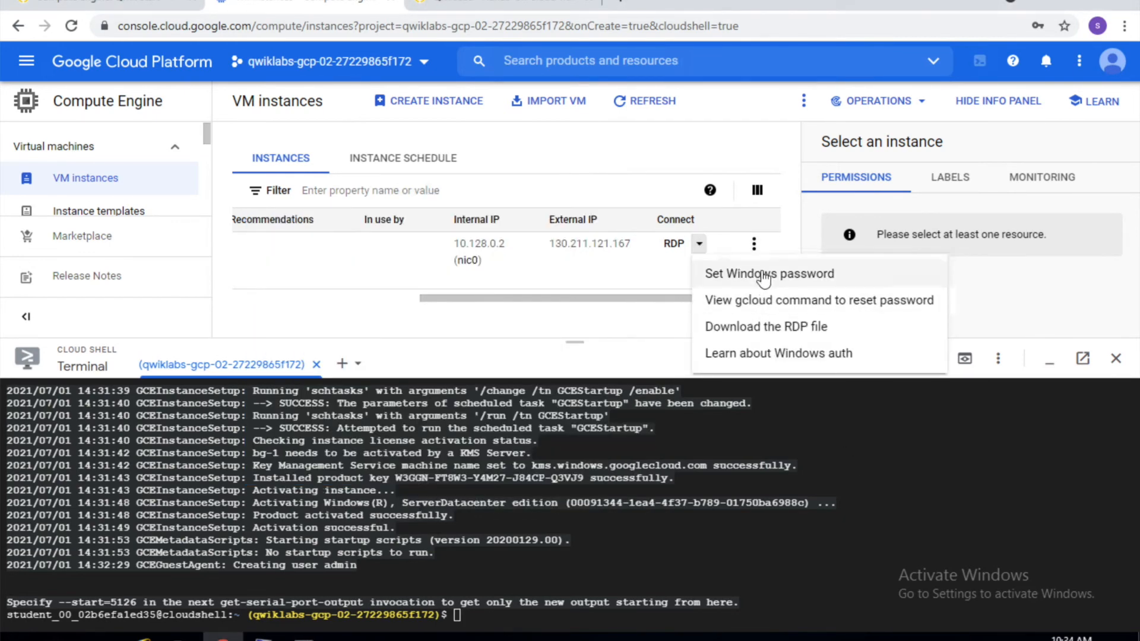
{"action": "left_click", "coordinate": [768, 273]}
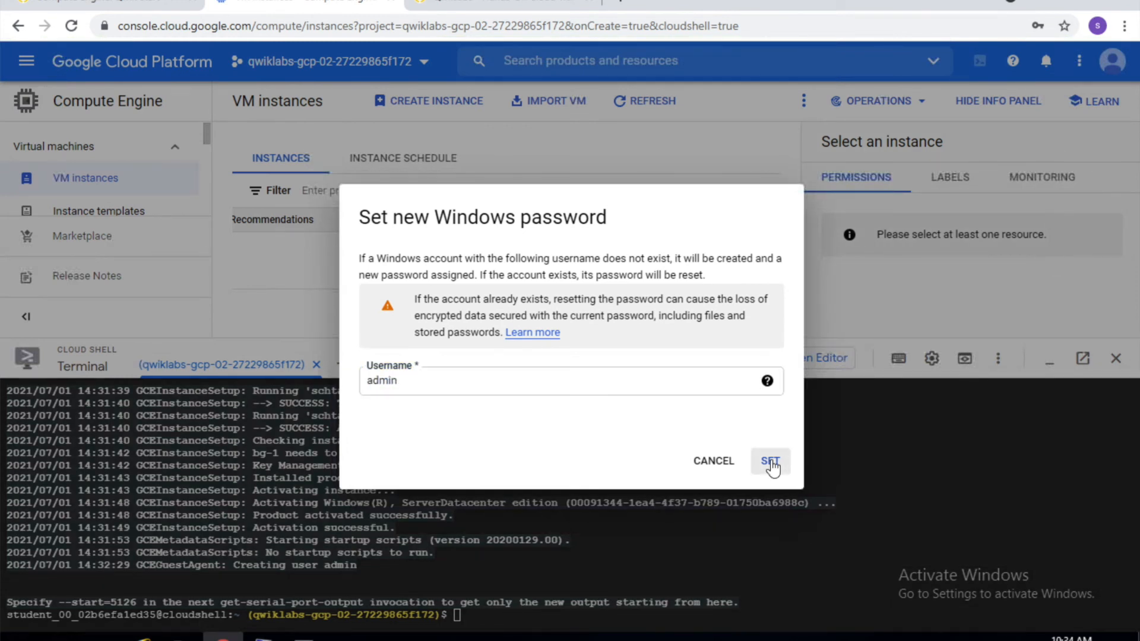
{"action": "left_click", "coordinate": [769, 461]}
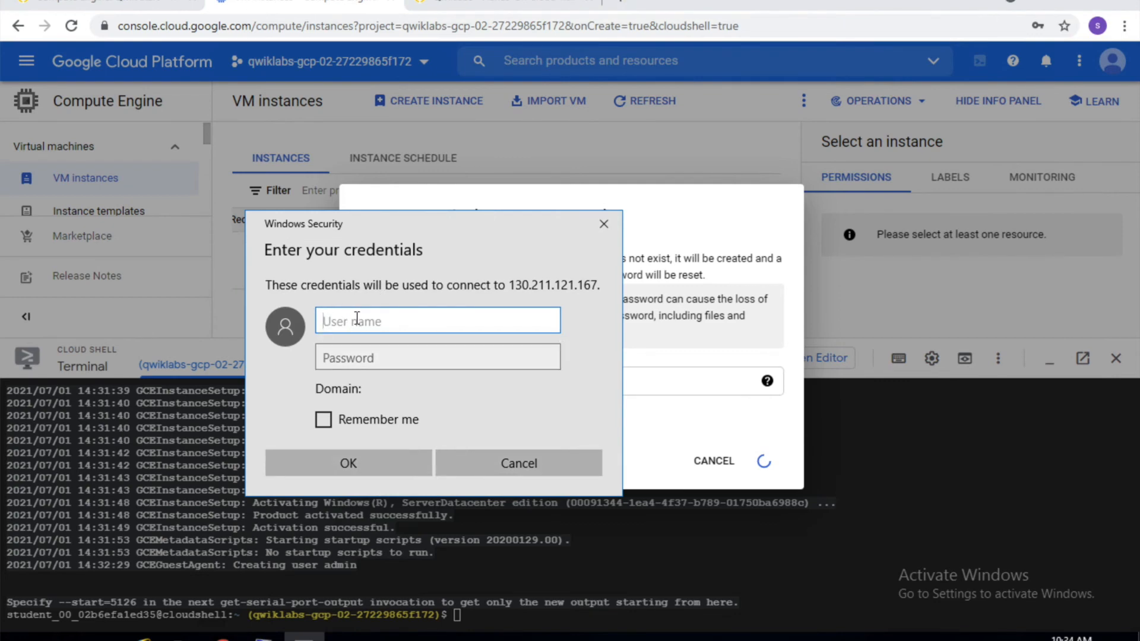
{"action": "type", "text": "admin"}
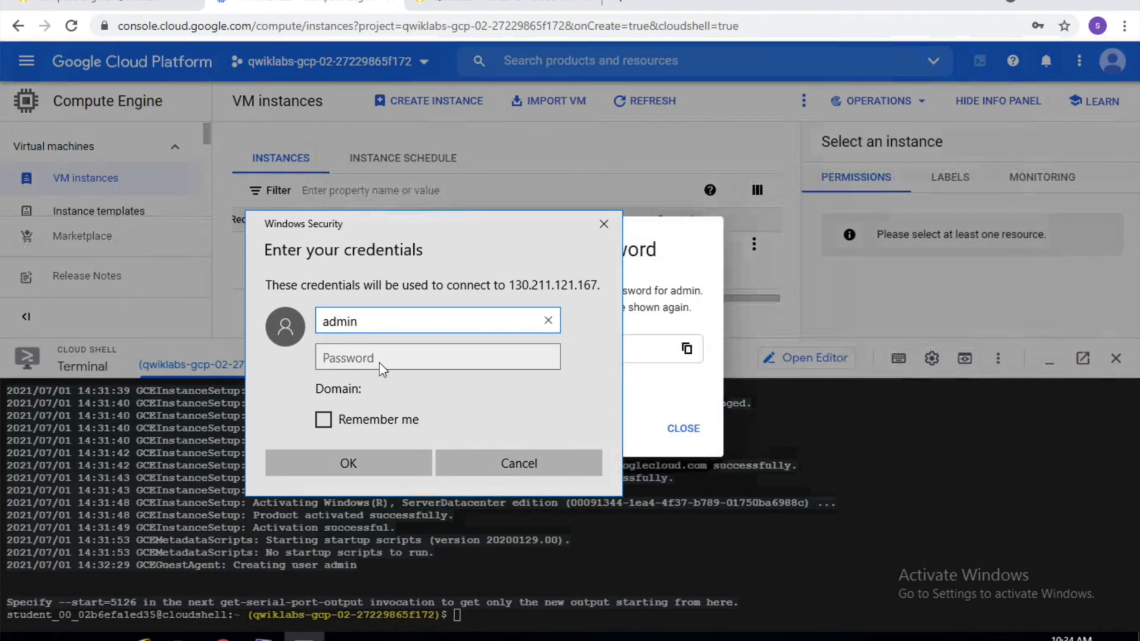
{"action": "left_click", "coordinate": [437, 357]}
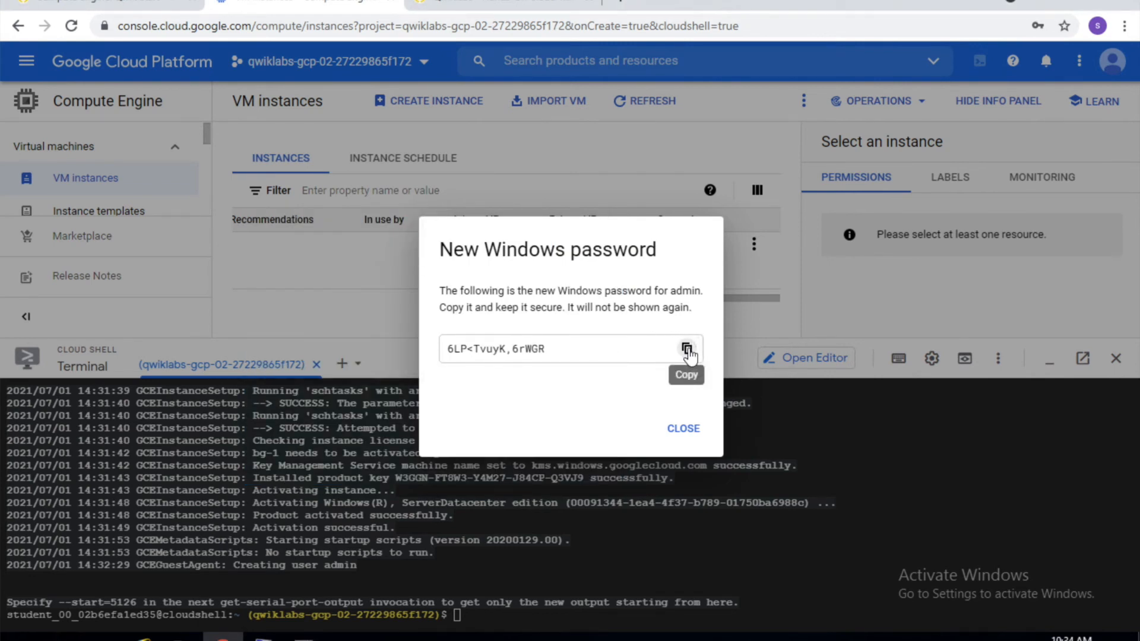
{"action": "left_click", "coordinate": [686, 349]}
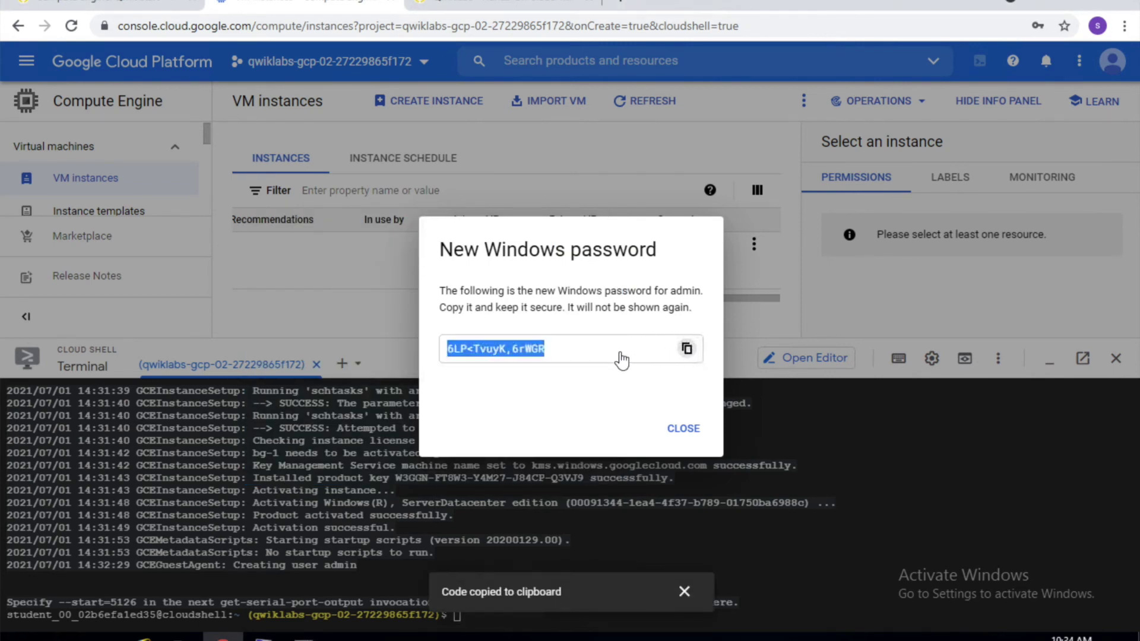
{"action": "mouse_move", "coordinate": [683, 428]}
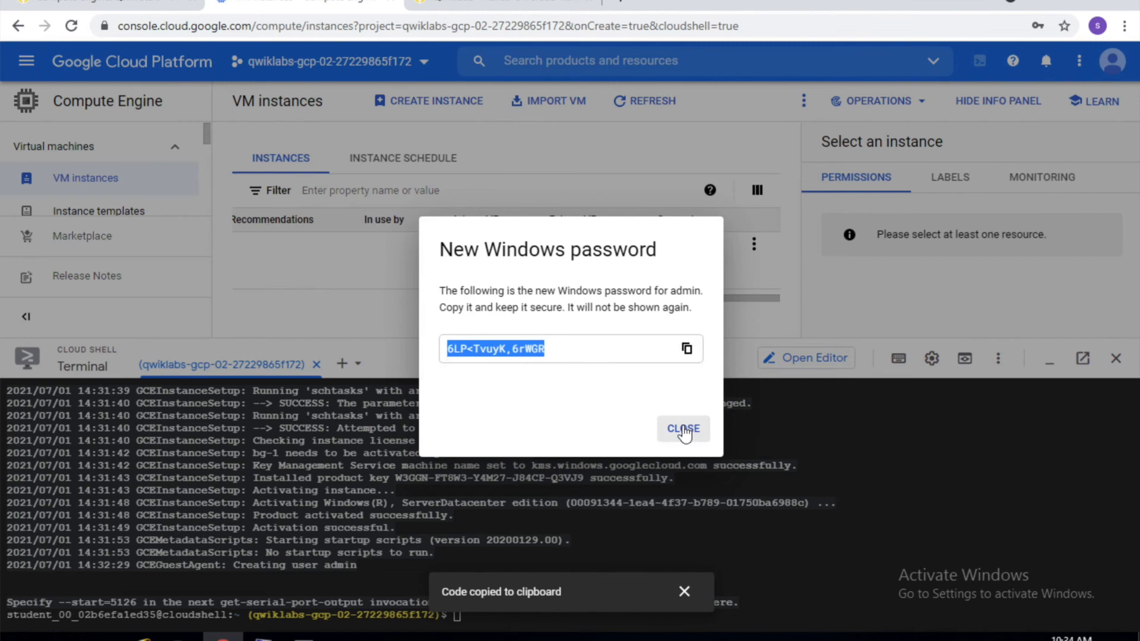
{"action": "left_click", "coordinate": [683, 428]}
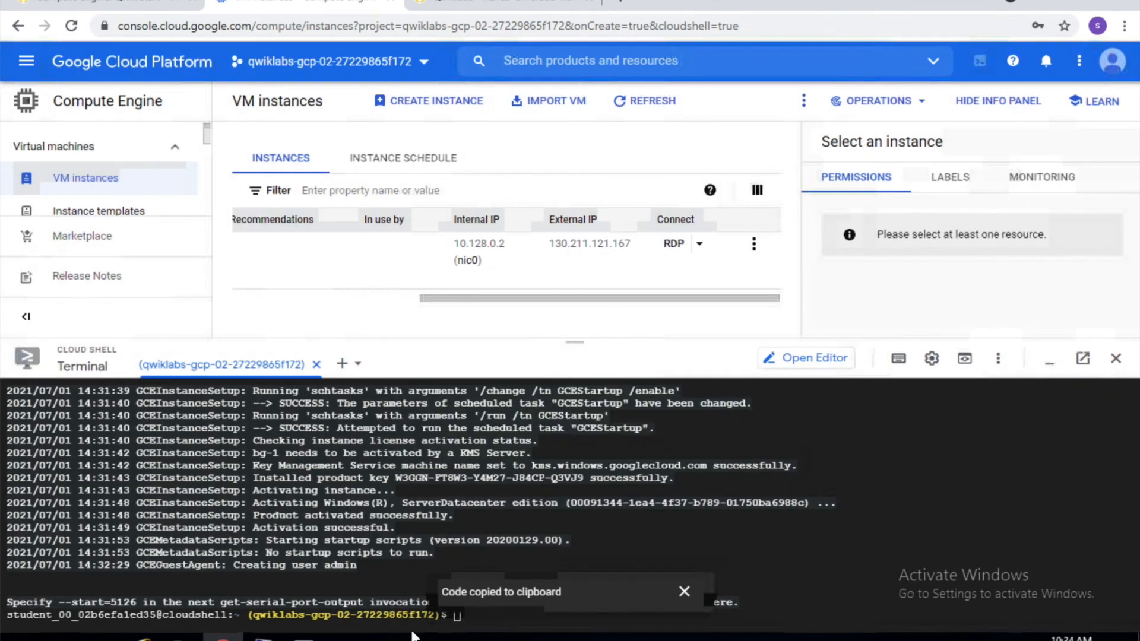
- Cancel the credential prompt, reset the admin Windows password, and submit the new credentials
{"action": "left_click", "coordinate": [673, 243]}
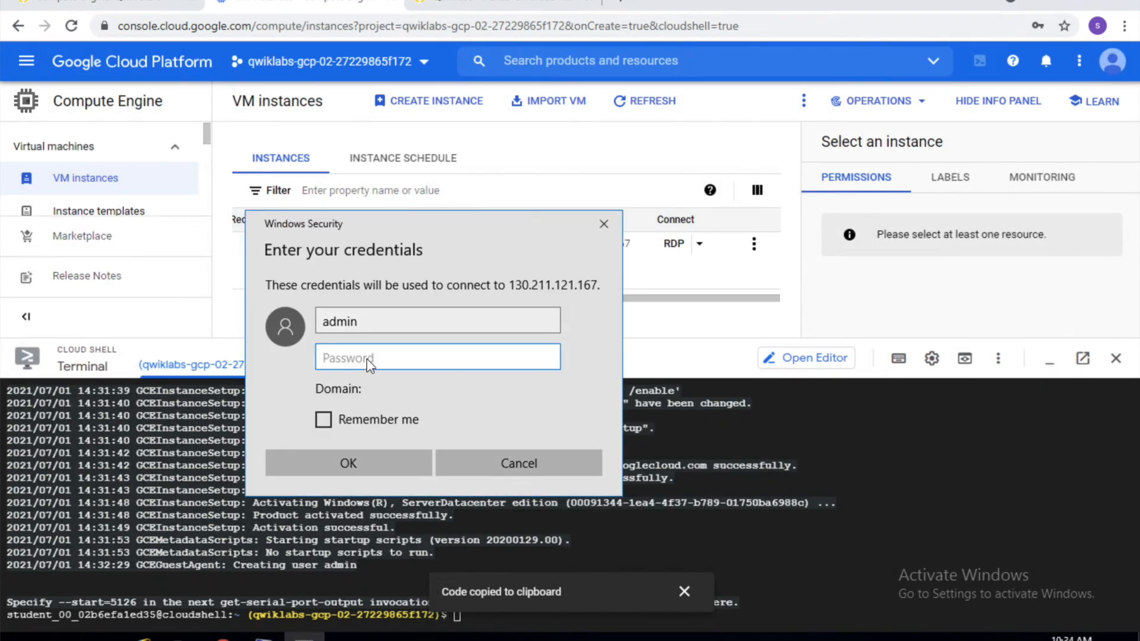
{"action": "mouse_move", "coordinate": [356, 362]}
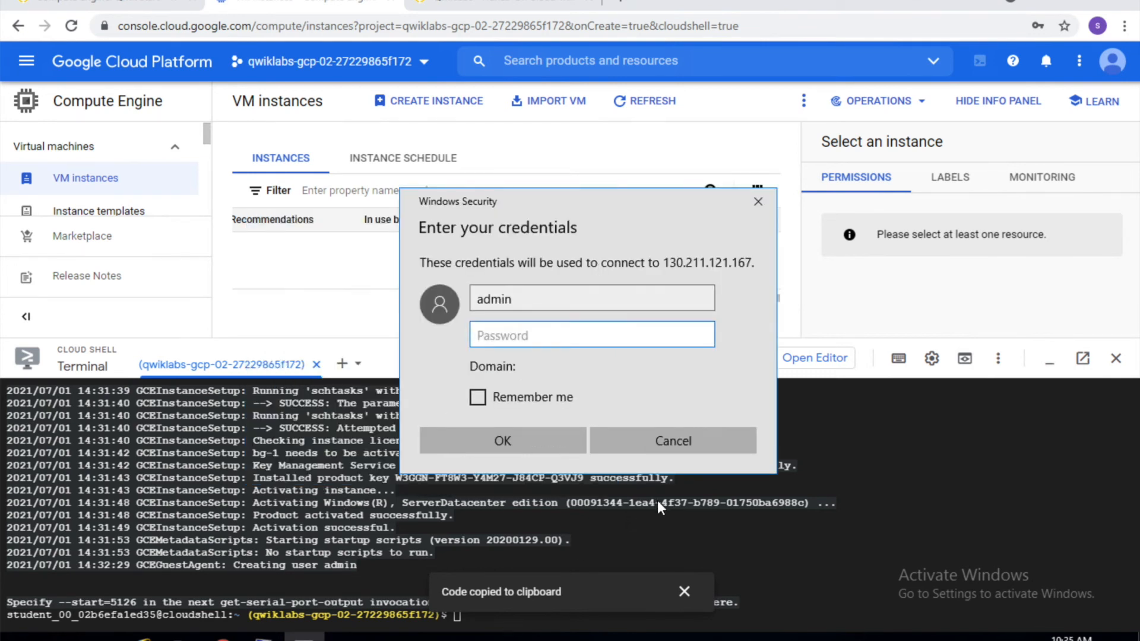
{"action": "left_click", "coordinate": [672, 440]}
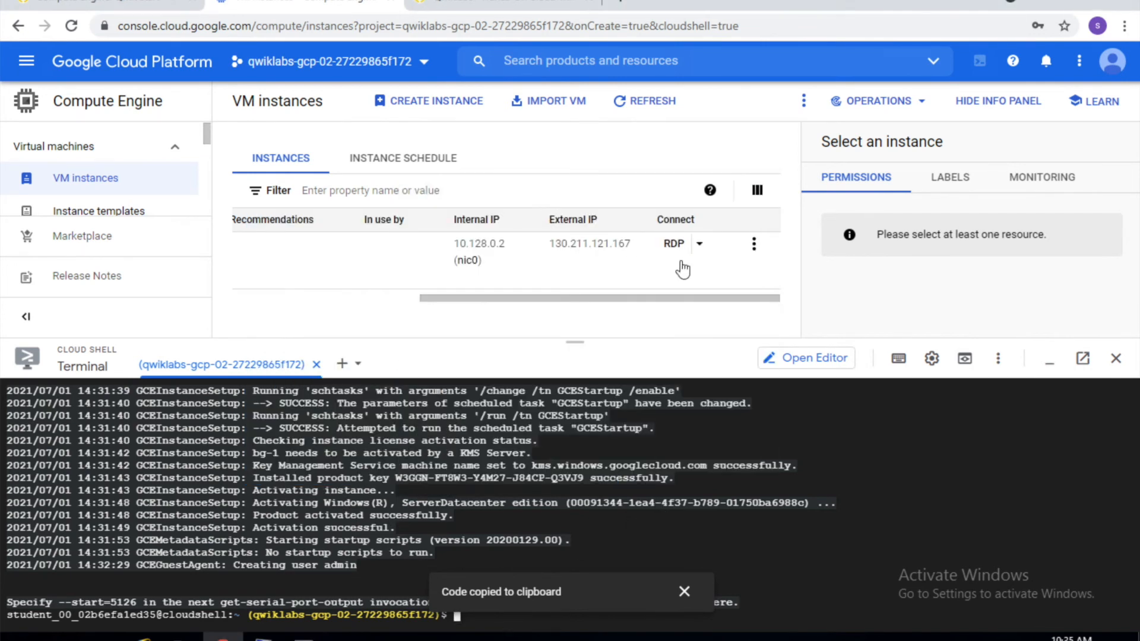
{"action": "left_click", "coordinate": [699, 244]}
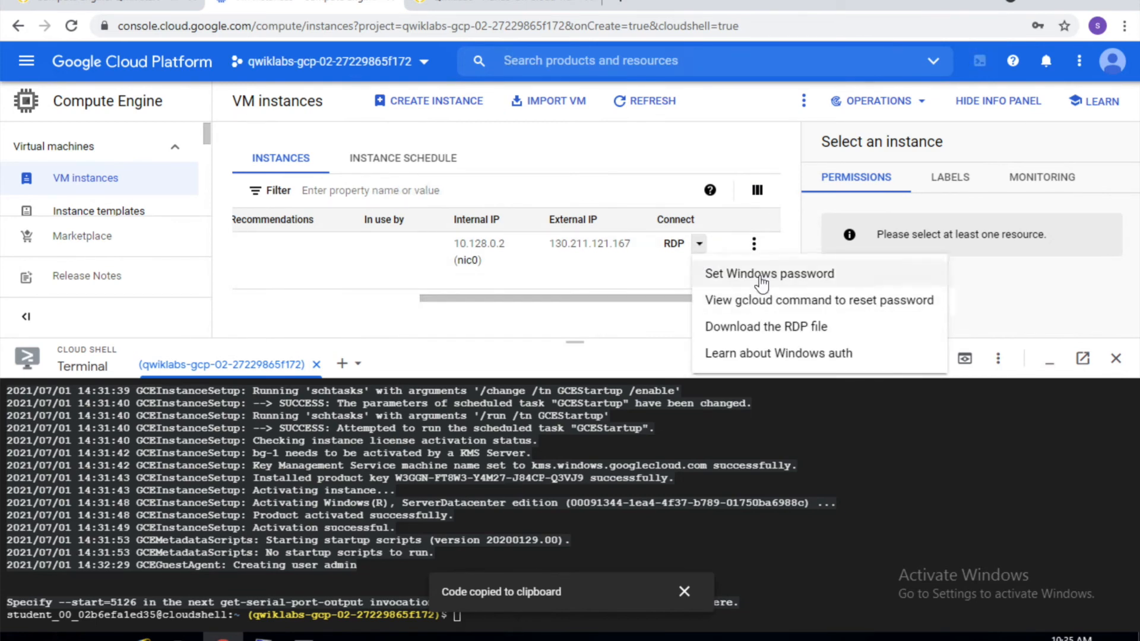
{"action": "left_click", "coordinate": [768, 273]}
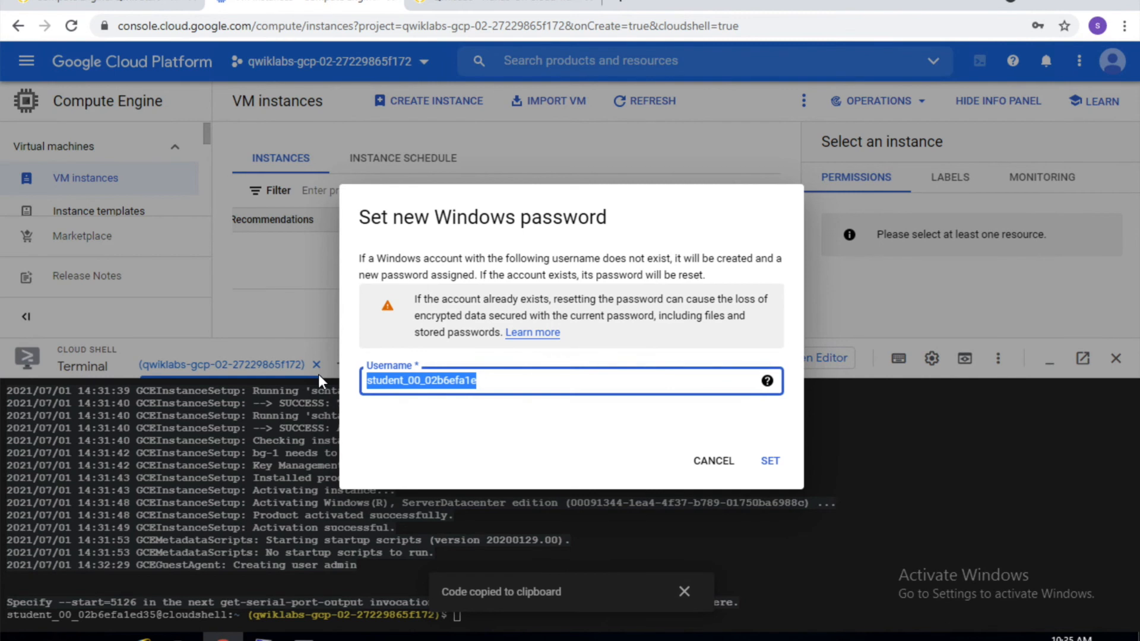
{"action": "type", "text": "admin"}
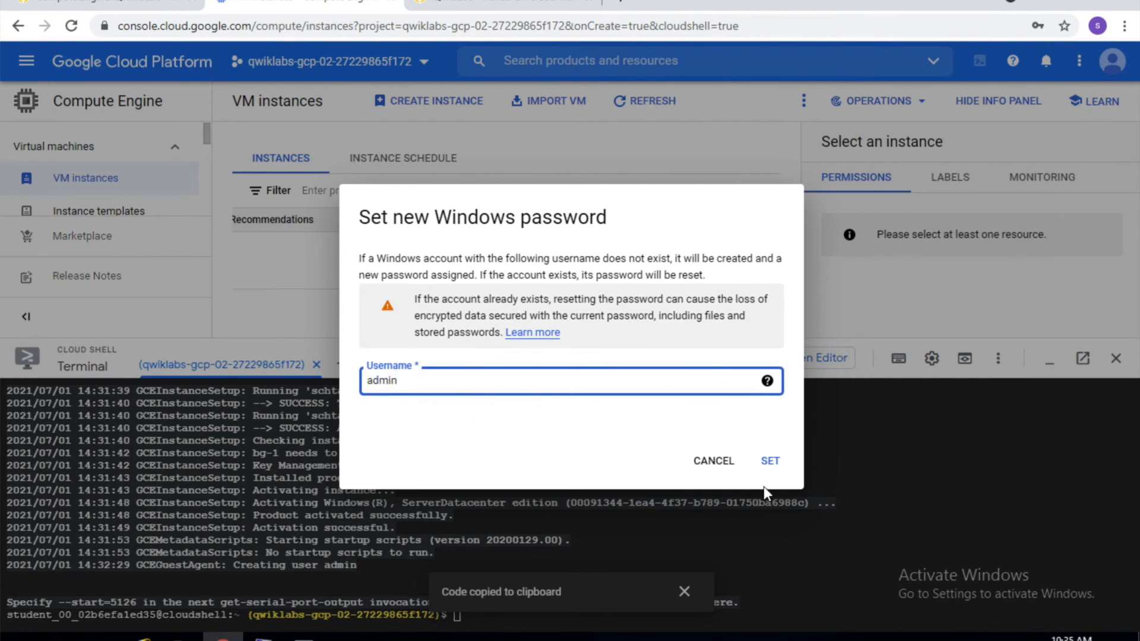
{"action": "left_click", "coordinate": [769, 461]}
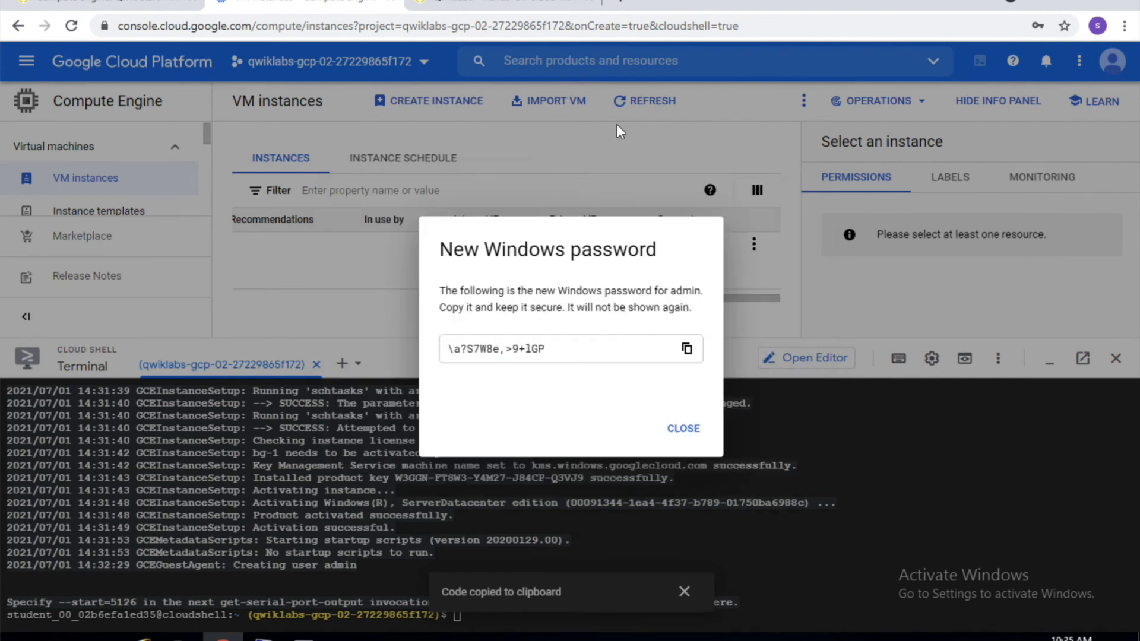
{"action": "mouse_move", "coordinate": [618, 131]}
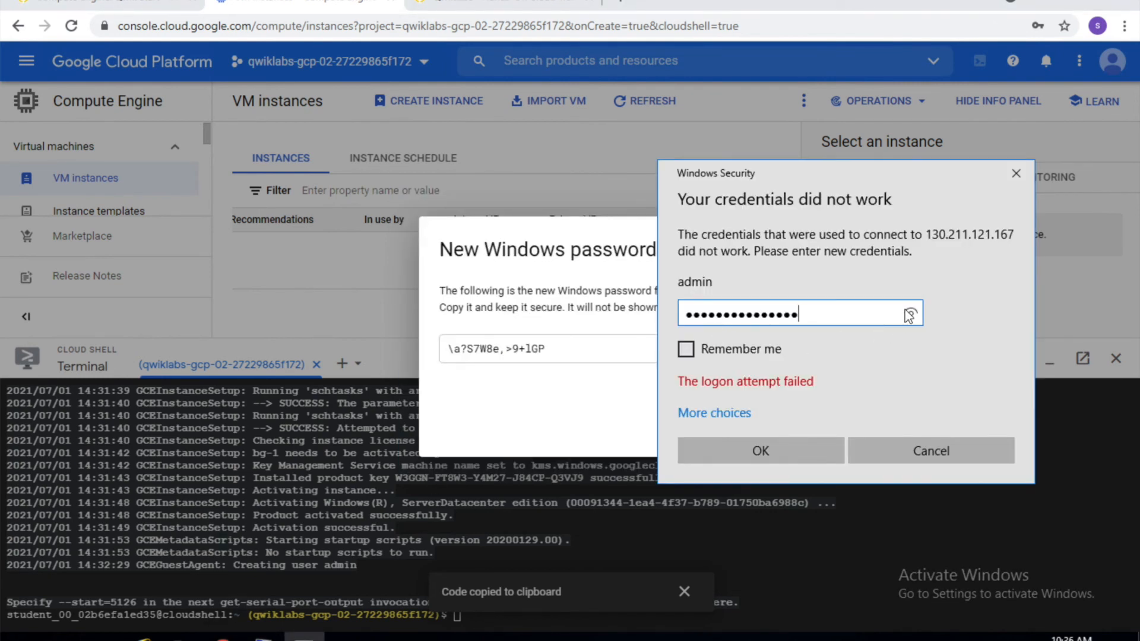
{"action": "left_click", "coordinate": [910, 313]}
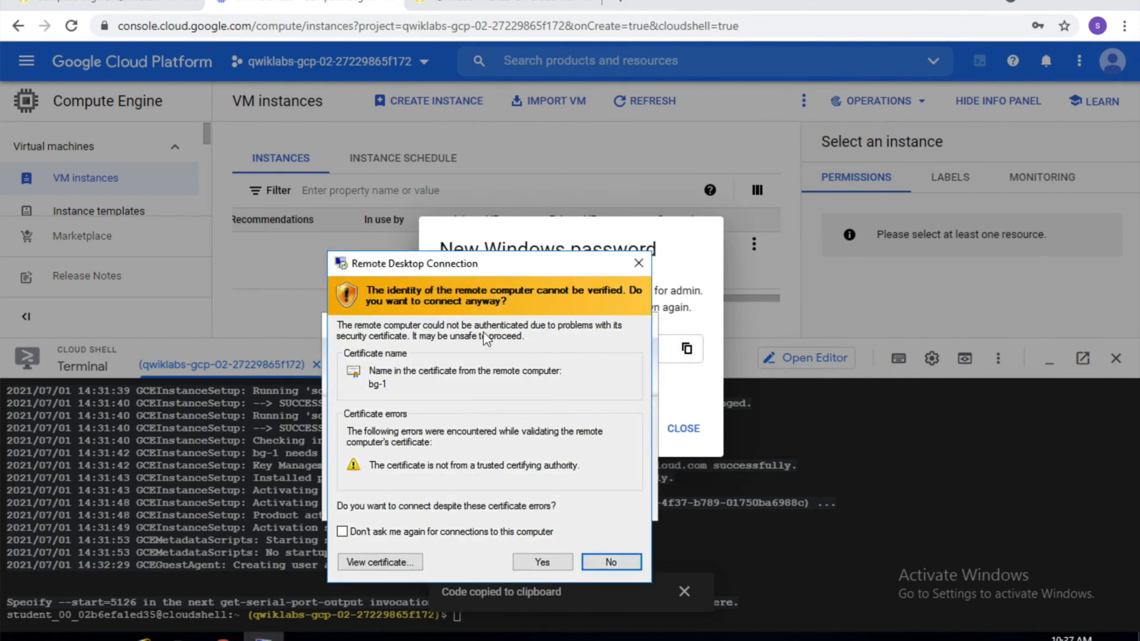
{"action": "mouse_move", "coordinate": [586, 547]}
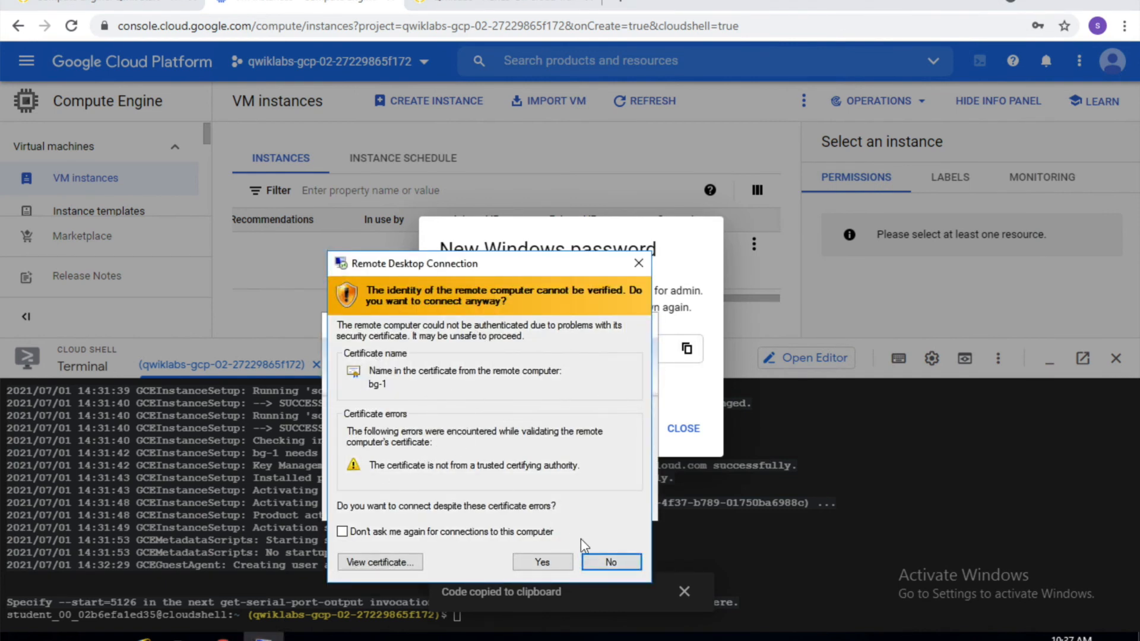
- Accept bg-1's certificate warning, allow network discovery, and close Server Manager
{"action": "left_click", "coordinate": [541, 562]}
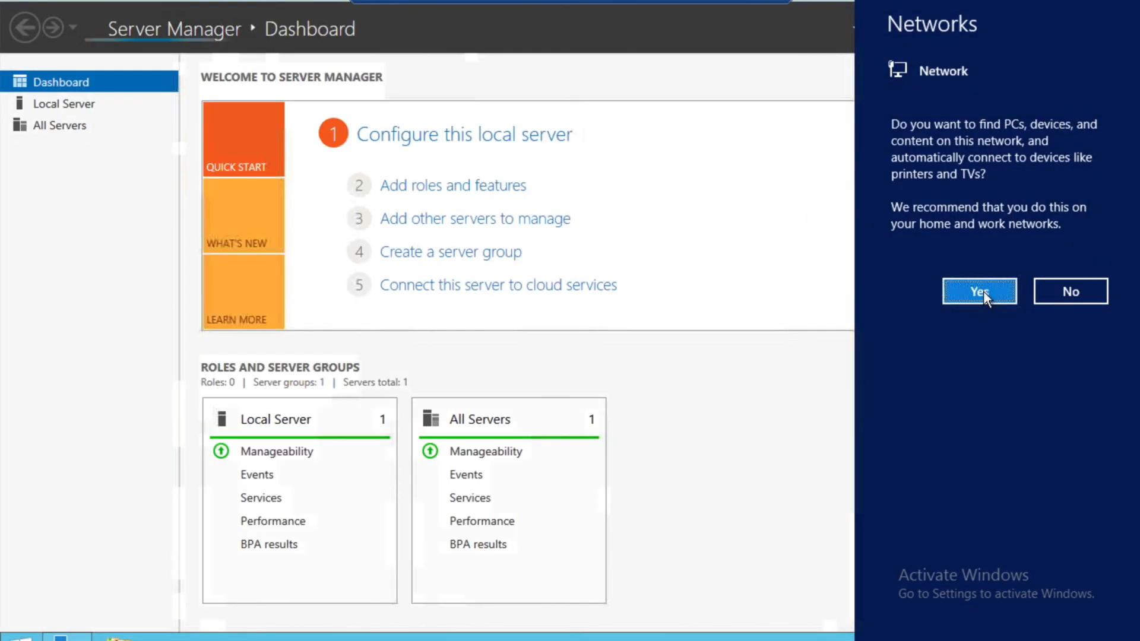
{"action": "left_click", "coordinate": [979, 291]}
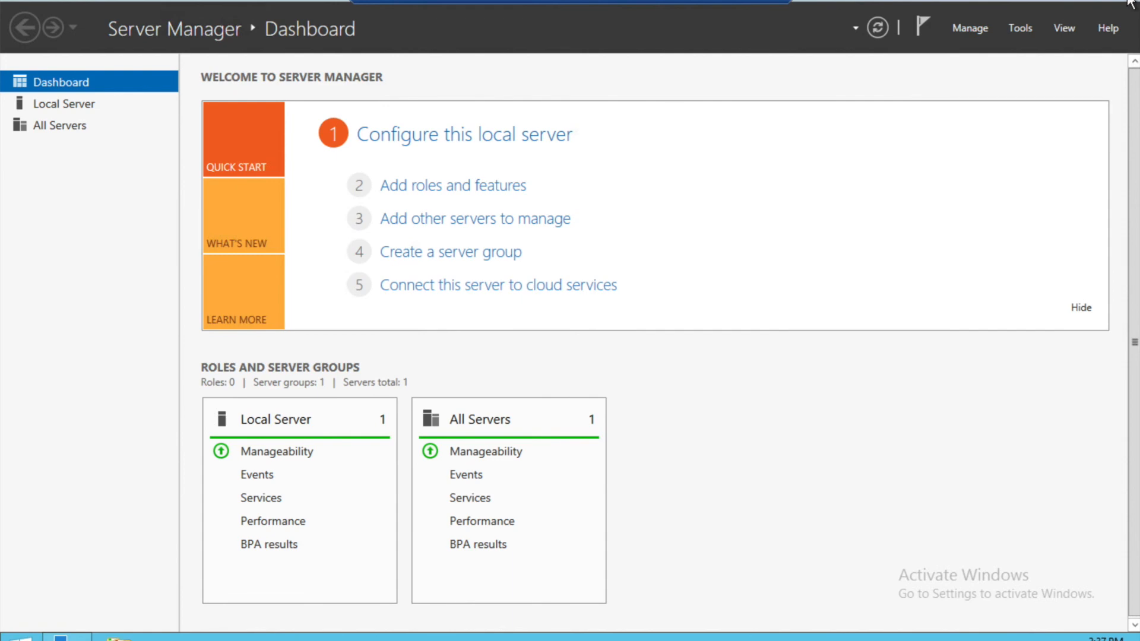
{"action": "mouse_move", "coordinate": [1134, 6]}
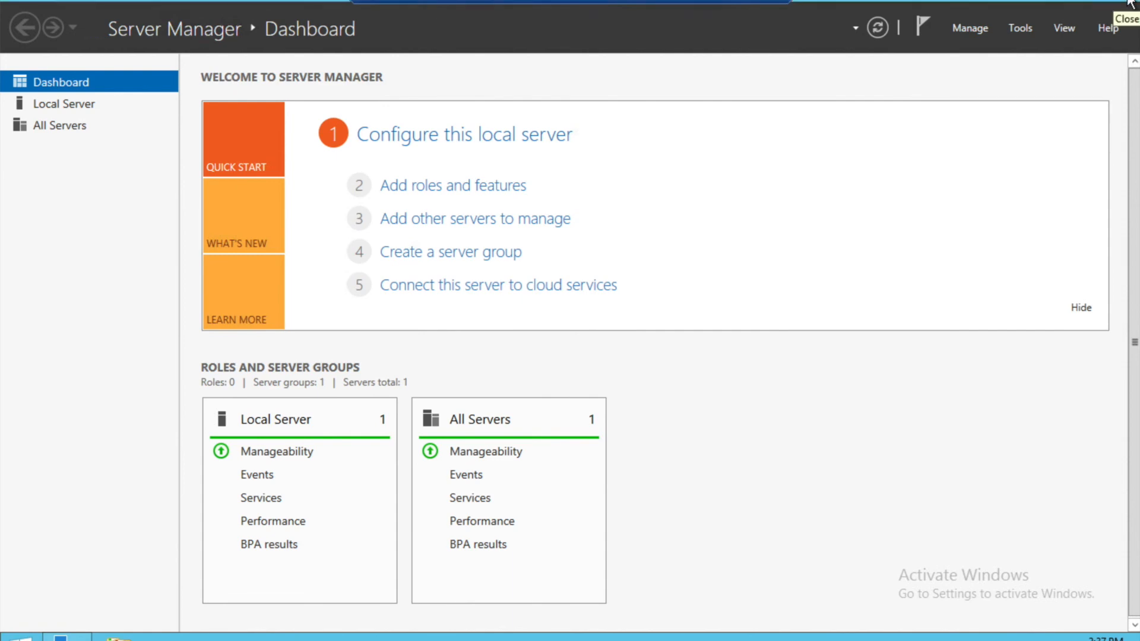
{"action": "left_click", "coordinate": [1126, 19]}
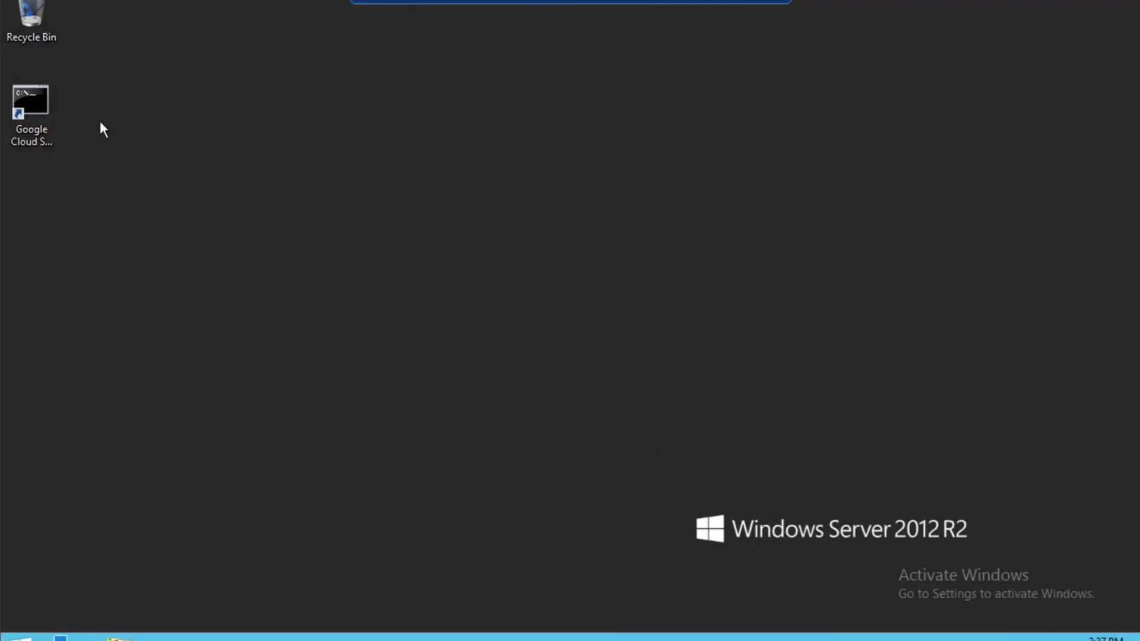
- Create a new desktop text document named after Bilal and open it in Notepad
{"action": "right_click", "coordinate": [102, 129]}
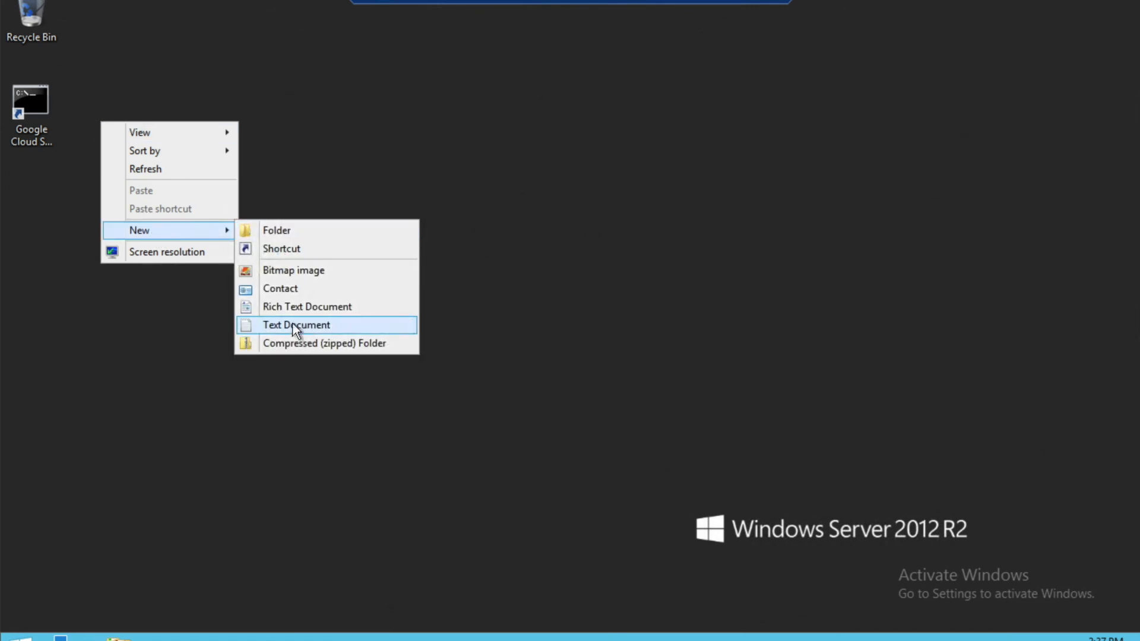
{"action": "left_click", "coordinate": [295, 325]}
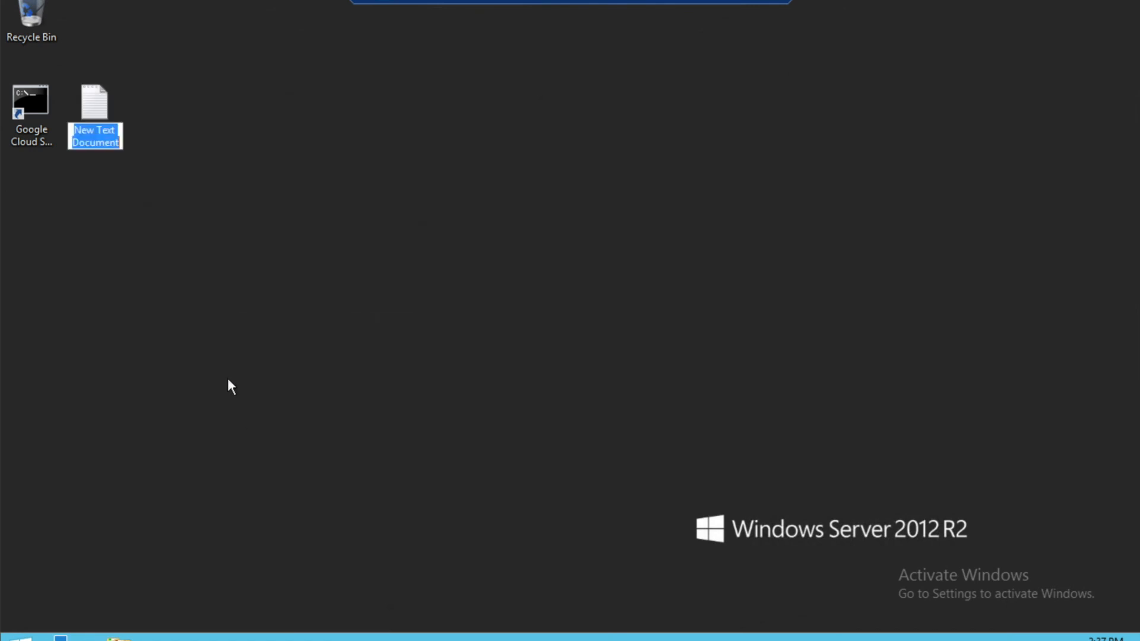
{"action": "type", "text": "BilalGonen"}
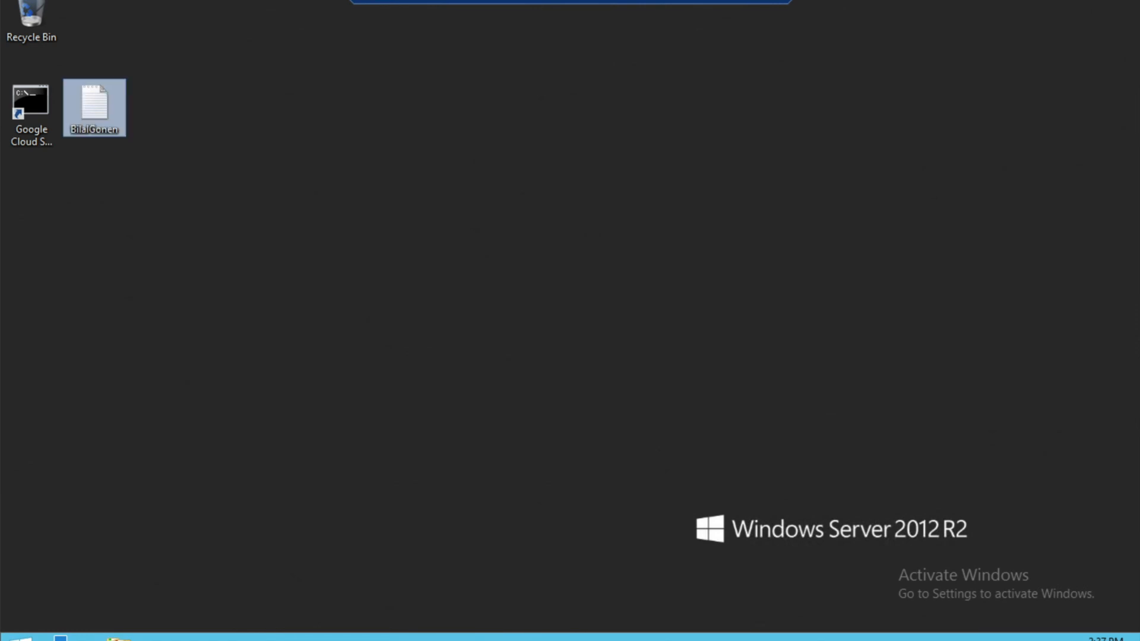
{"action": "double_click", "coordinate": [93, 107]}
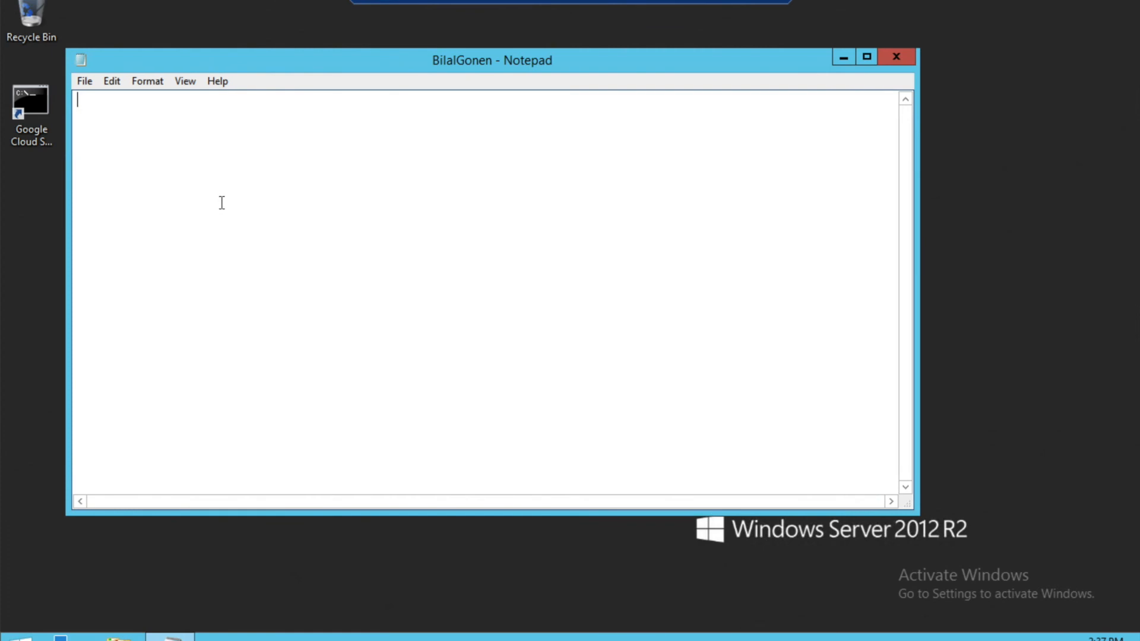
- Type 'Greetings from Bilal Gonen.' into the Notepad file
{"action": "type", "text": "G"}
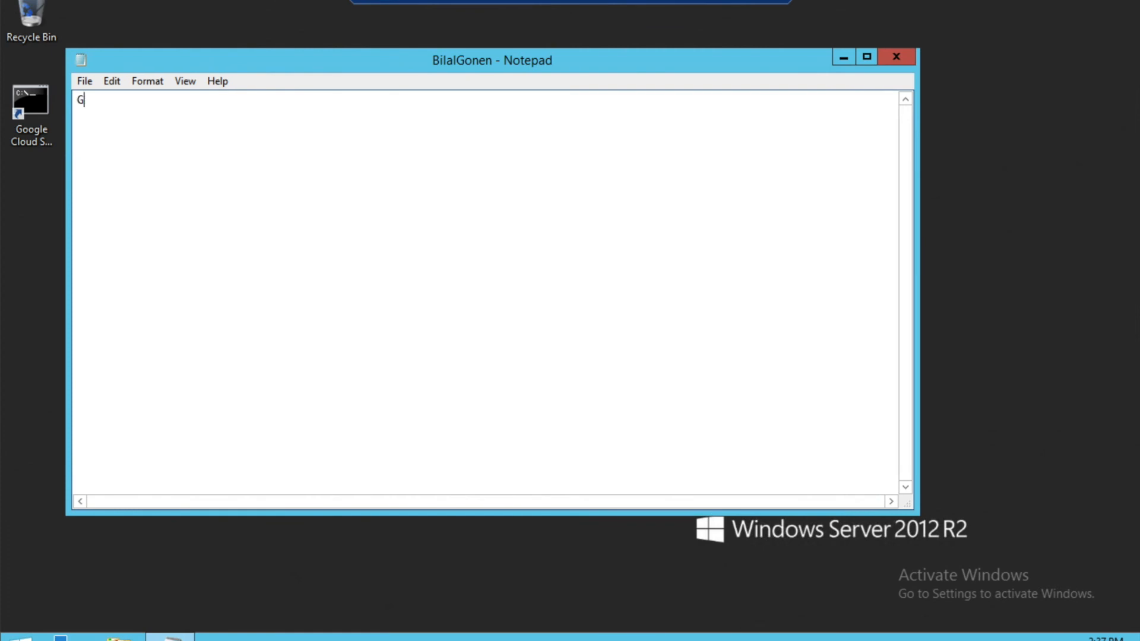
{"action": "type", "text": "reeting"}
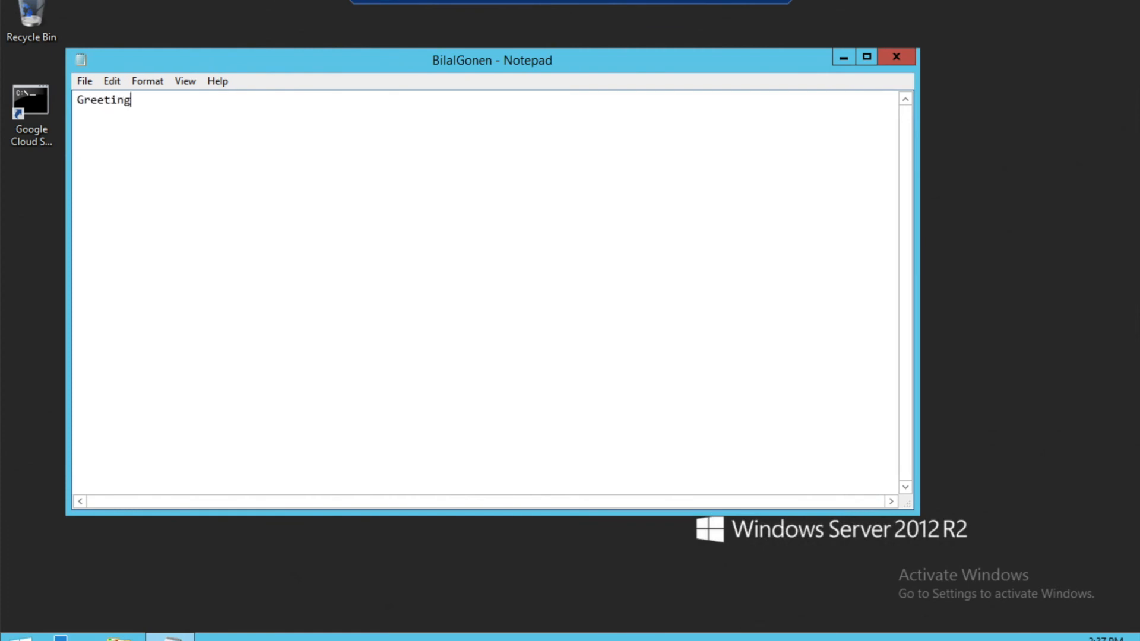
{"action": "type", "text": "s from Bi"}
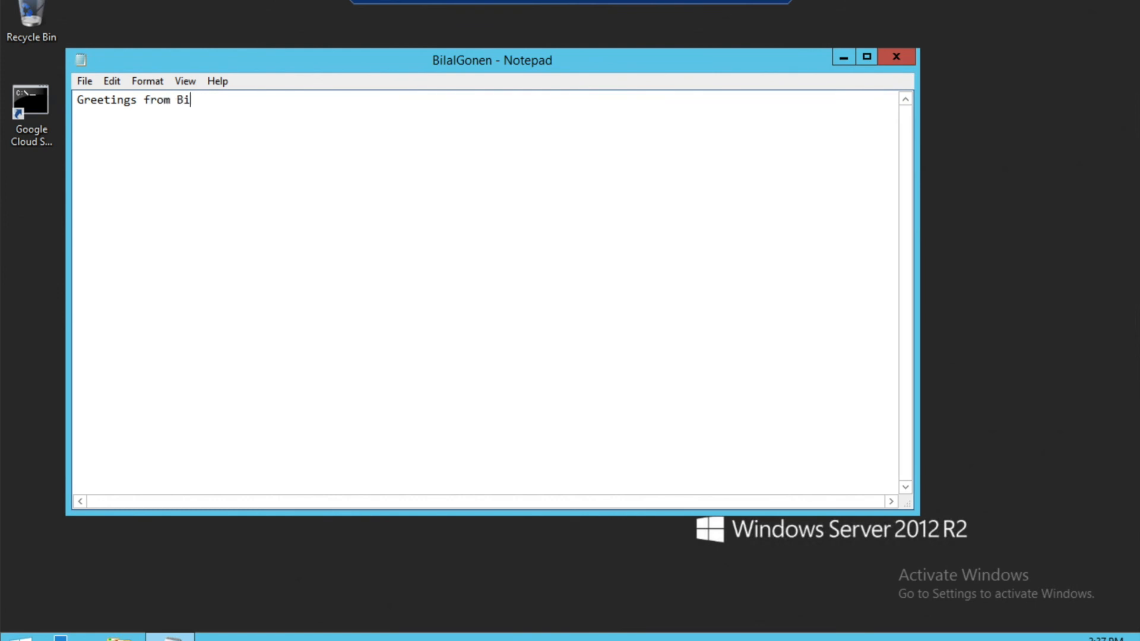
{"action": "type", "text": "lal Gonen"}
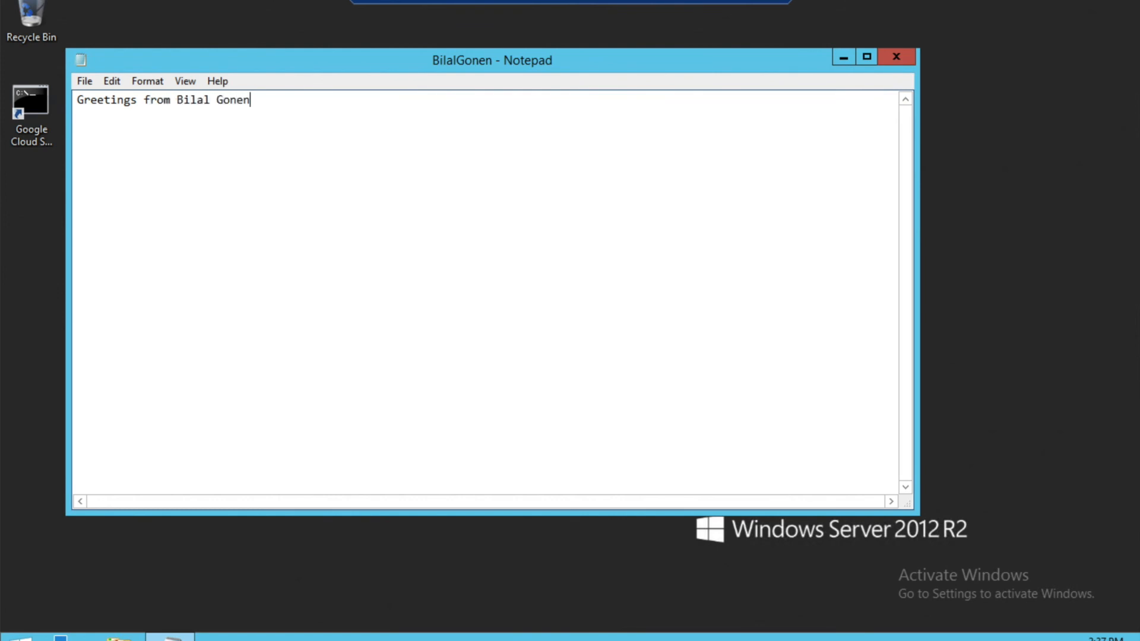
{"action": "type", "text": "."}
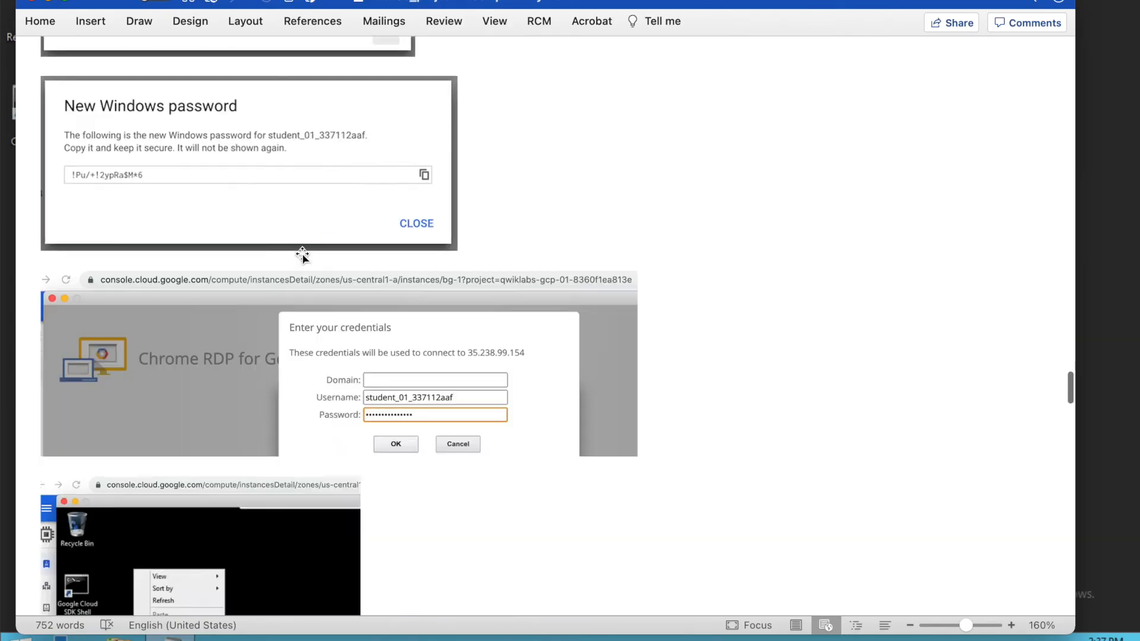
{"action": "scroll", "scroll_direction": "down", "scroll_amount": 3}
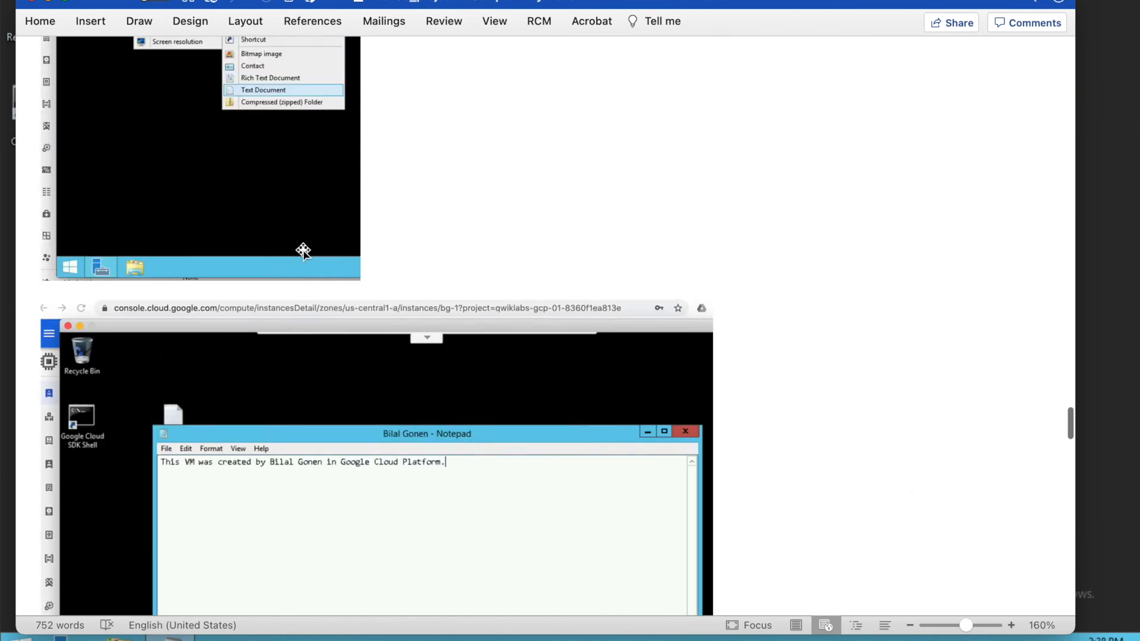
{"action": "scroll", "scroll_direction": "down", "scroll_amount": 3}
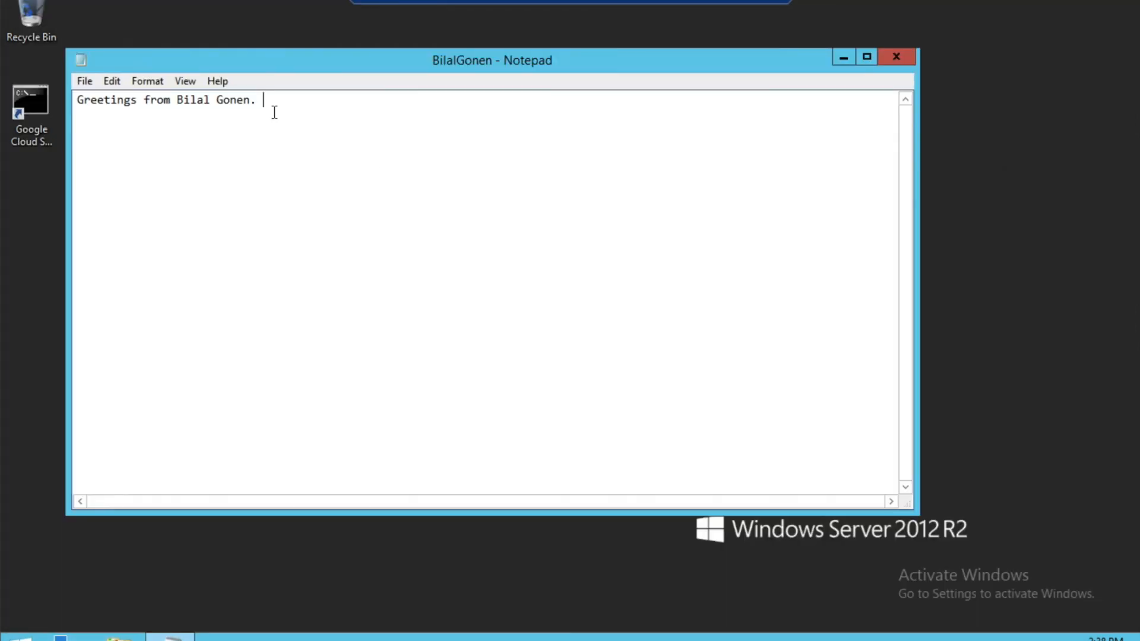
{"action": "mouse_move", "coordinate": [182, 130]}
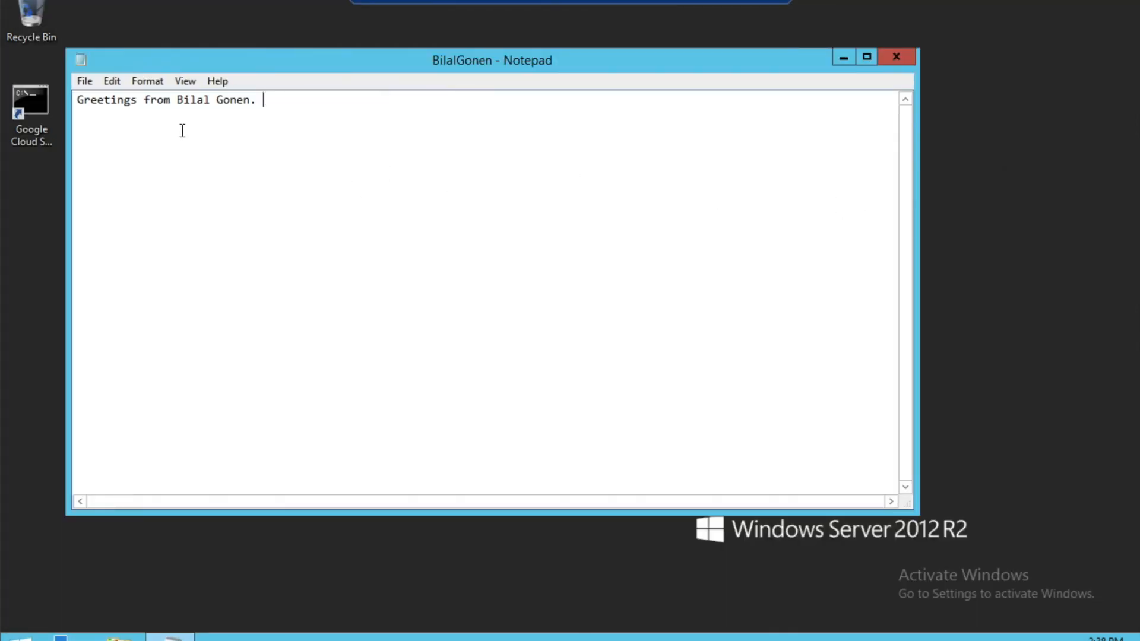
{"action": "mouse_move", "coordinate": [263, 553]}
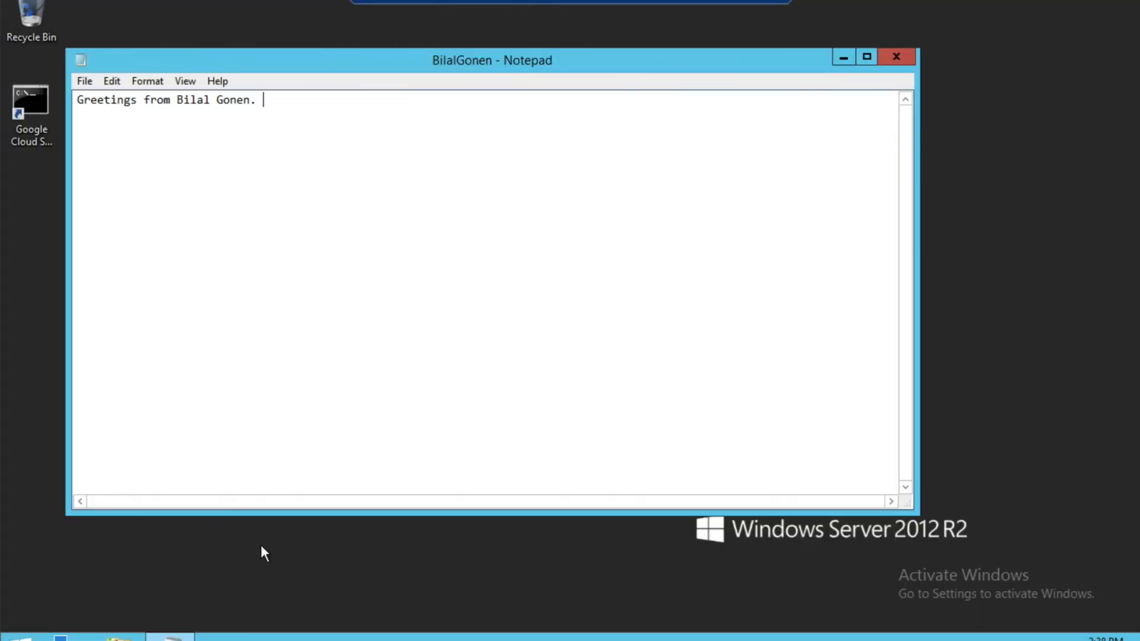